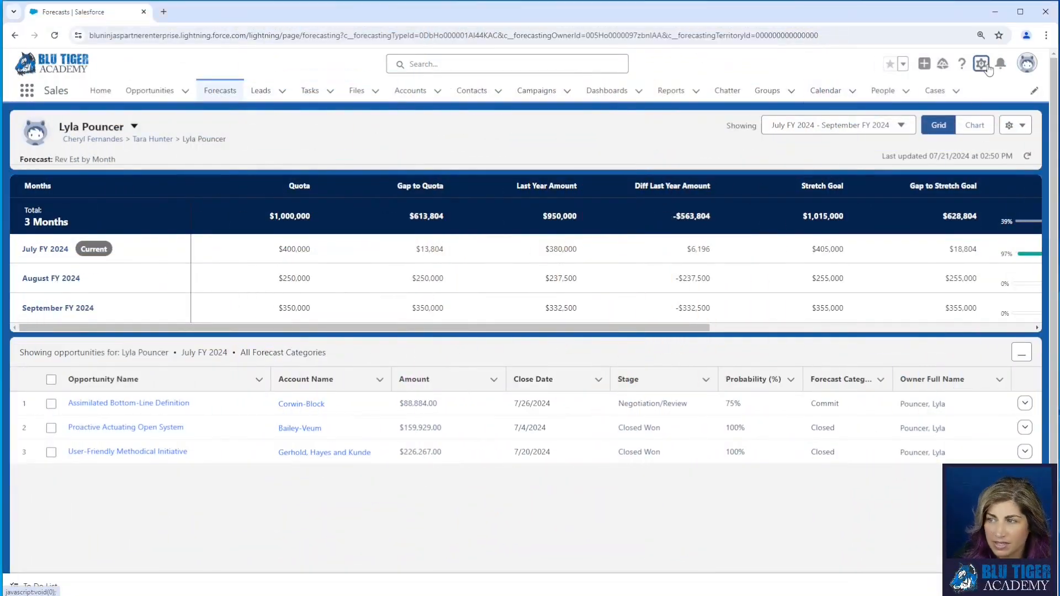
- Reach the Report Types page in Setup via Quick Find 'report'
left_click(983, 63)
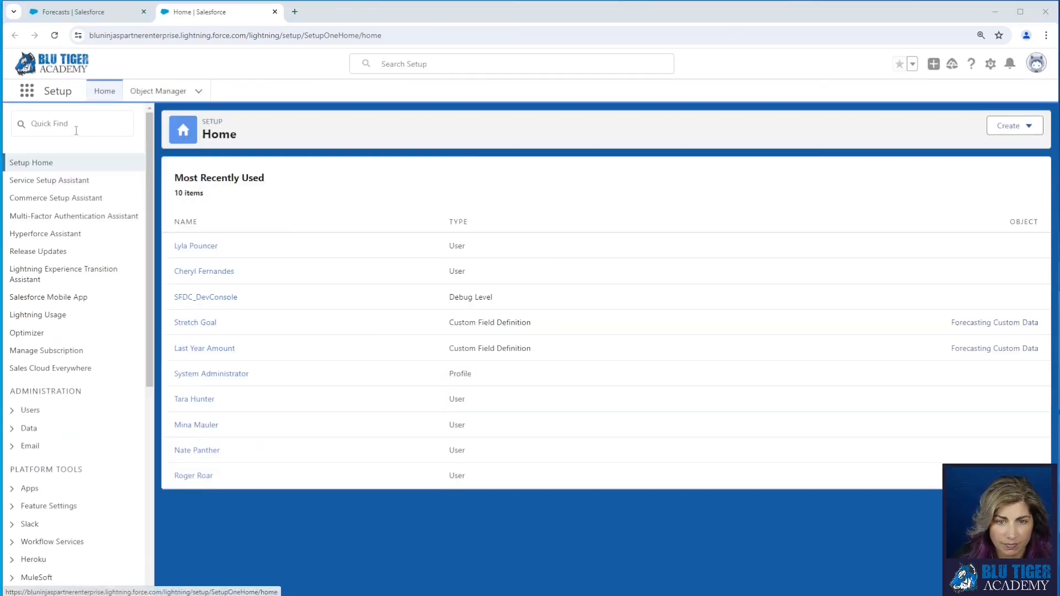
type("report")
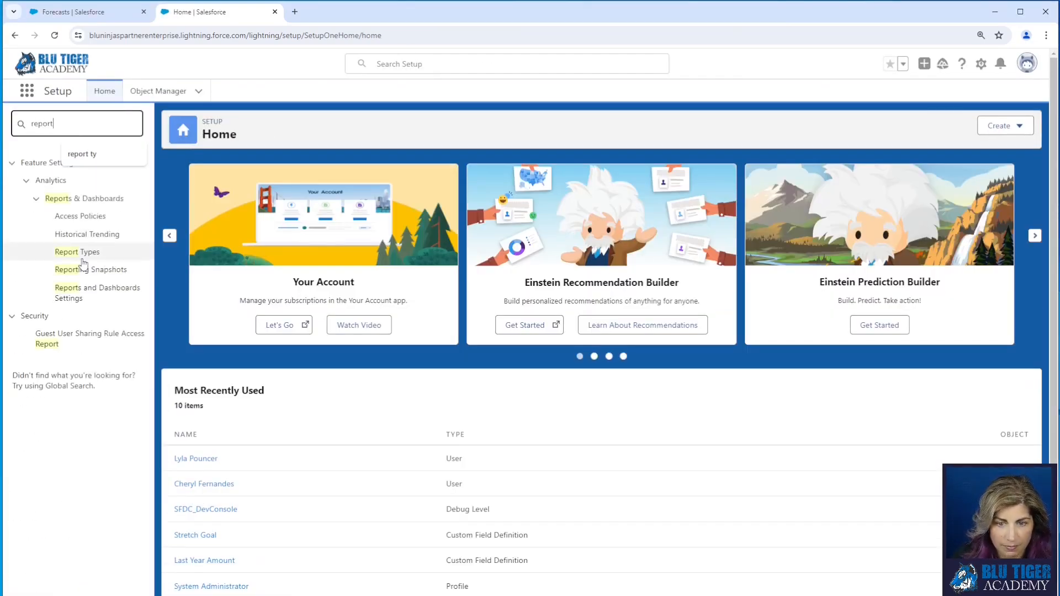
left_click(77, 251)
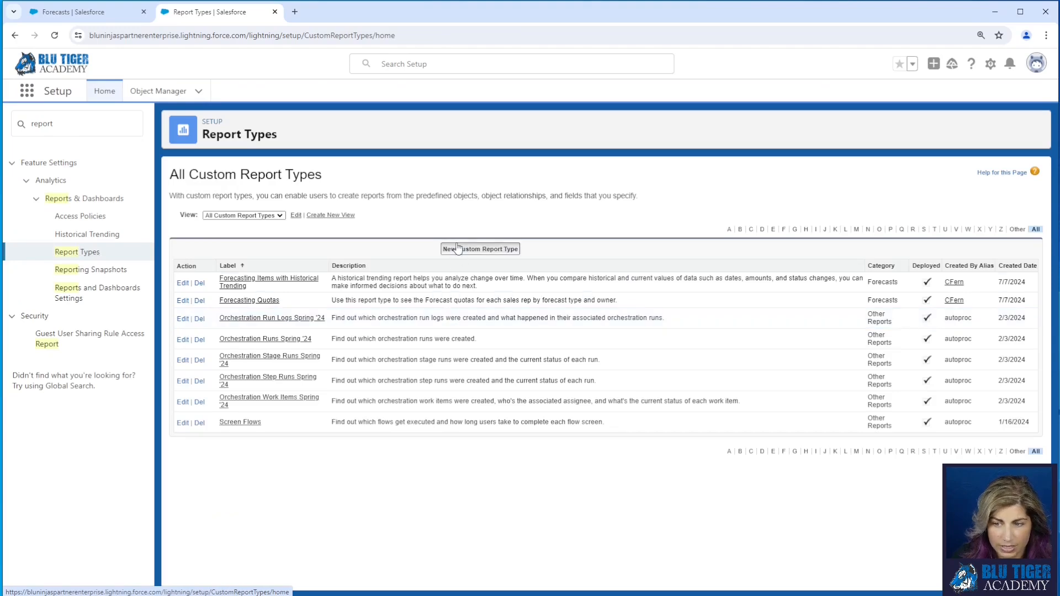
- Start a custom report type on Forecasting Quotas with a description about sales rep forecast versus quota
left_click(480, 249)
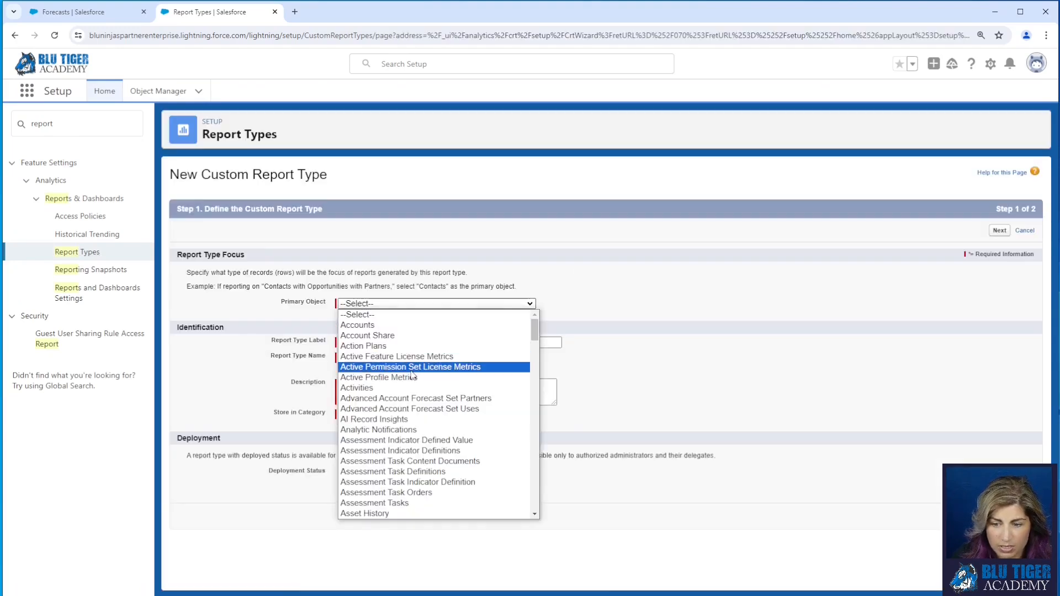
scroll("down", 3)
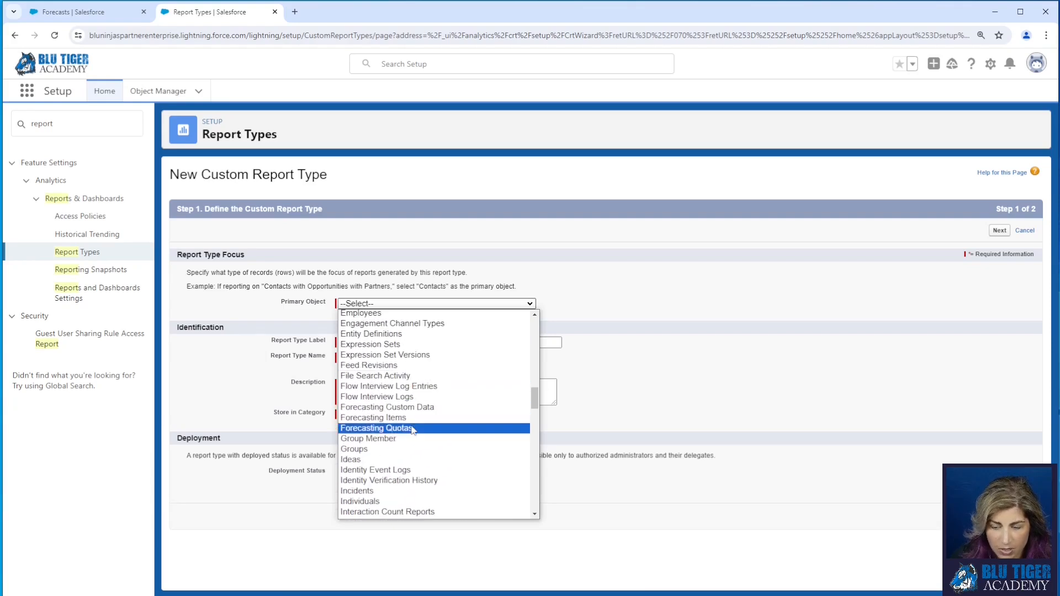
left_click(375, 429)
type("Forecasting Quotas with Forecasting Quota Items")
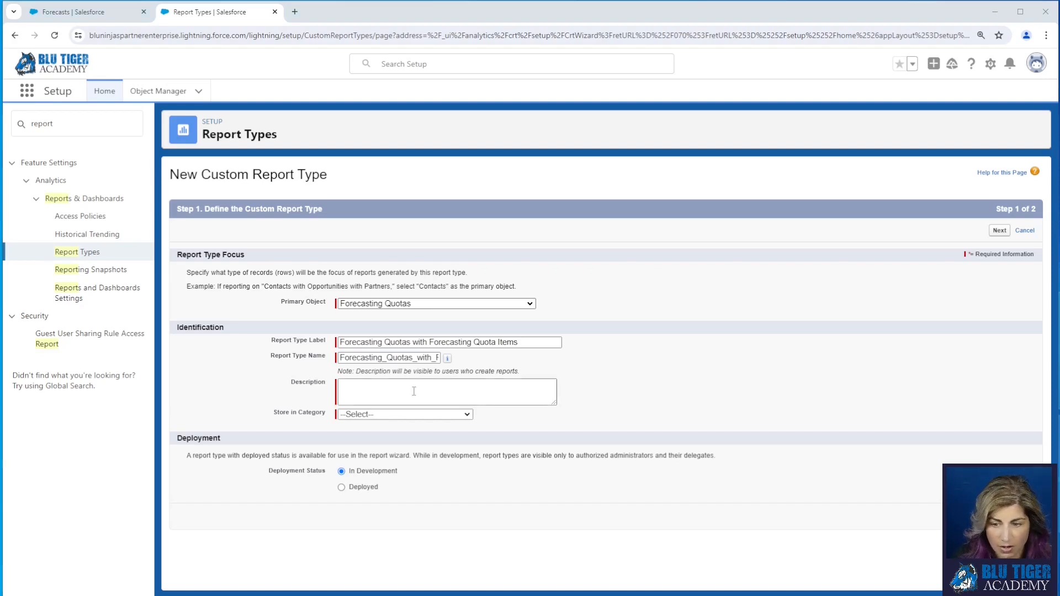
type("Use this report type to report on the forecast of a sales rep versus their quota.")
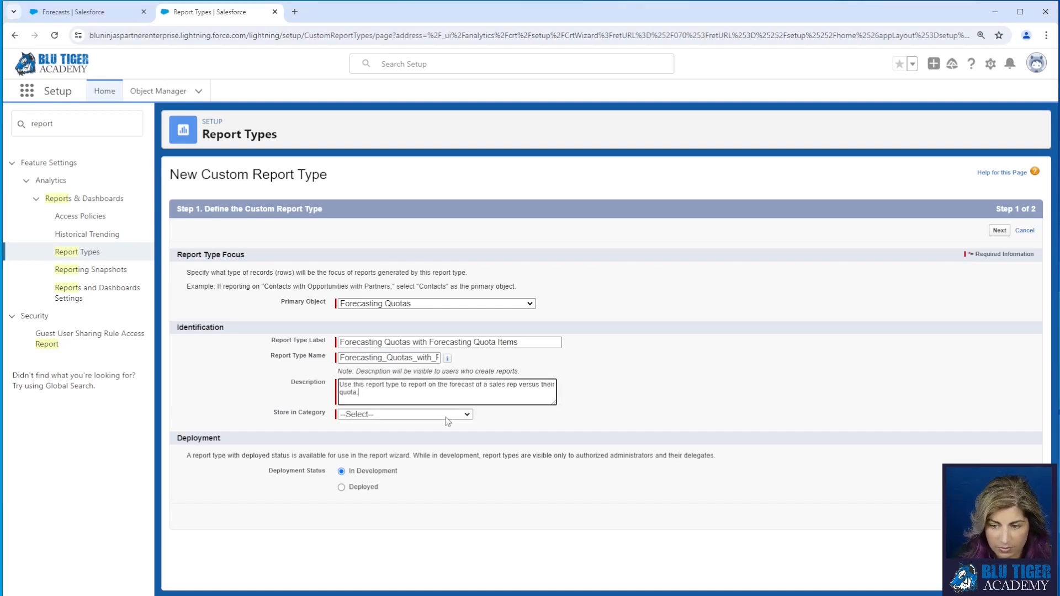
- Store the report type under the Forecasts category and mark it Deployed
left_click(404, 414)
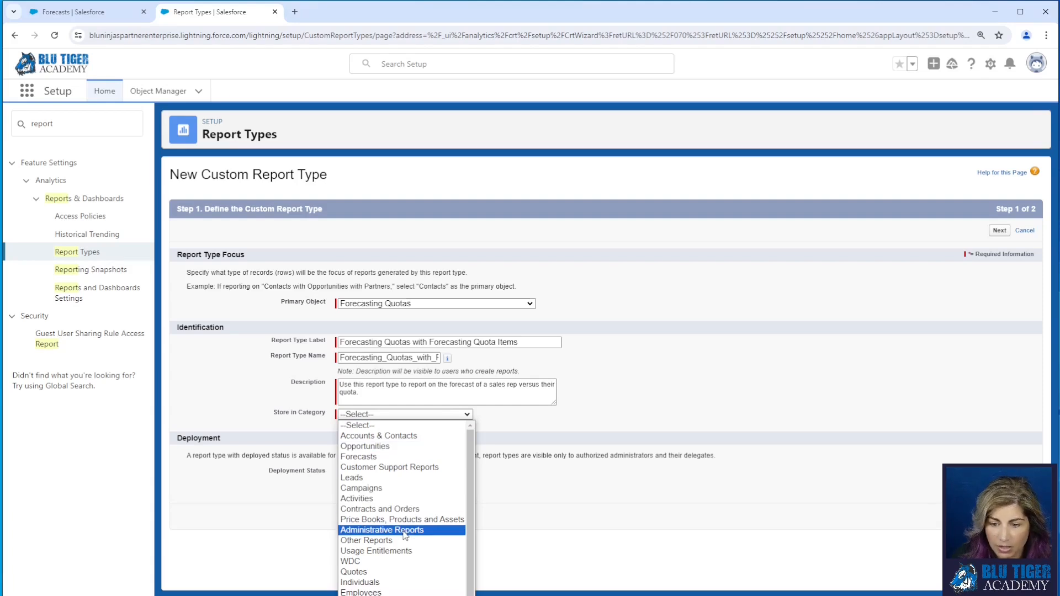
mouse_move(365, 446)
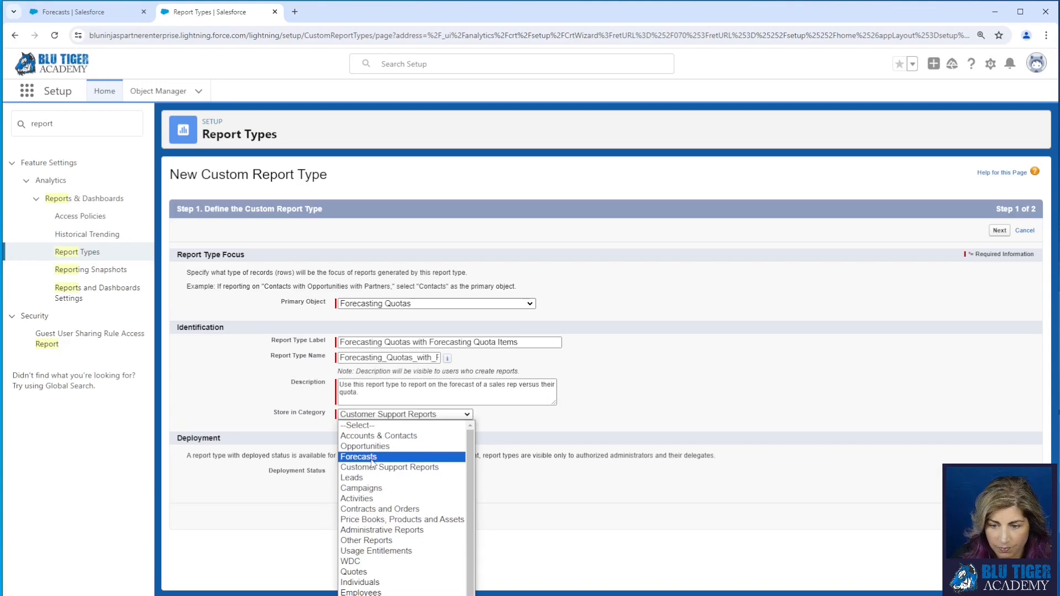
left_click(358, 457)
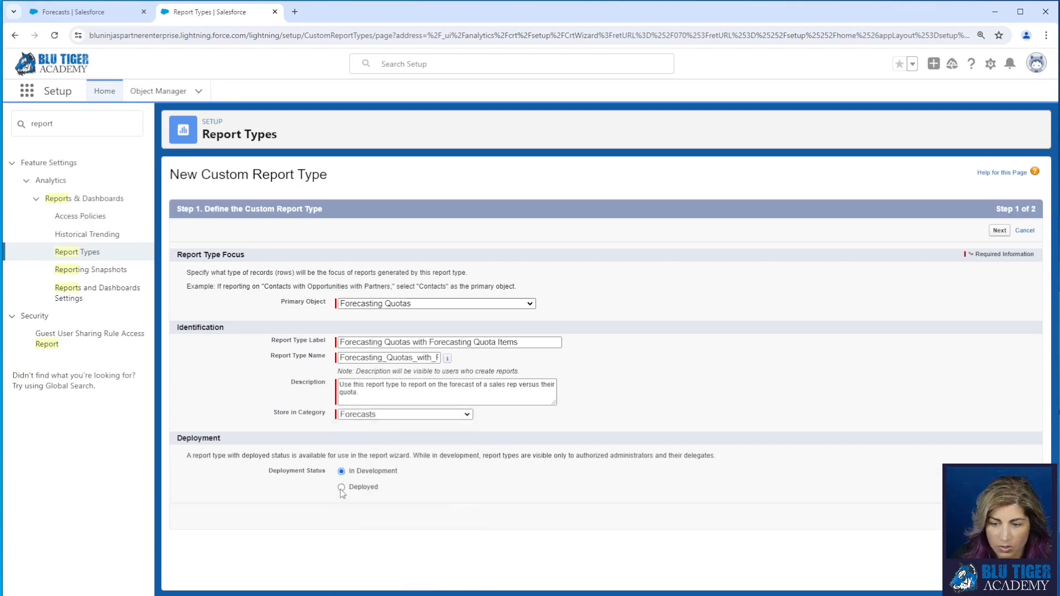
left_click(340, 487)
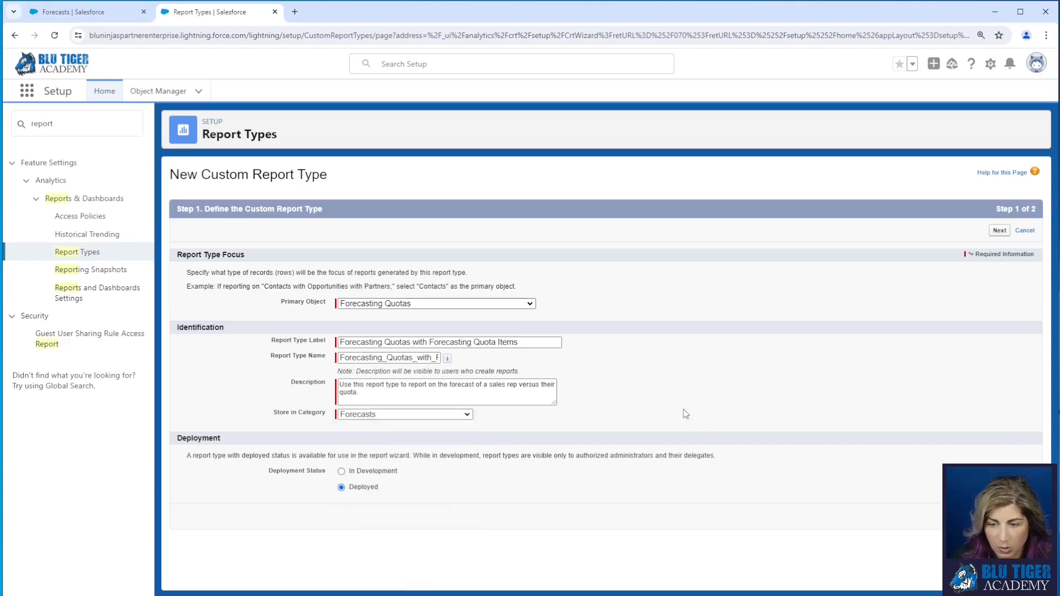
- Relate Forecasting Items as a second object and save the custom report type
left_click(998, 230)
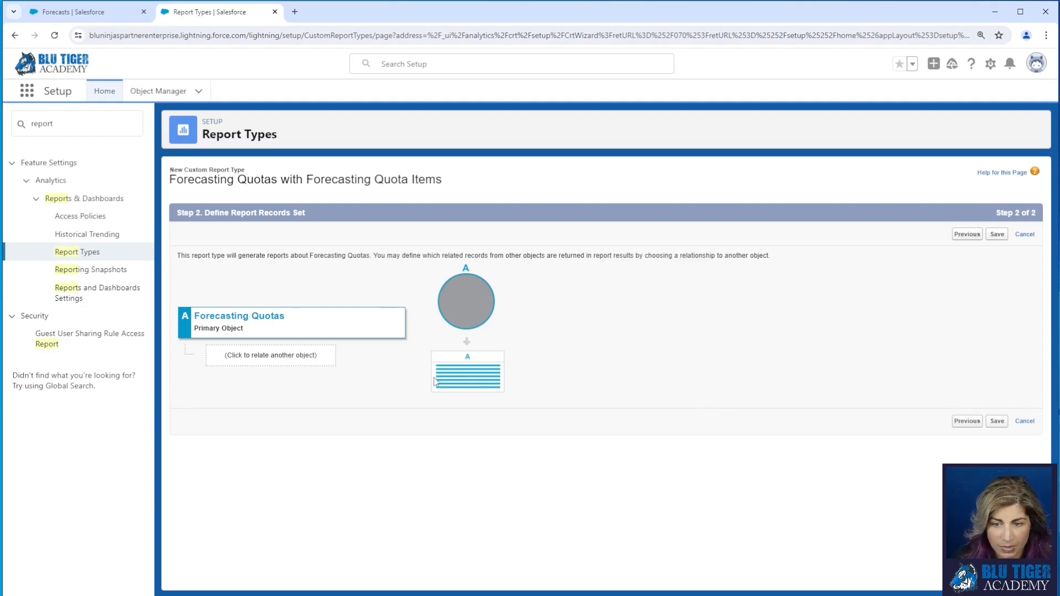
left_click(271, 355)
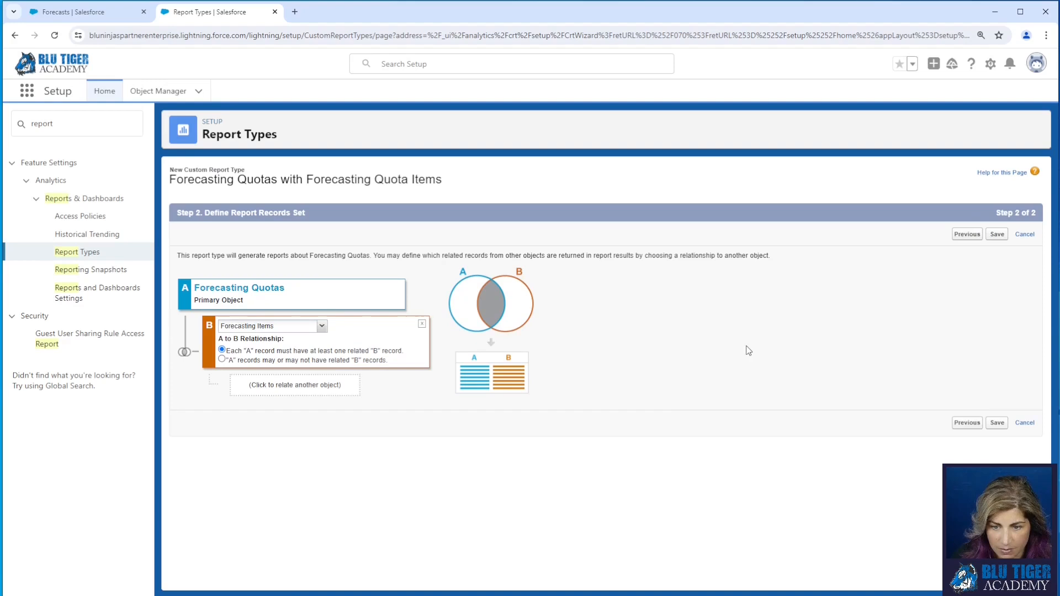
left_click(996, 234)
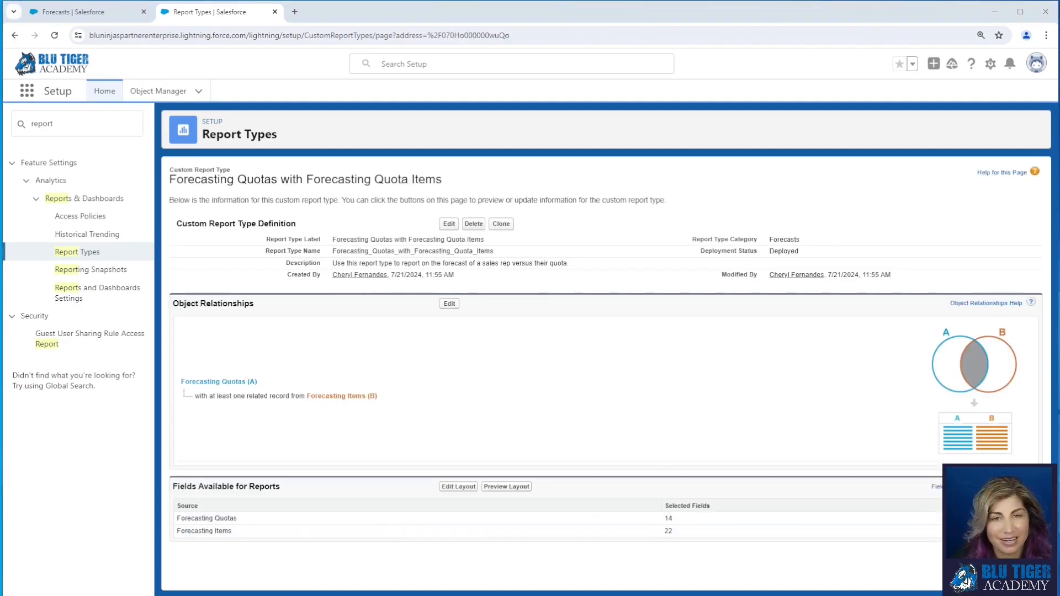
mouse_move(166, 54)
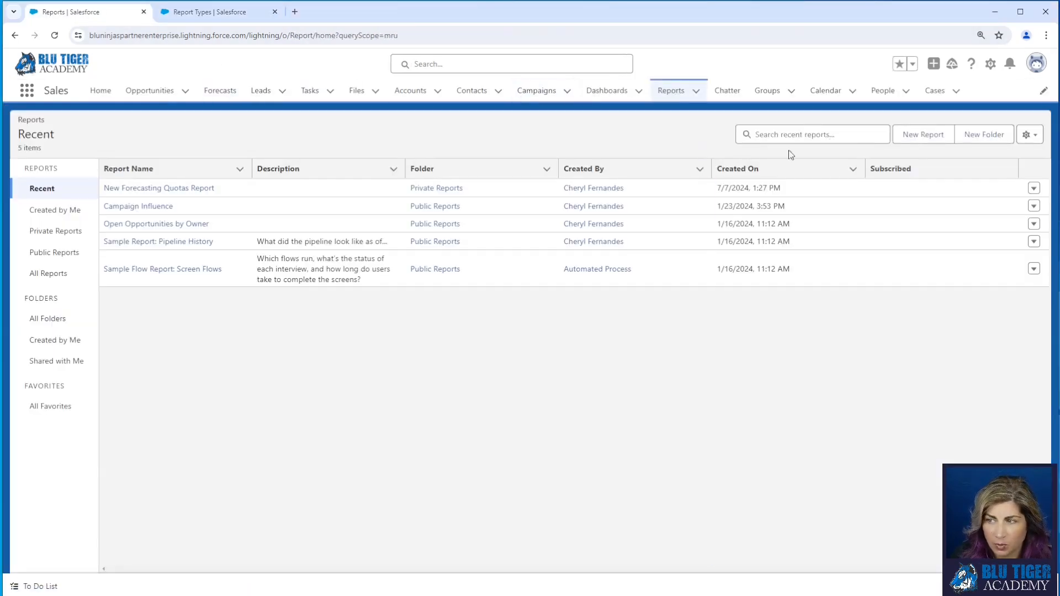
- Start a new report on the Forecasting Quotas with Forecasting Quota Items type
left_click(922, 133)
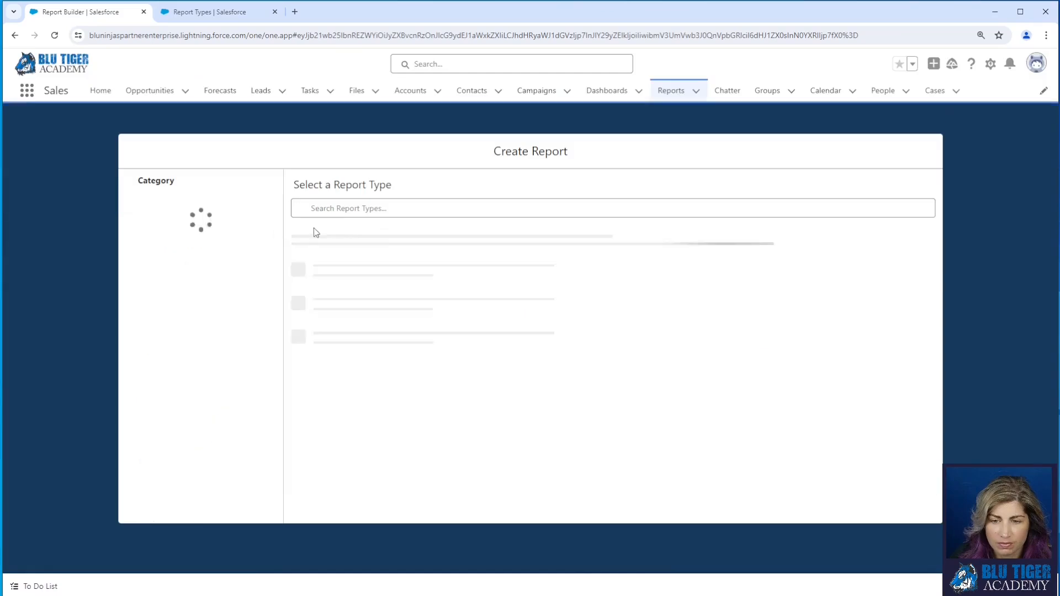
type("forecas")
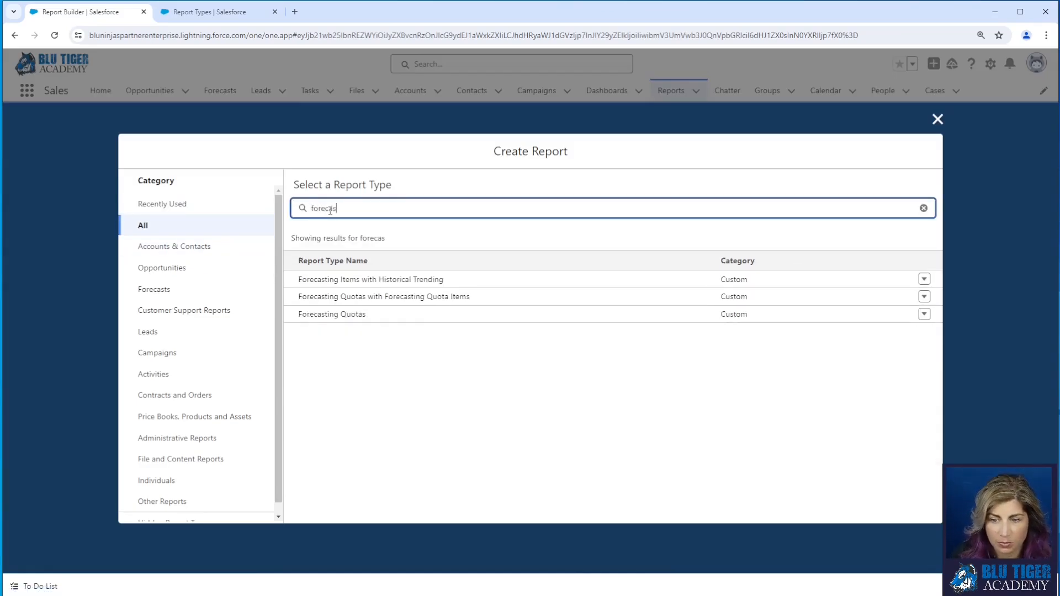
left_click(383, 296)
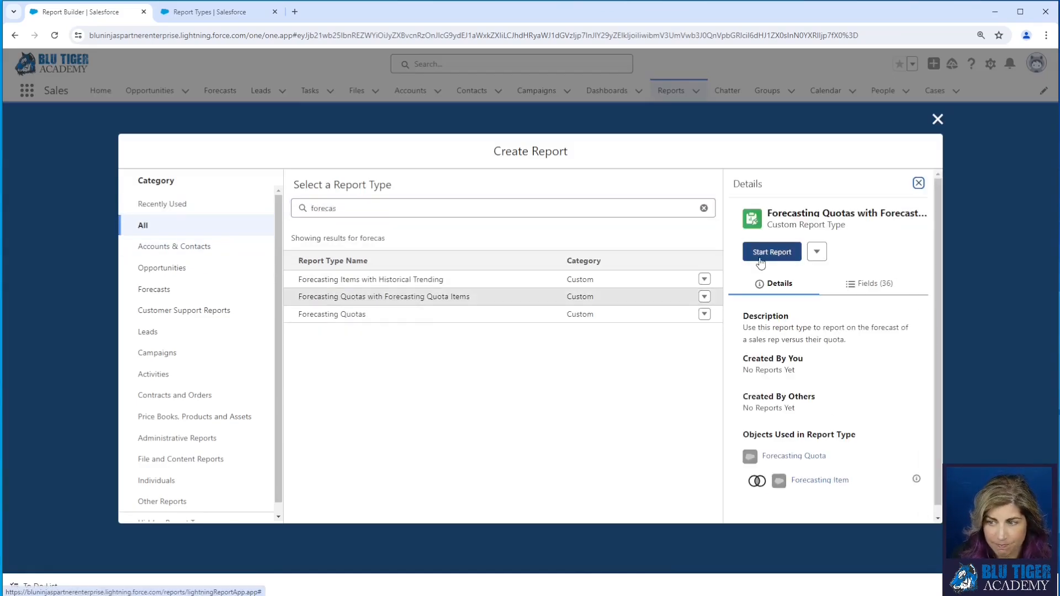
left_click(770, 251)
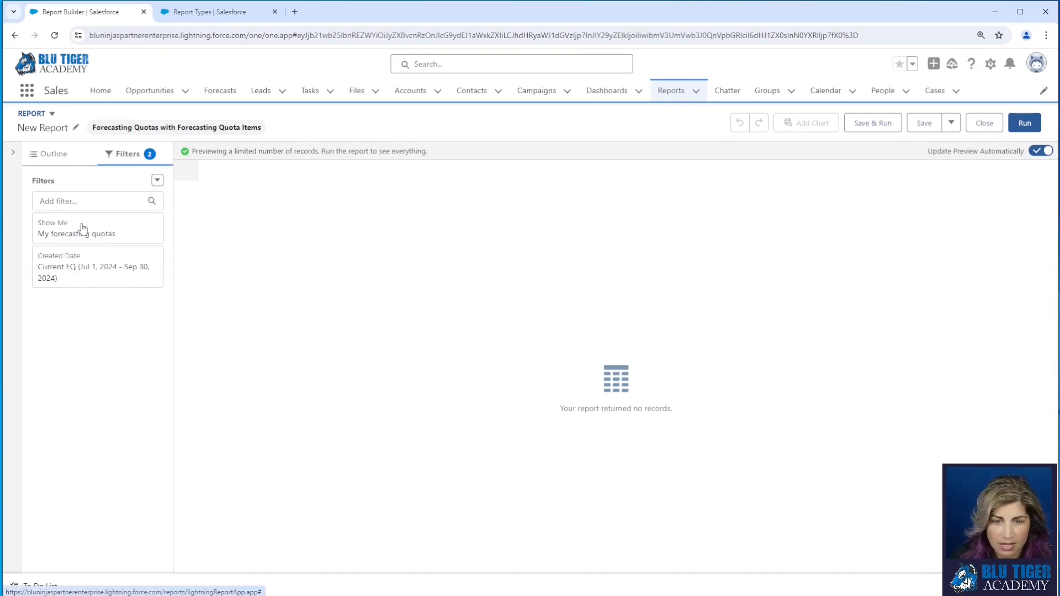
- Filter to all forecasting quotas, Start Date in Current FY, plus a Forecast Category filter
left_click(75, 228)
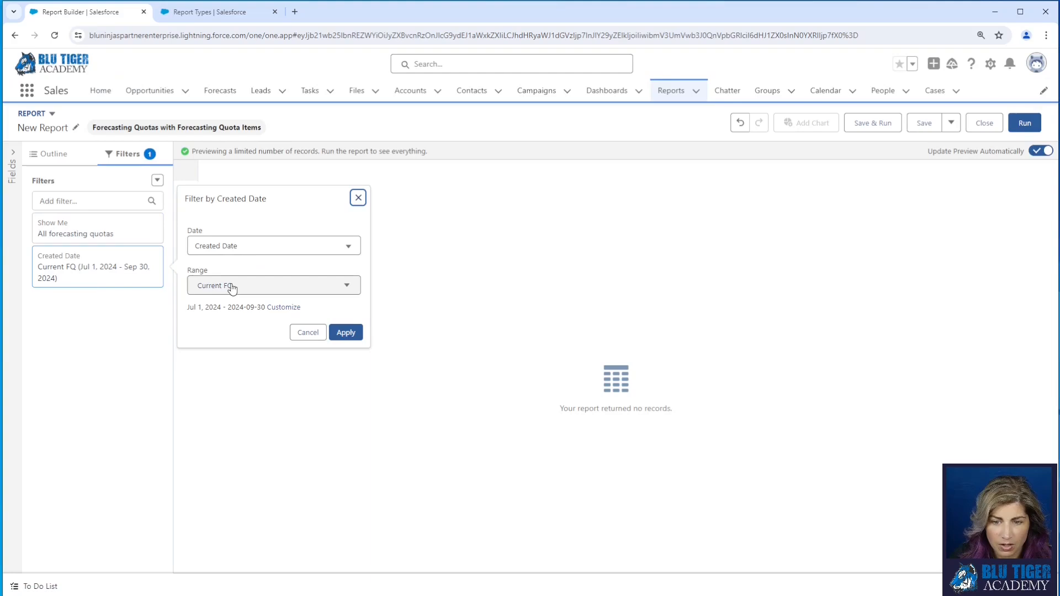
left_click(274, 245)
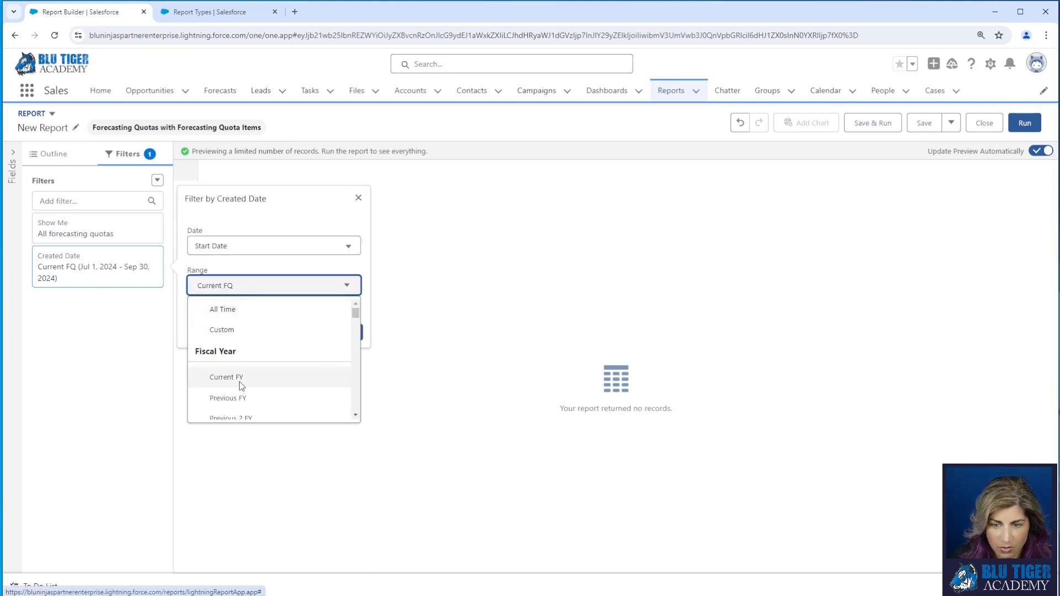
left_click(226, 378)
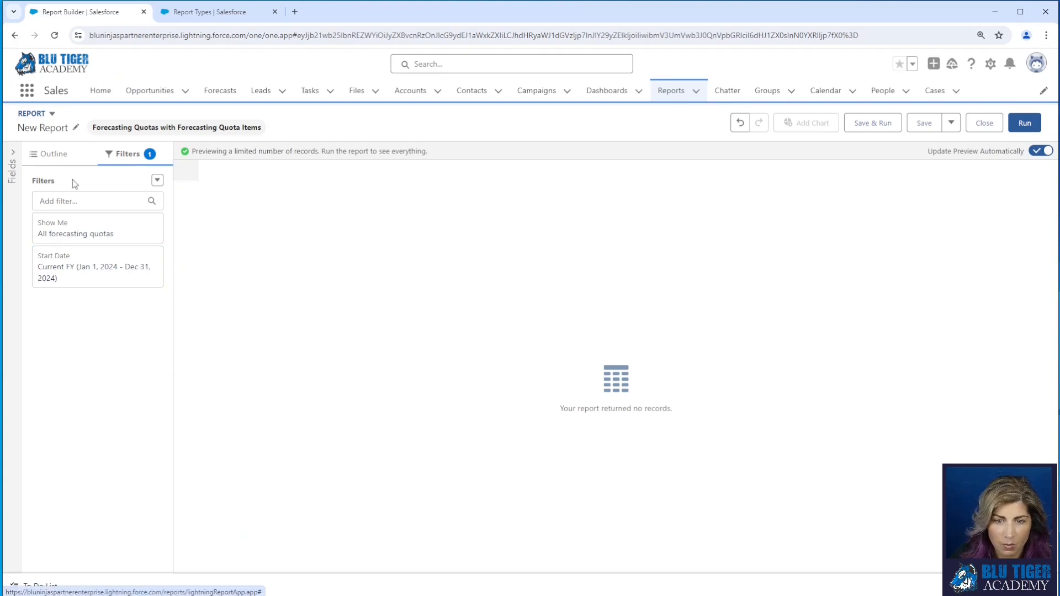
type("category")
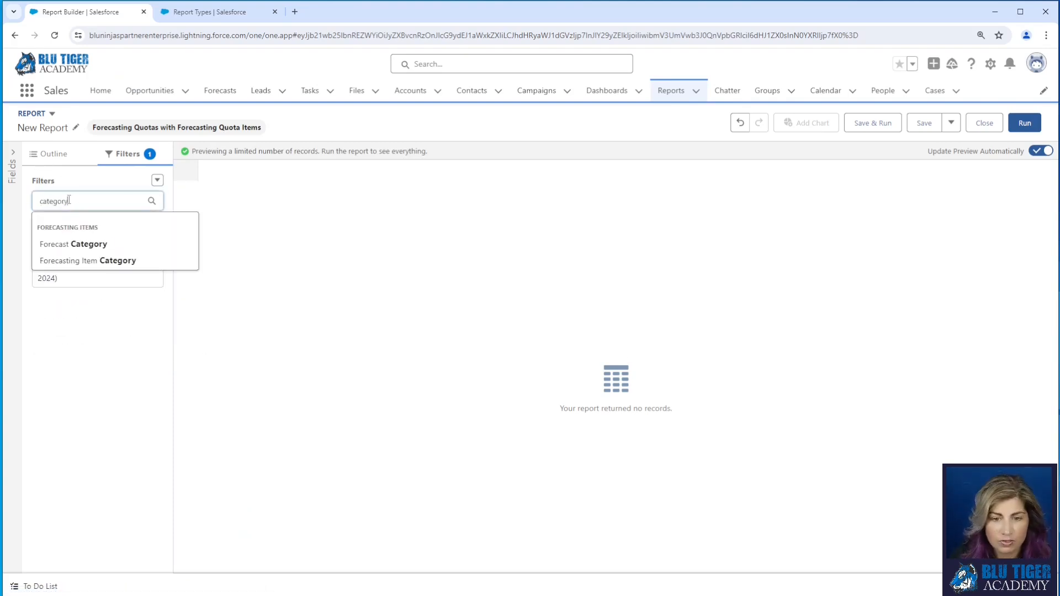
left_click(73, 244)
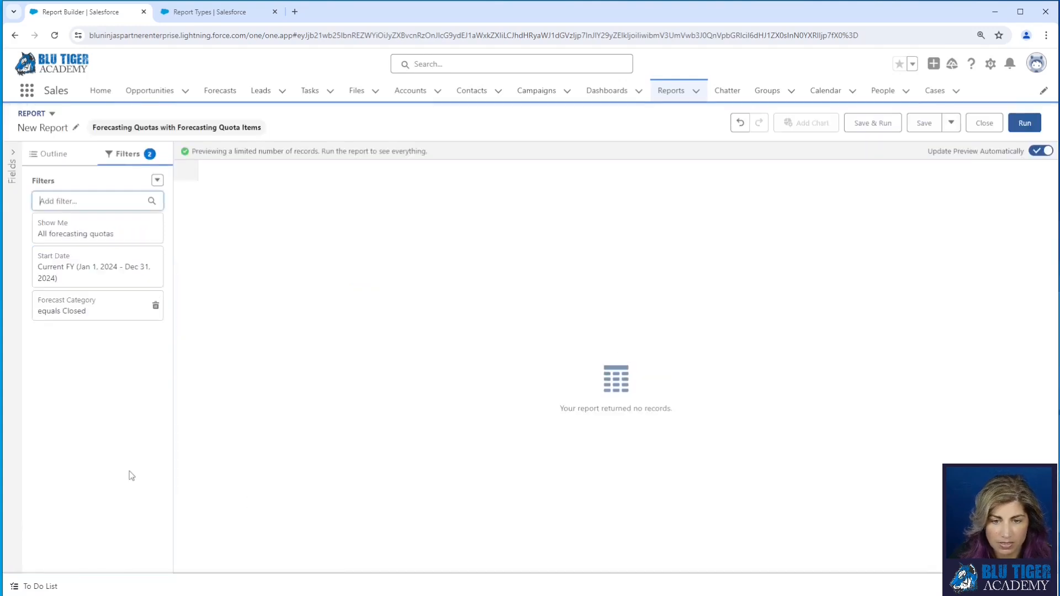
mouse_move(50, 163)
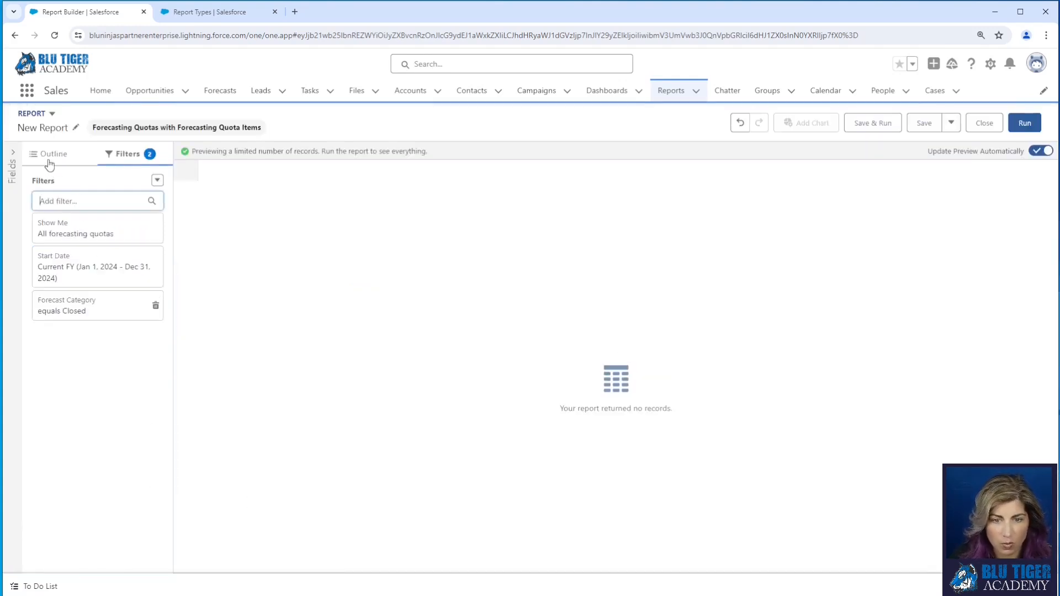
- Group the report rows by the quota owner's full name
left_click(53, 154)
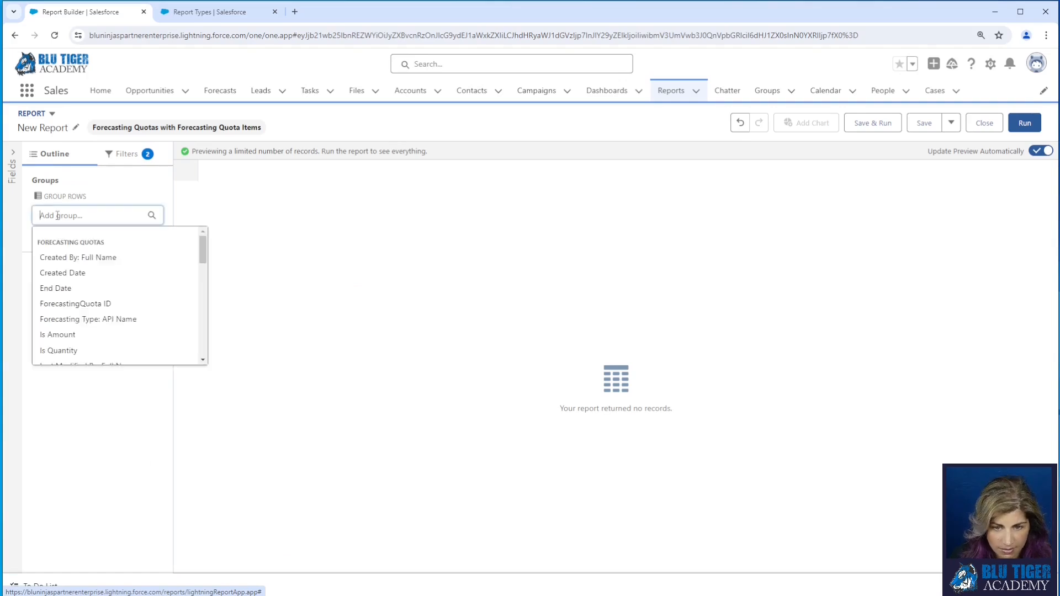
type("owner")
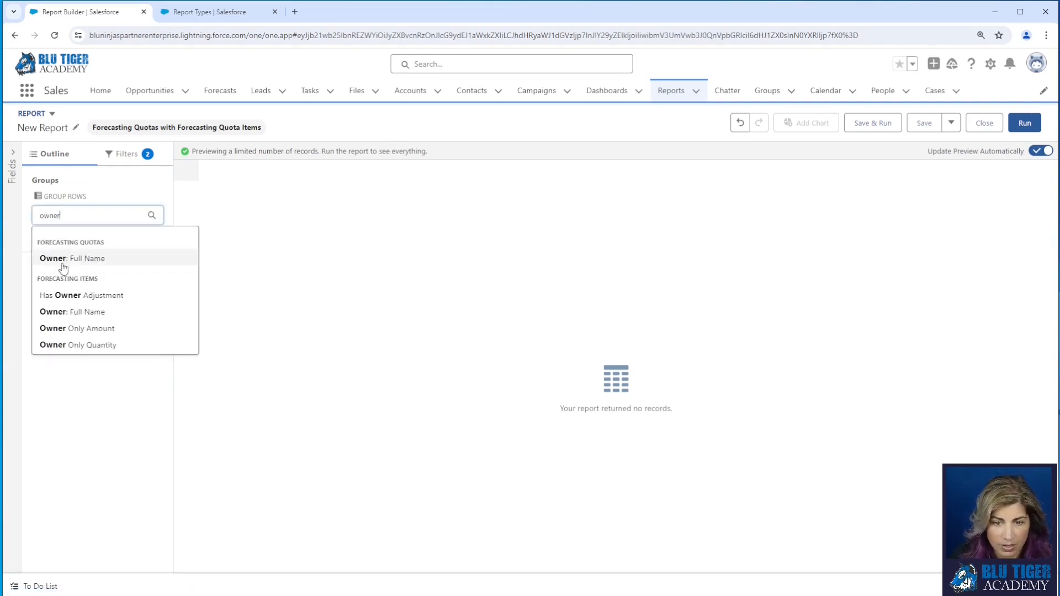
left_click(71, 258)
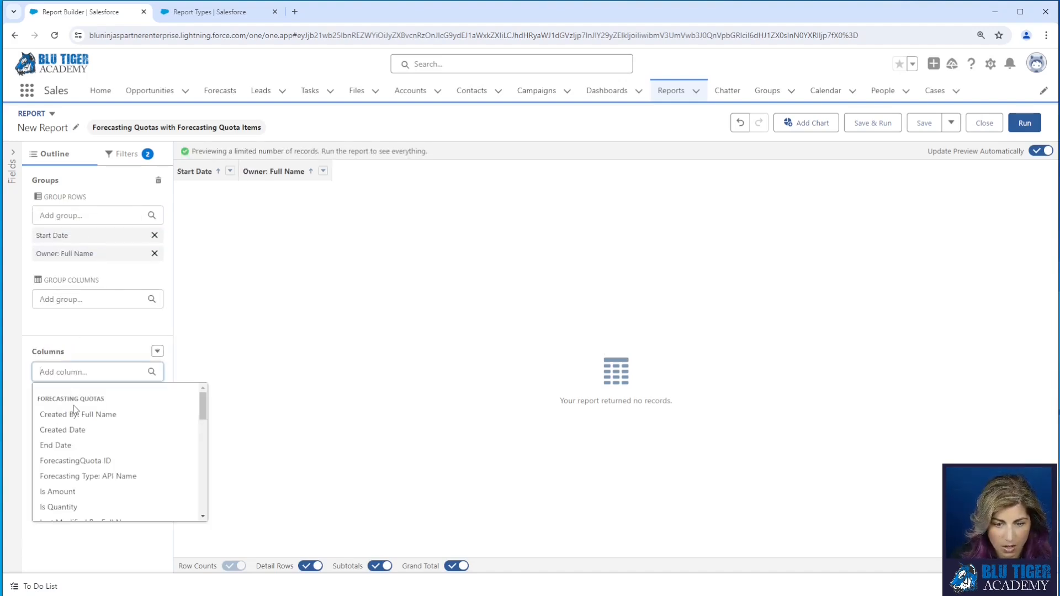
- Add Quota Amount and Forecast Amount columns and hide row counts
scroll("down", 3)
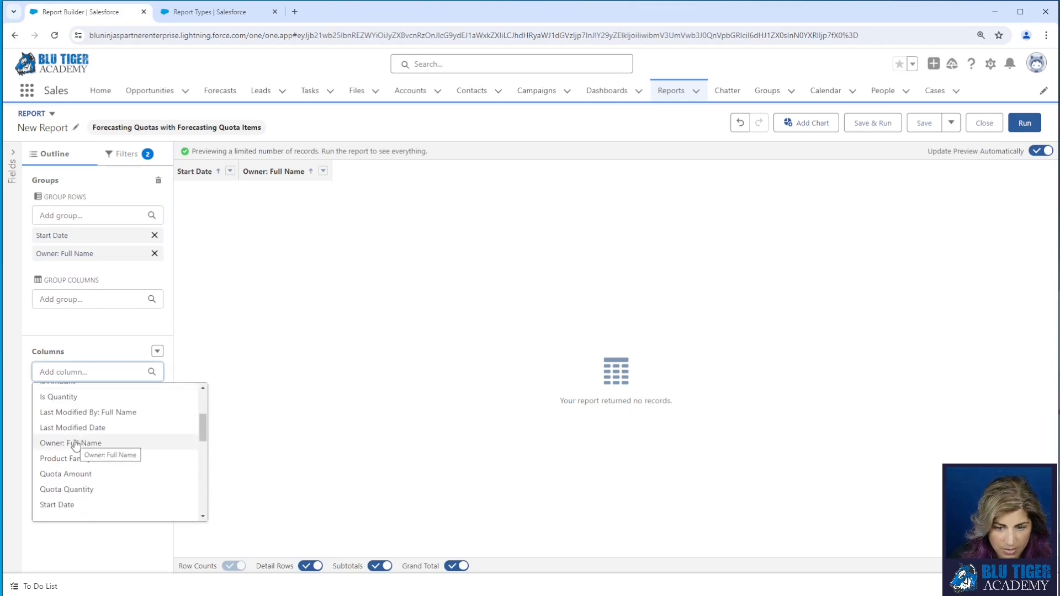
left_click(67, 473)
type("amount")
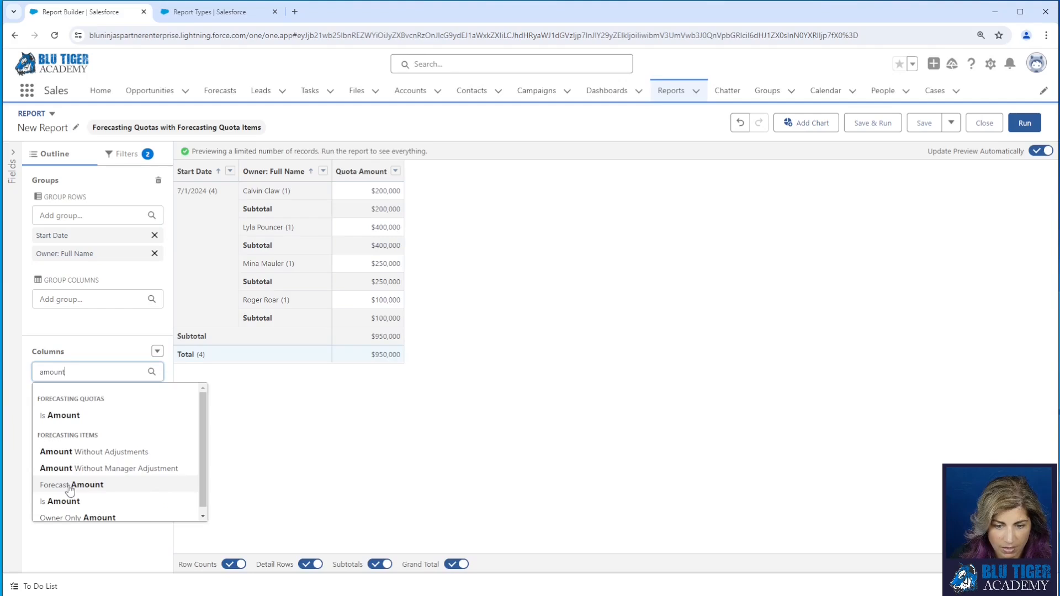
left_click(72, 485)
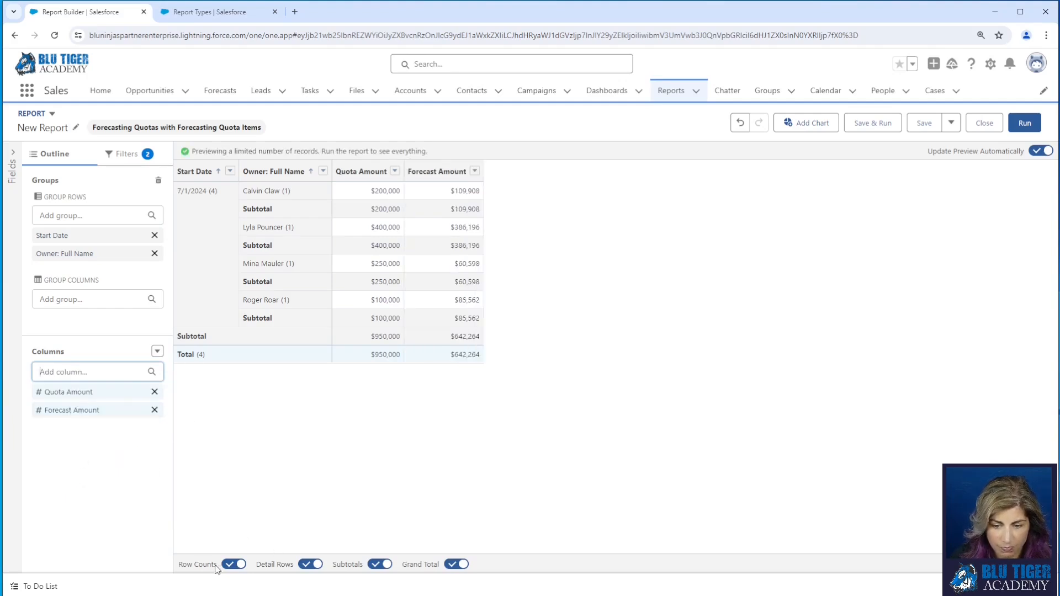
left_click(157, 351)
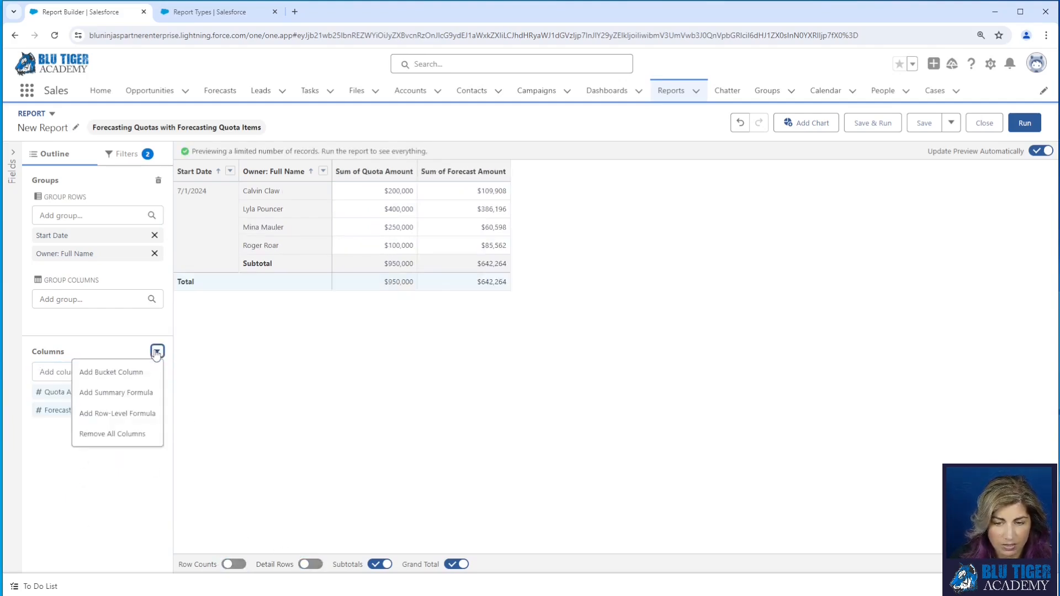
- Add a Quota - Actual summary formula column with currency output
left_click(116, 393)
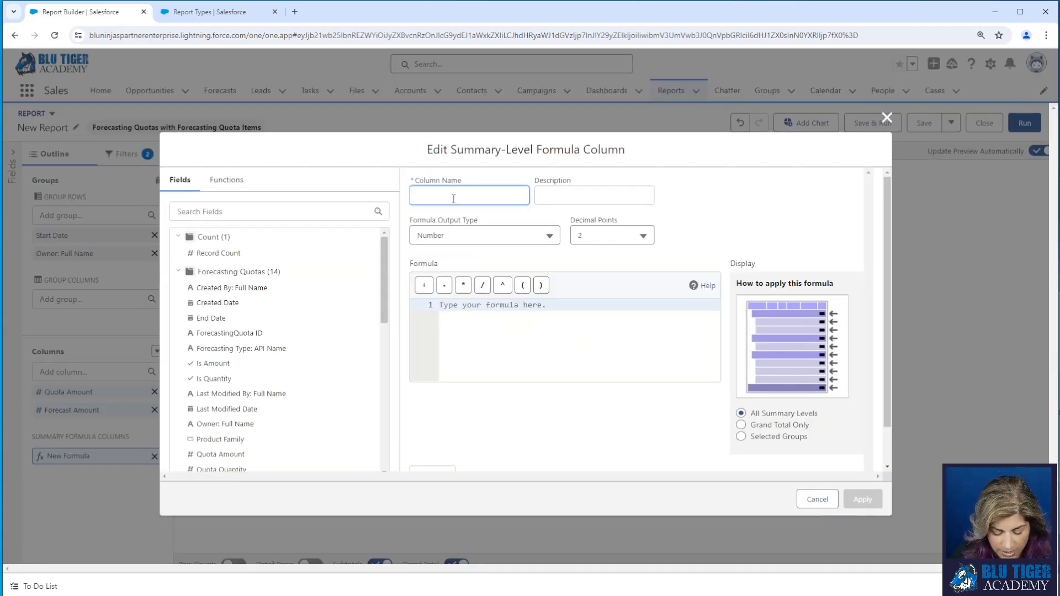
type("Quota - Am")
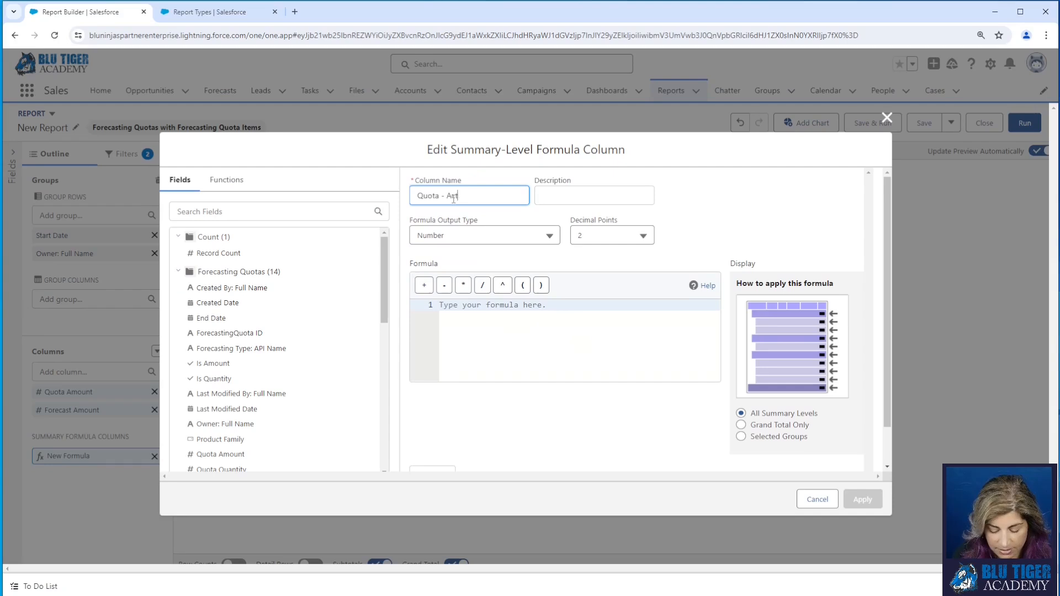
left_click(484, 235)
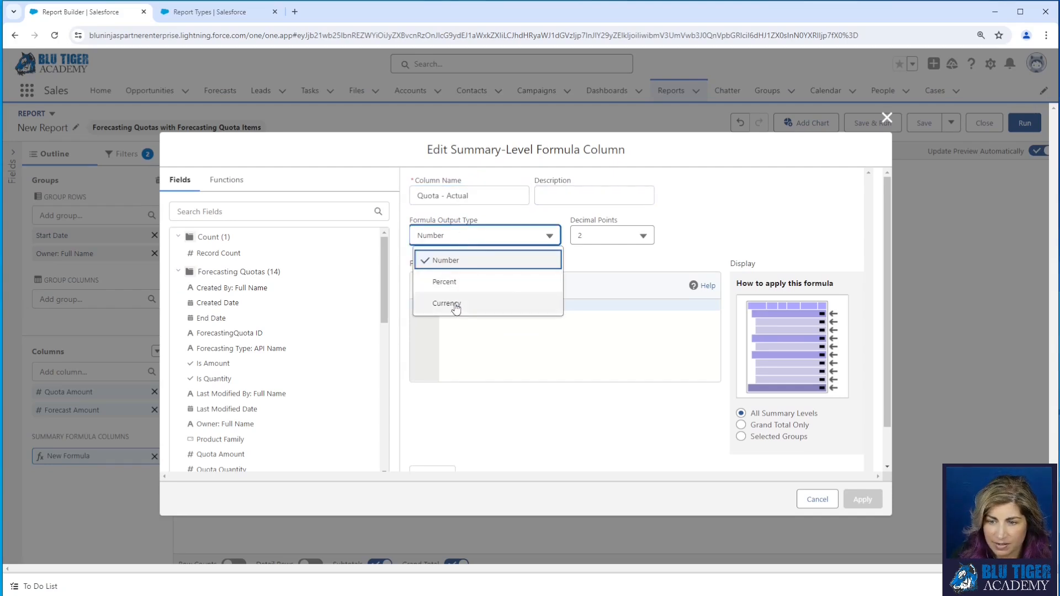
left_click(445, 304)
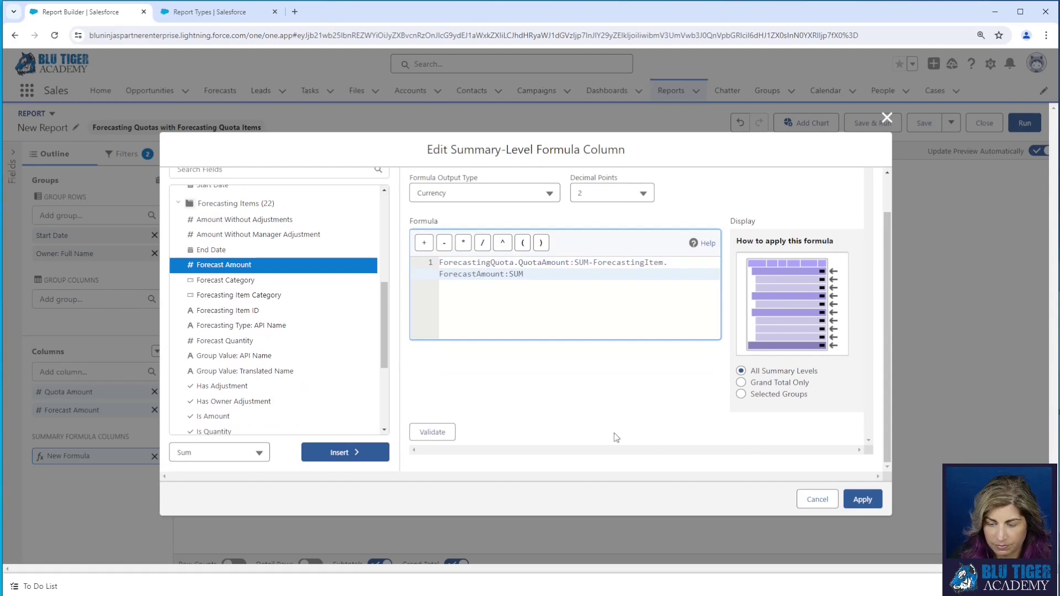
left_click(862, 499)
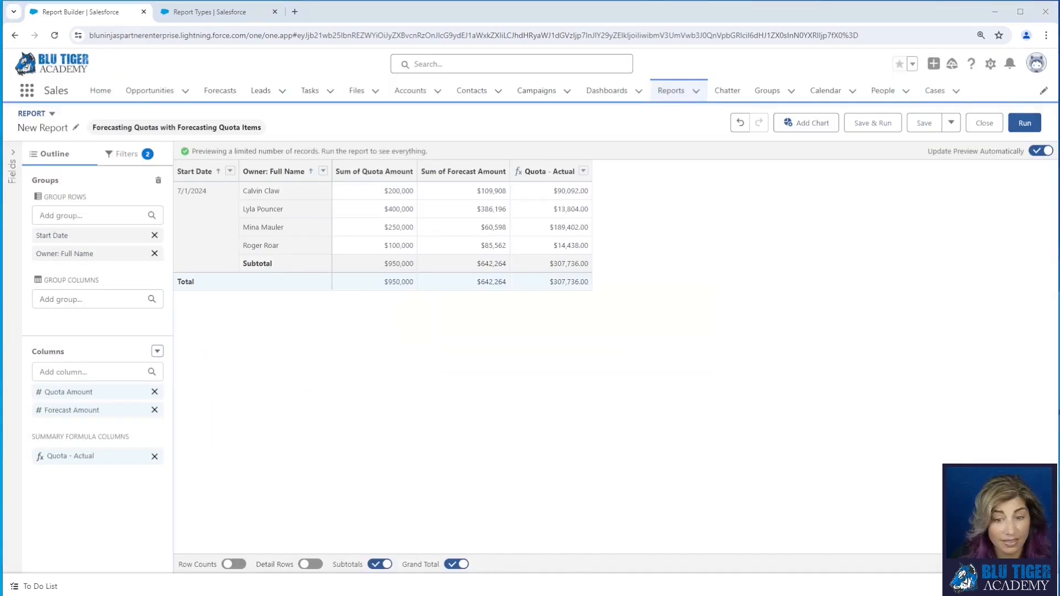
- Add a % to Quota summary formula column dividing forecast by quota amount
left_click(156, 351)
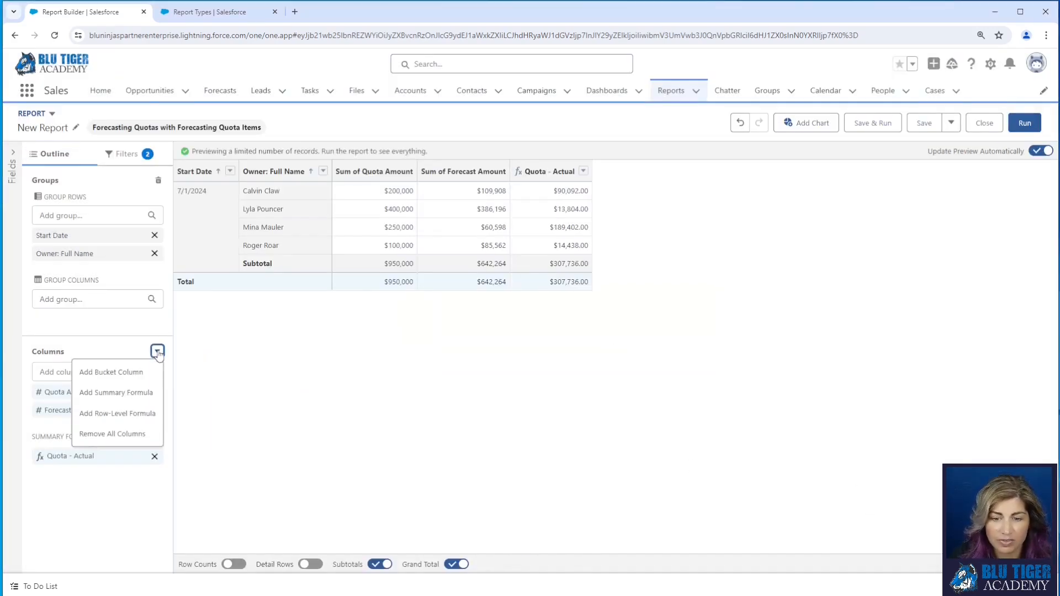
left_click(116, 393)
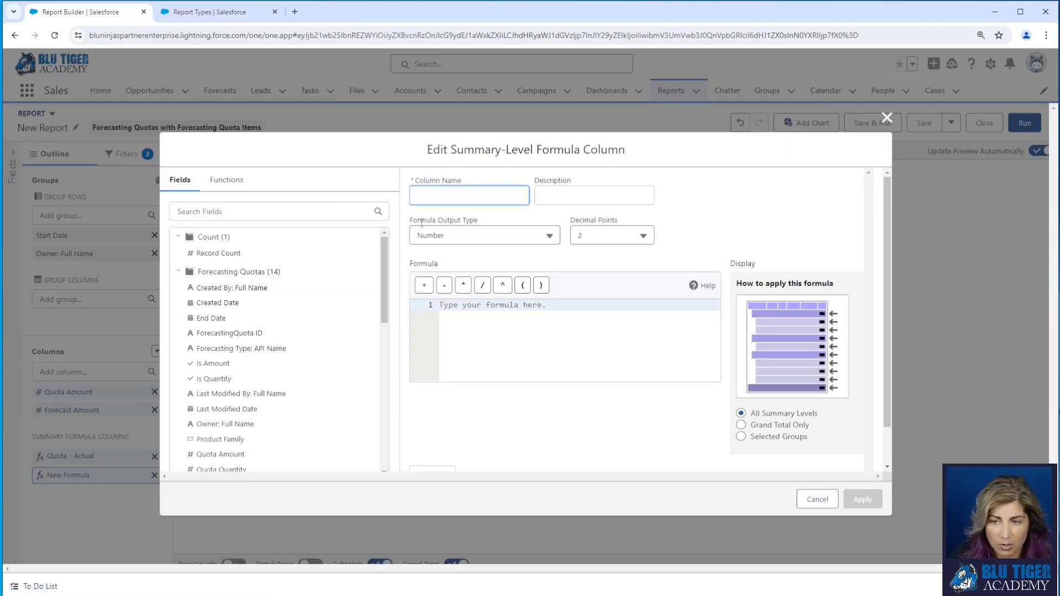
type("% to Quota")
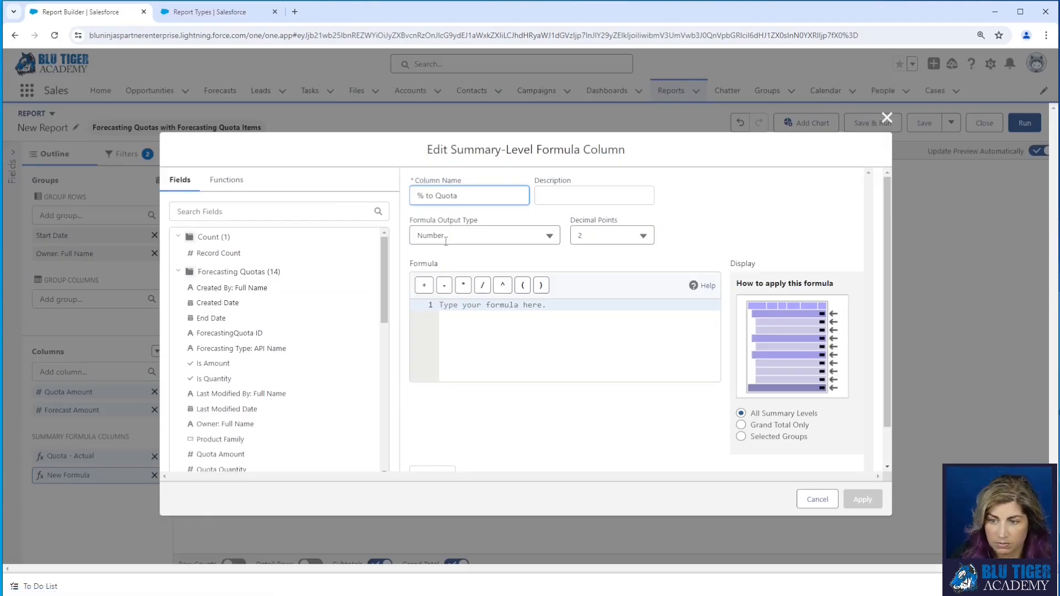
left_click(483, 235)
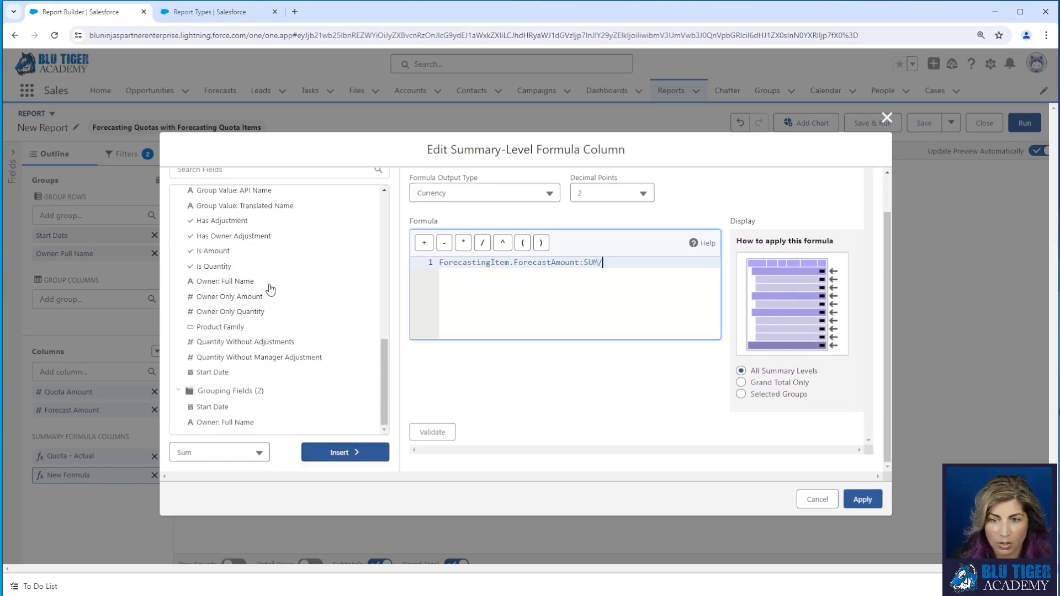
left_click(344, 453)
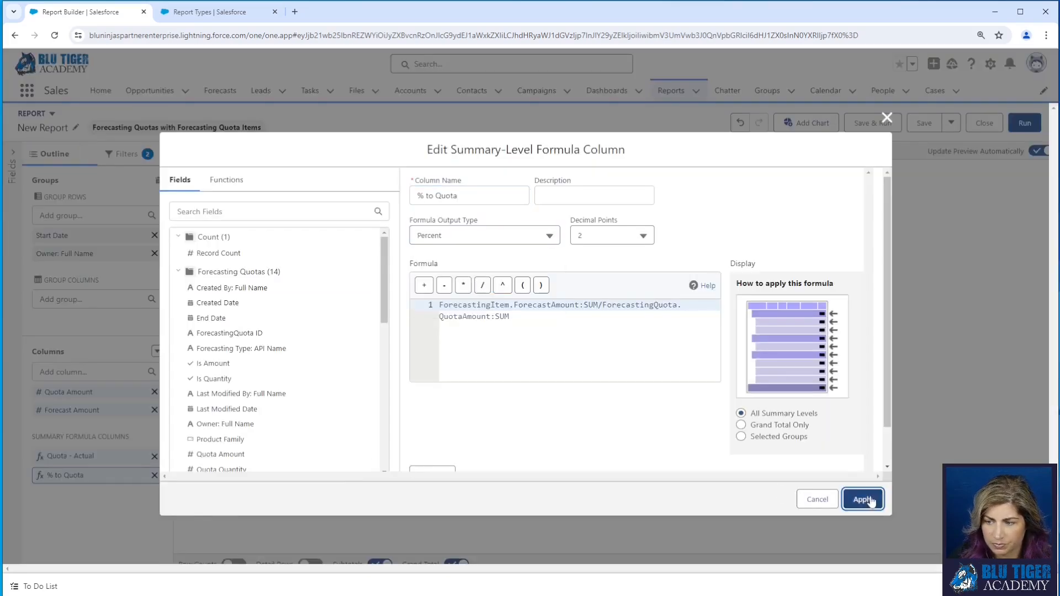
left_click(862, 499)
type("Ac")
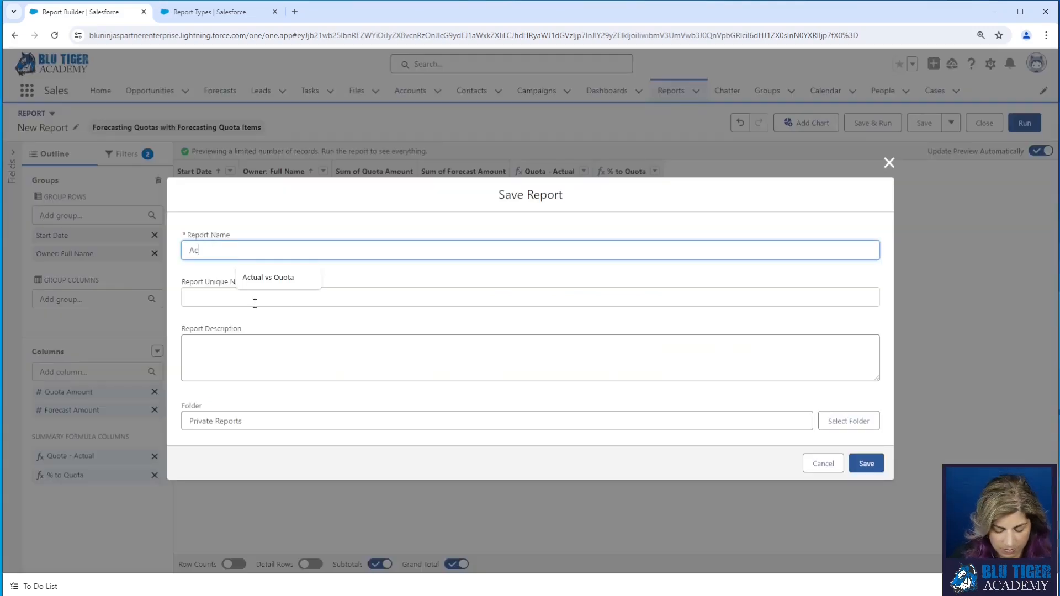
- Save the report as Actual vs Quota in Private Reports and dismiss the confirmation
left_click(267, 277)
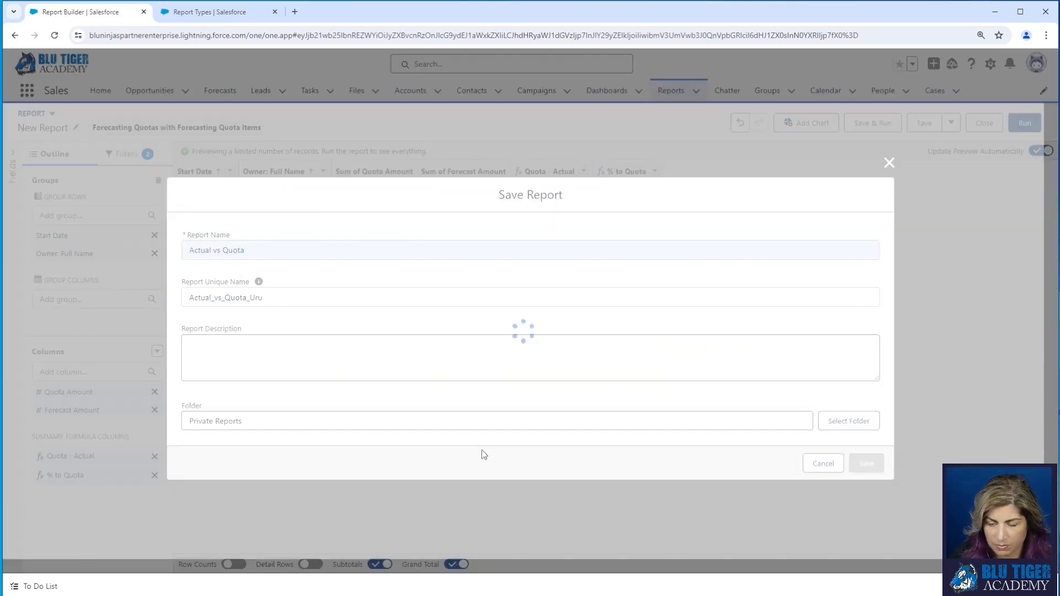
left_click(865, 463)
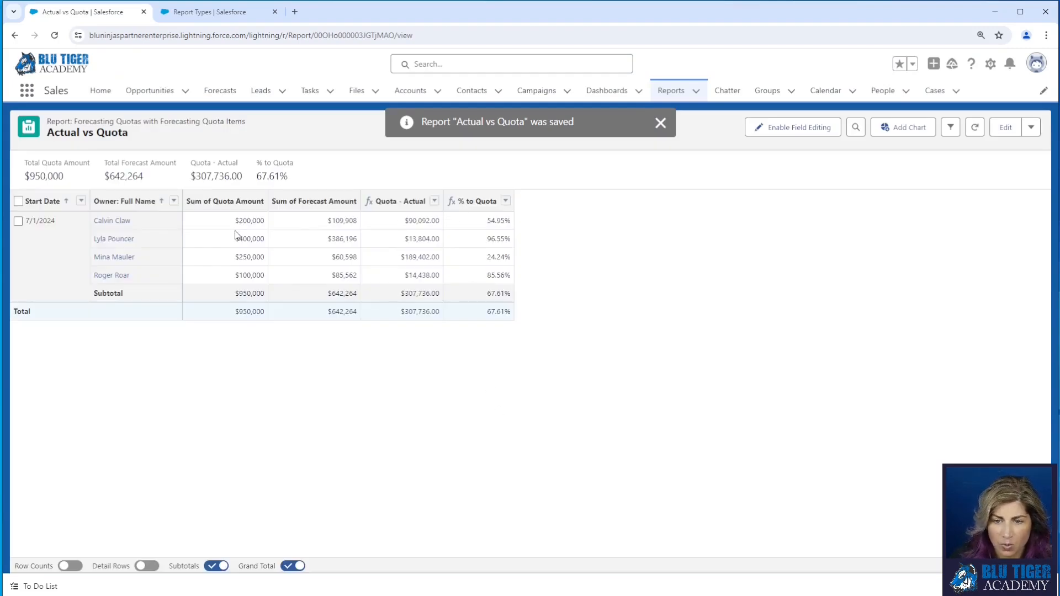
left_click(660, 122)
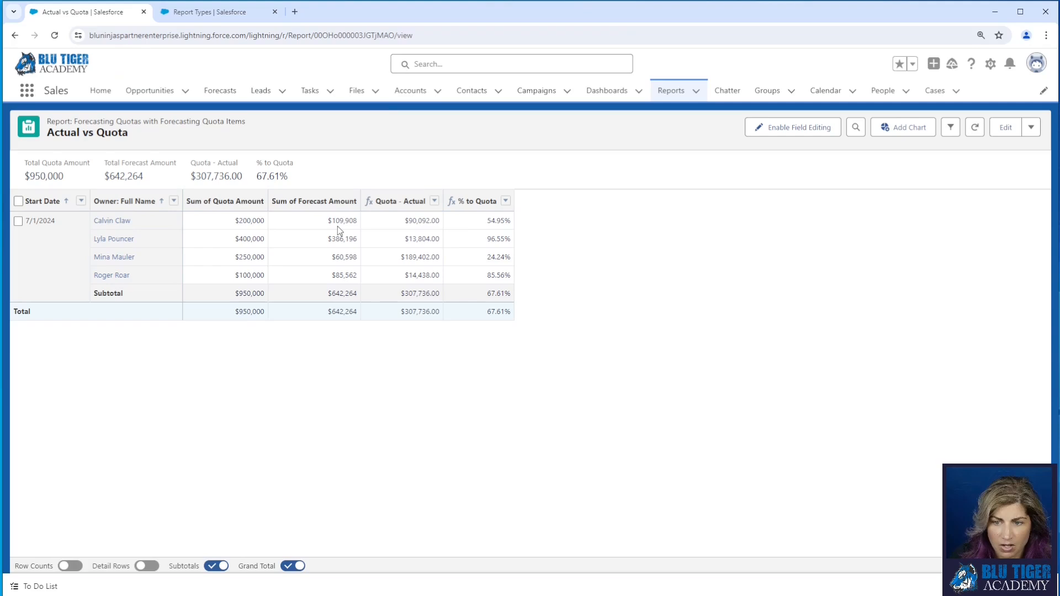
mouse_move(418, 232)
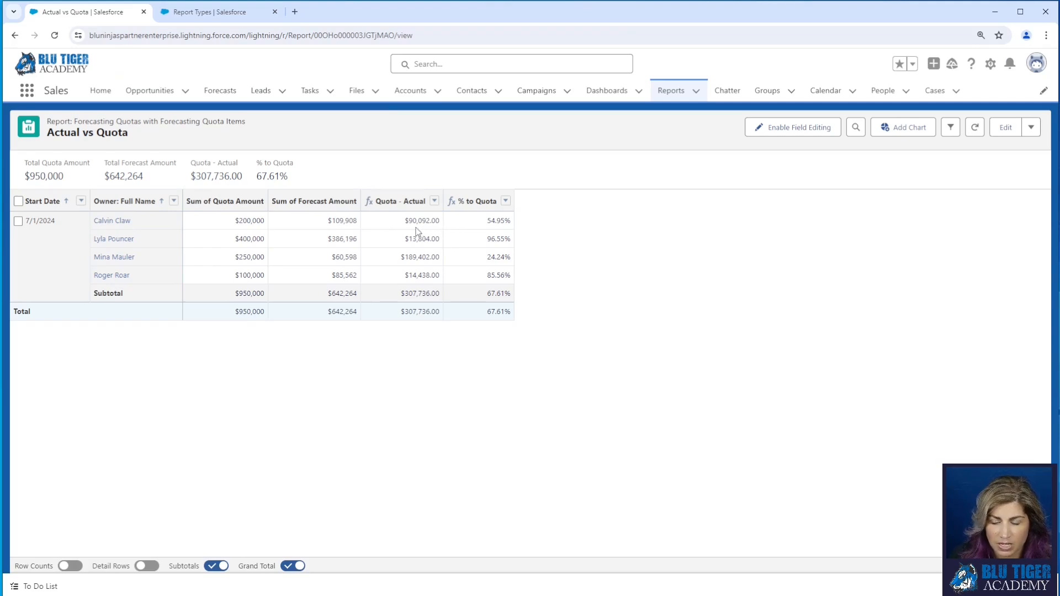
mouse_move(433, 227)
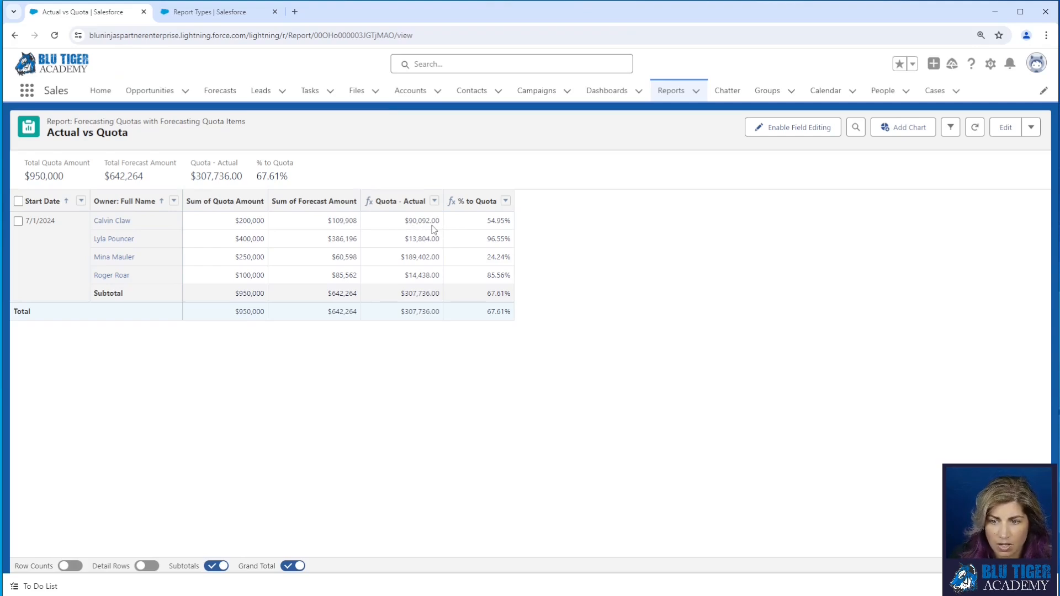
mouse_move(422, 247)
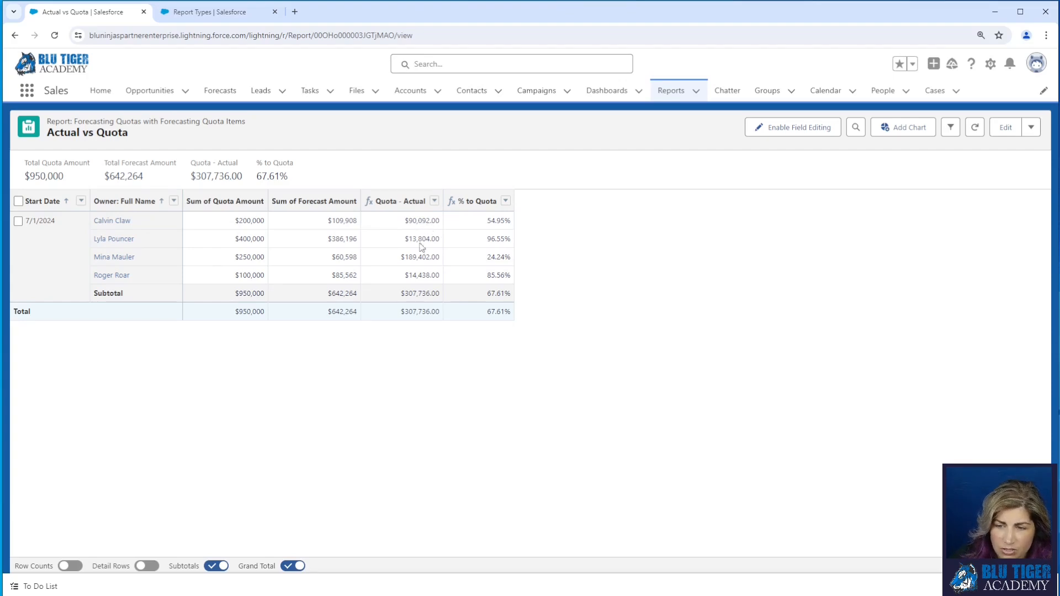
mouse_move(422, 282)
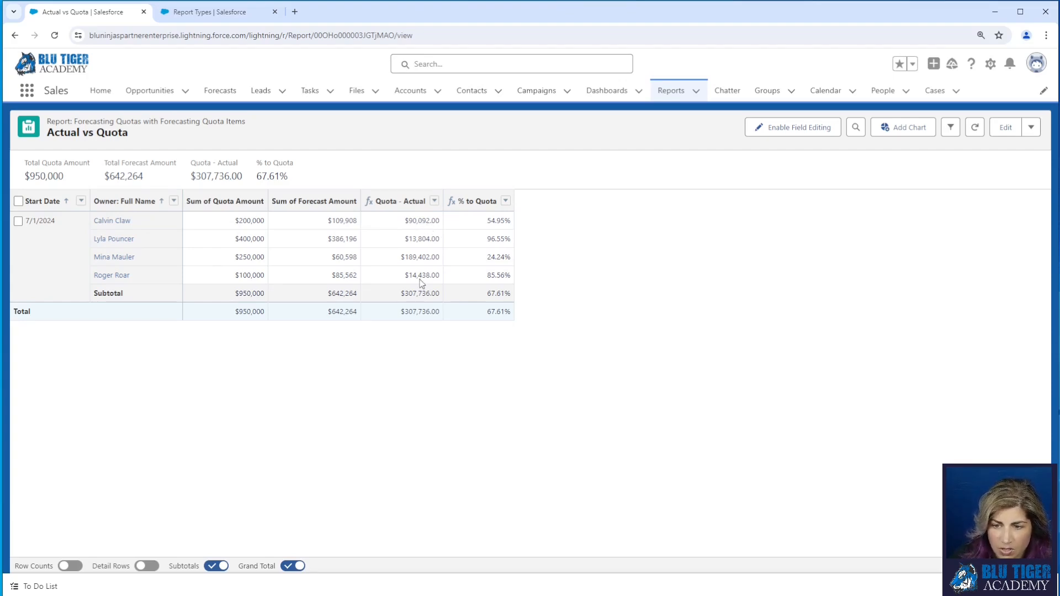
mouse_move(511, 221)
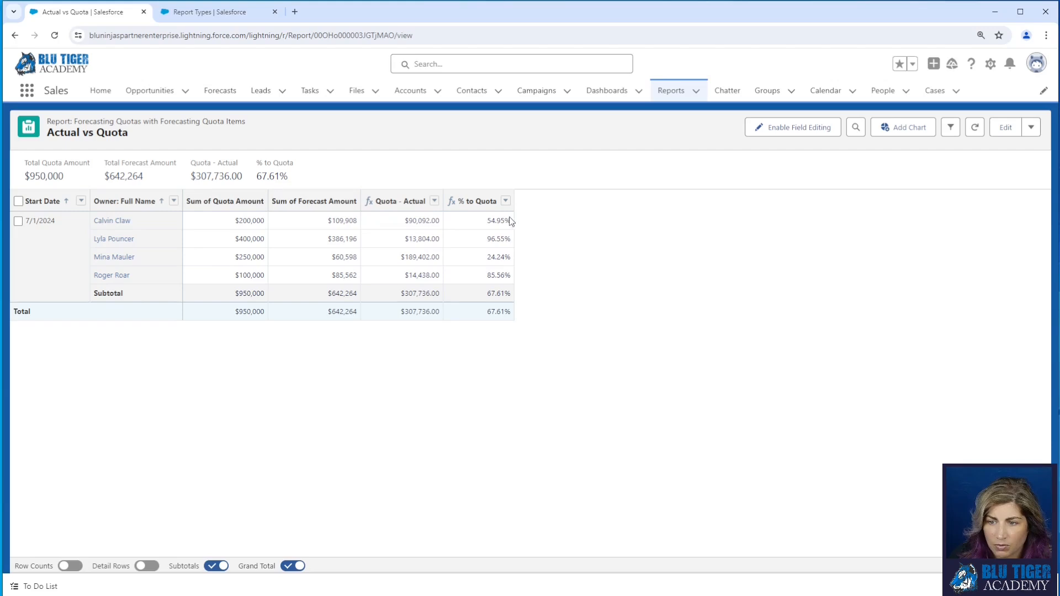
mouse_move(503, 245)
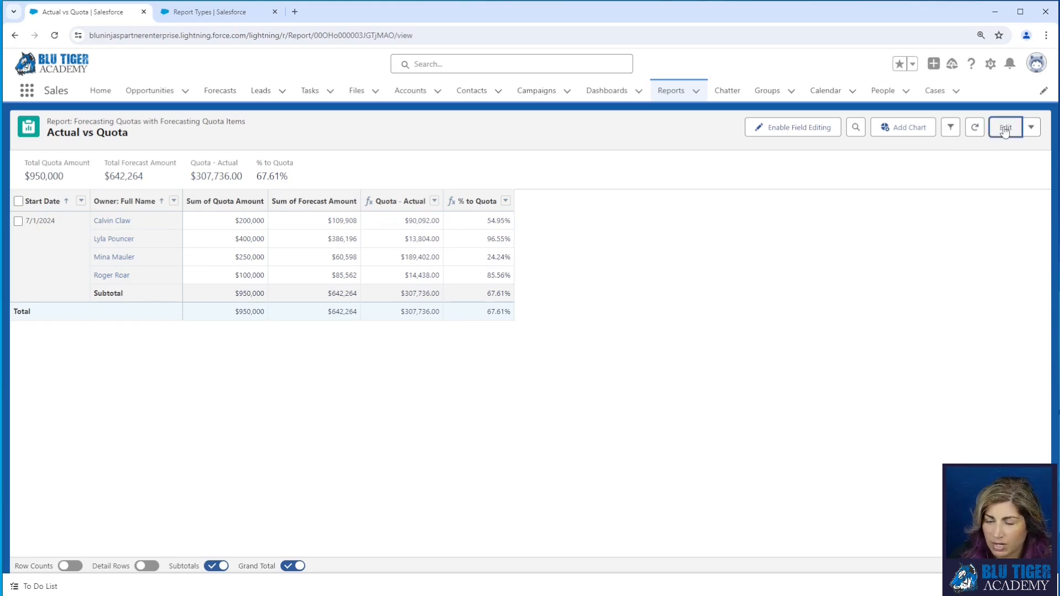
- Rename the formula to Actual - Quota, reversing the subtraction to forecast minus quota amount
left_click(1006, 127)
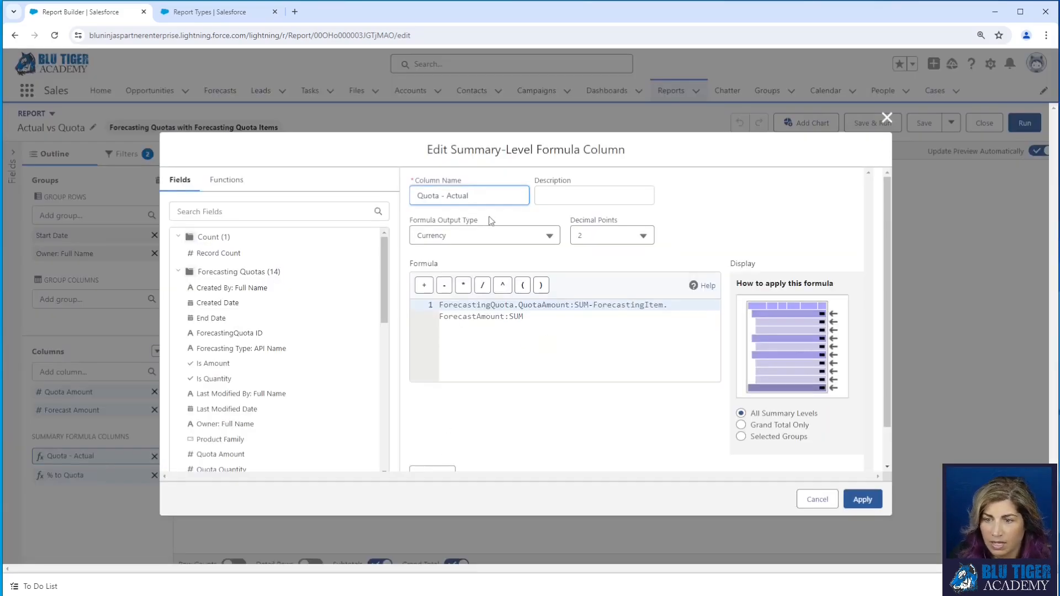
type("Actual - Quota")
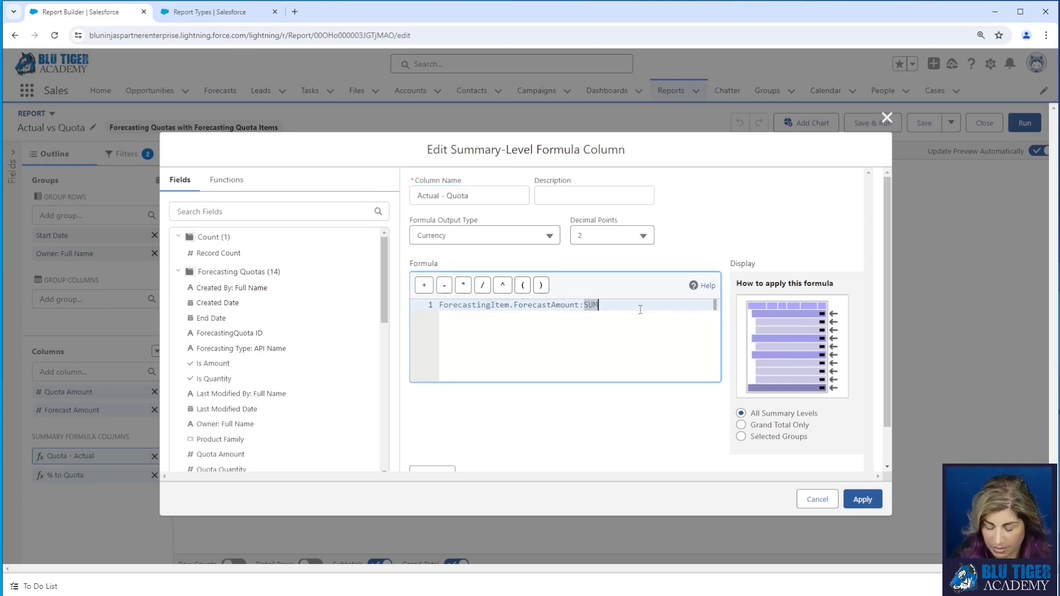
type("-ForecastingQuota.QuotaAmount:SUM")
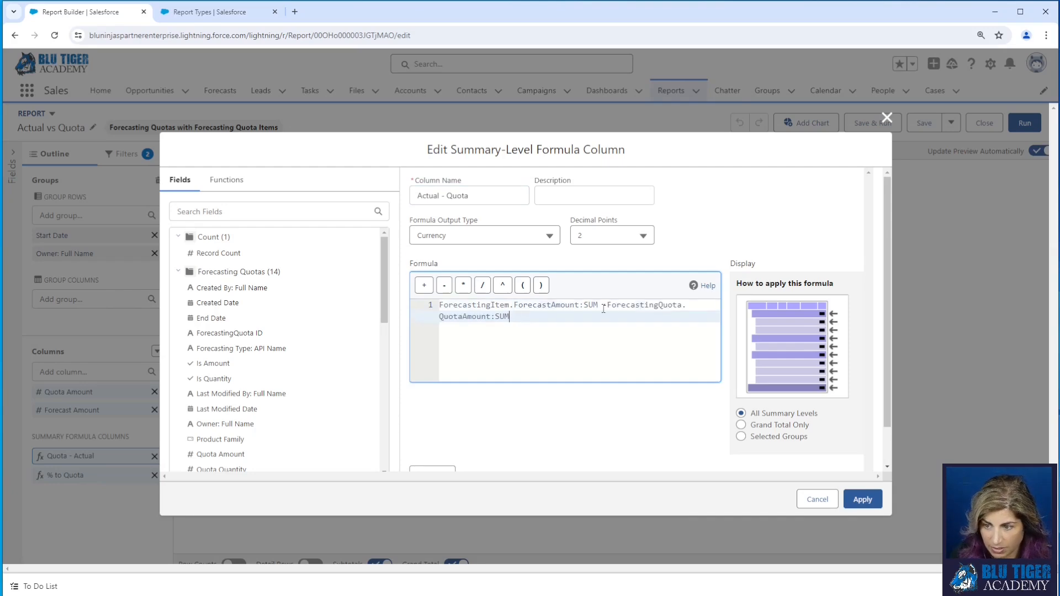
left_click(862, 499)
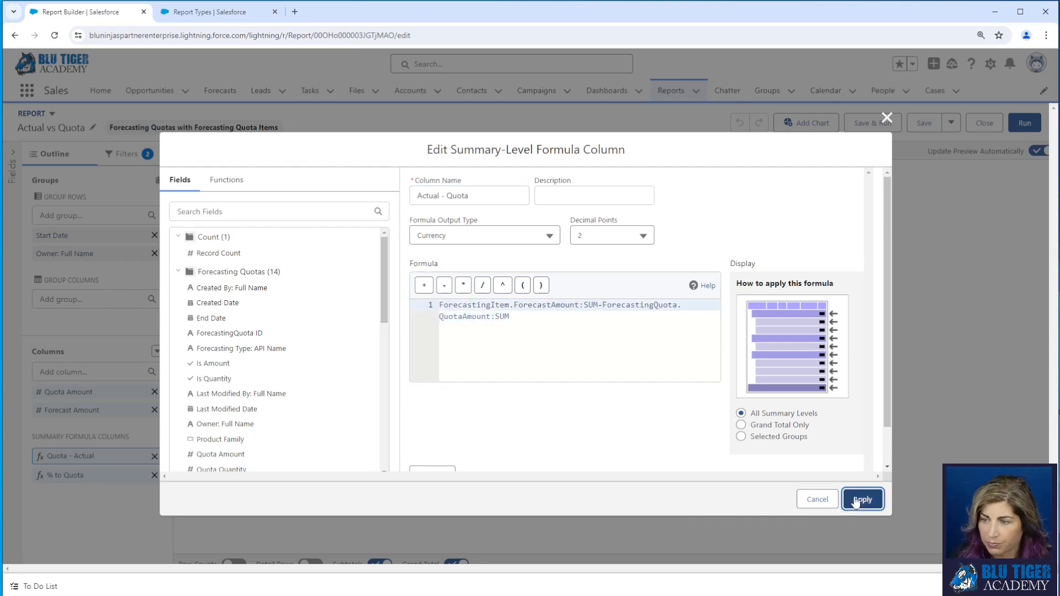
left_click(862, 497)
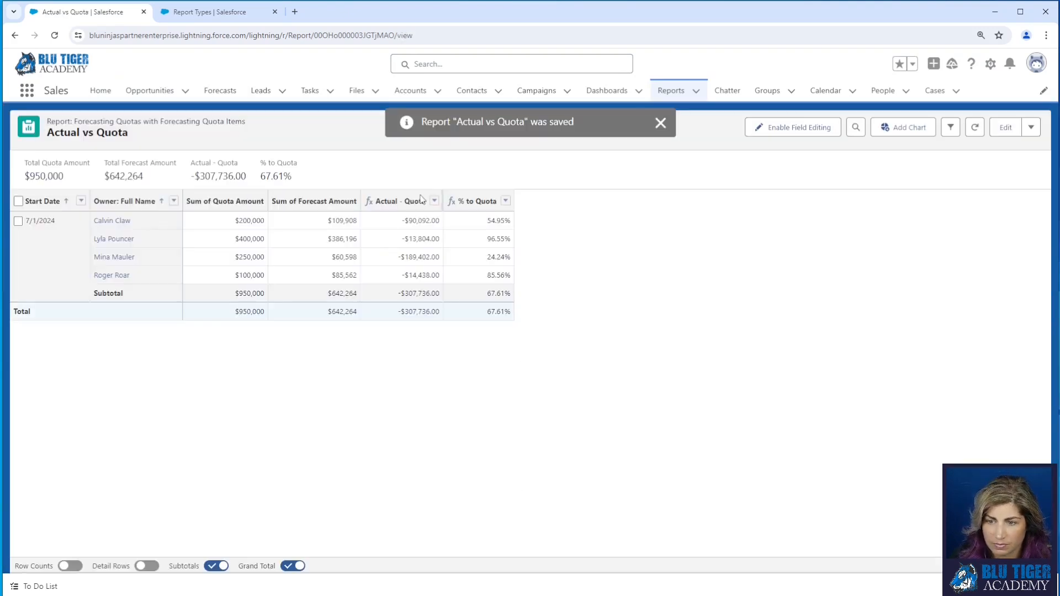
mouse_move(859, 270)
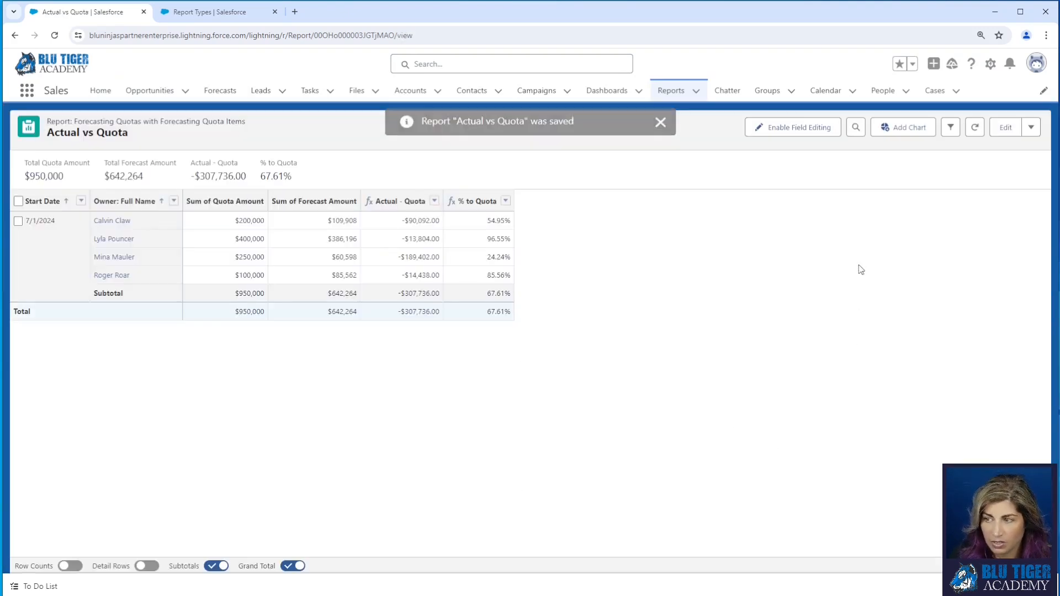
- Add conditional formatting on % to Quota (<=50 red, to 90 orange, above green) and save the report
left_click(1004, 127)
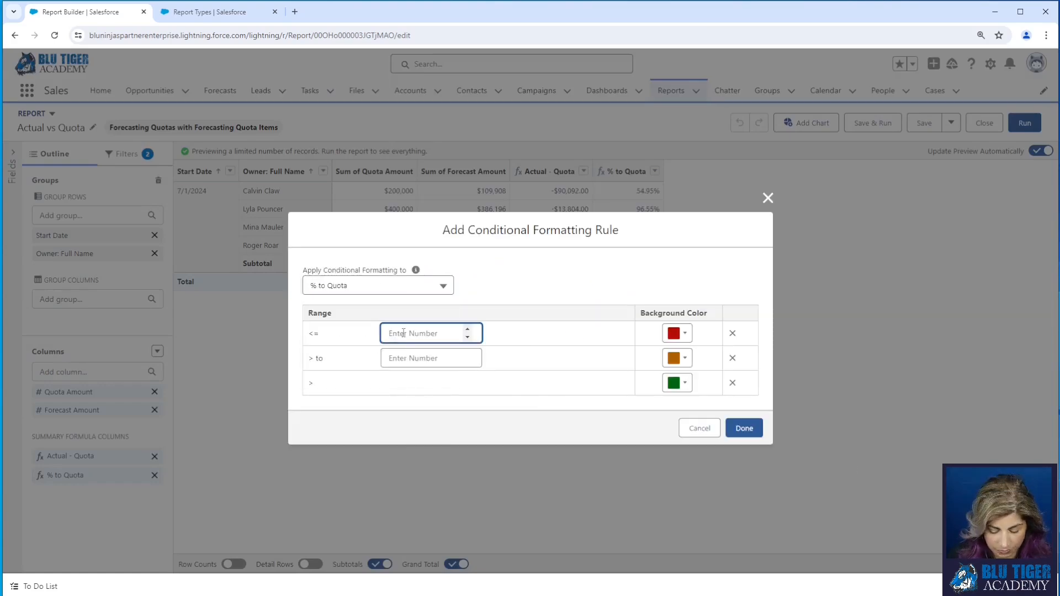
type("9")
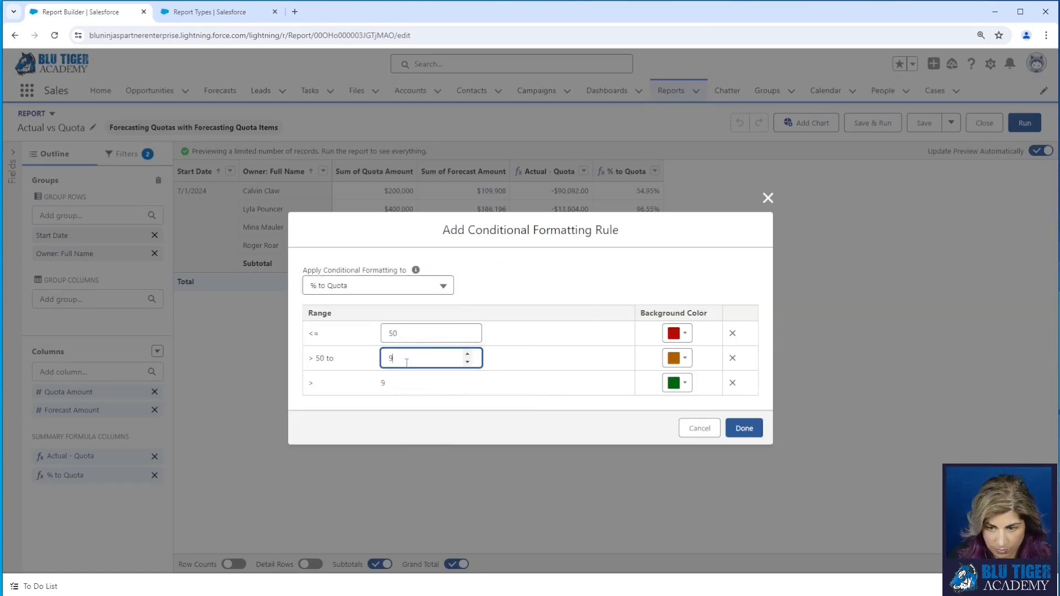
left_click(744, 428)
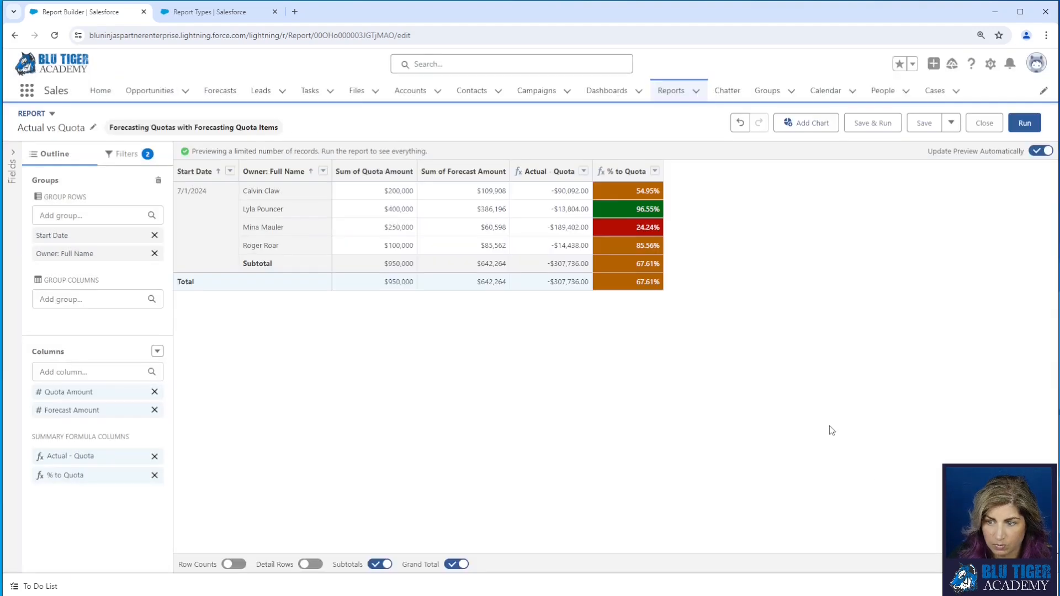
mouse_move(771, 306)
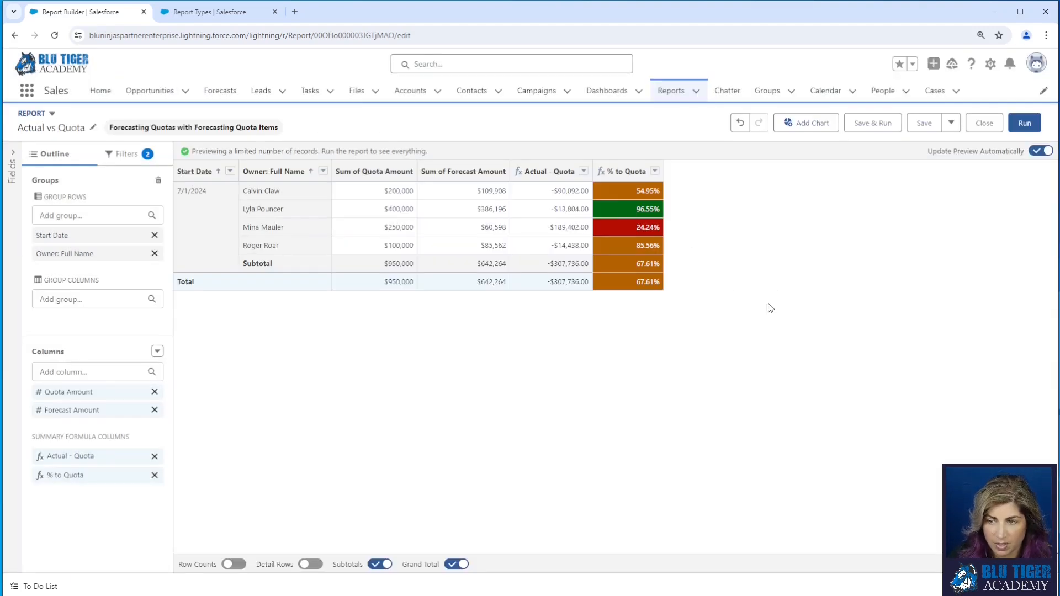
mouse_move(639, 165)
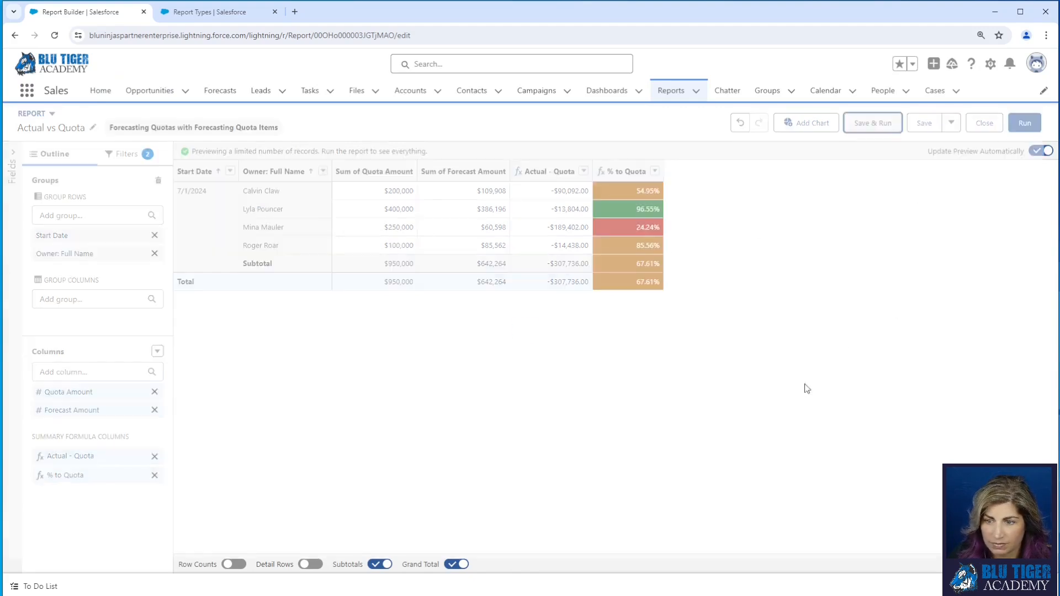
left_click(872, 123)
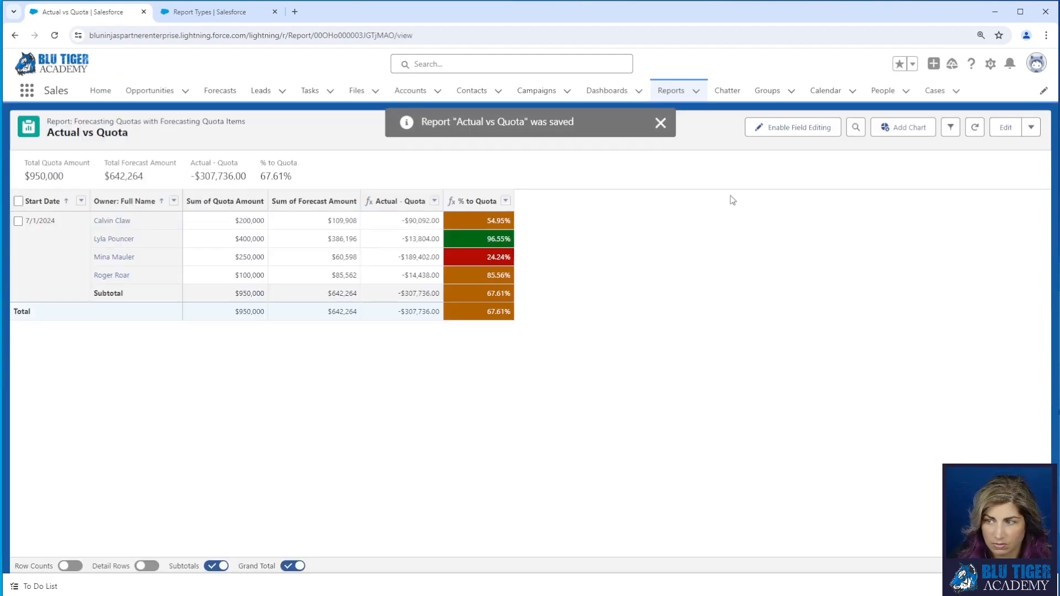
left_click(949, 127)
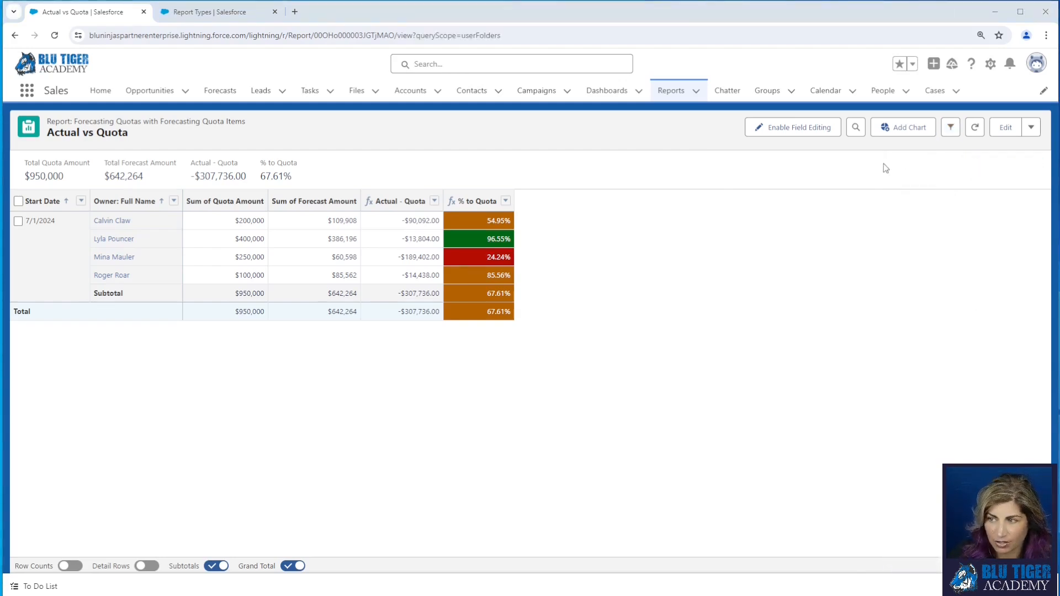
- Add a column chart by Owner: Full Name with Sum of Forecast Amount and a Sum of Quota Amount measure
left_click(903, 127)
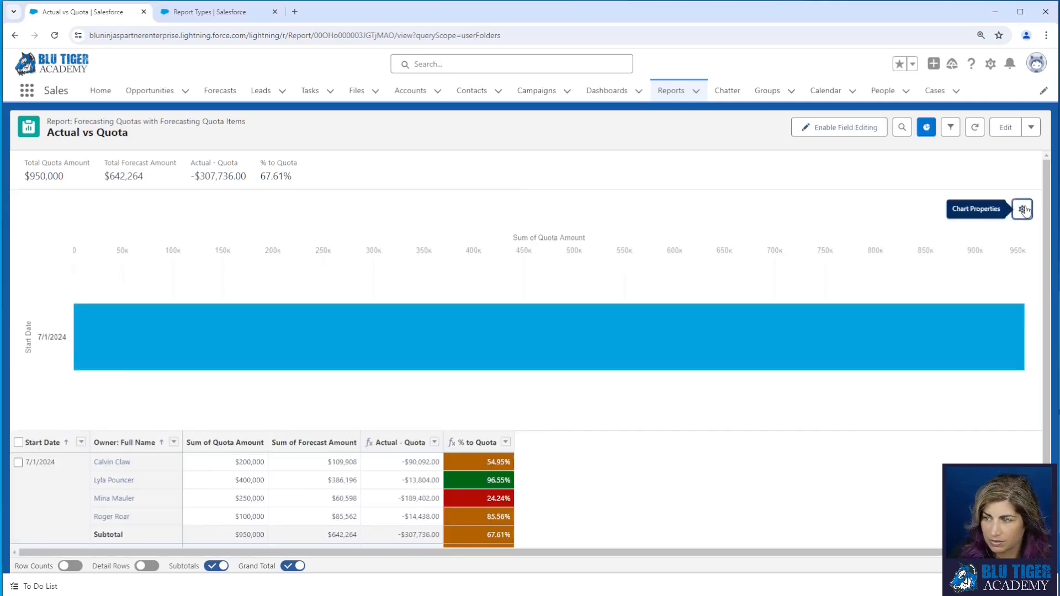
left_click(1023, 209)
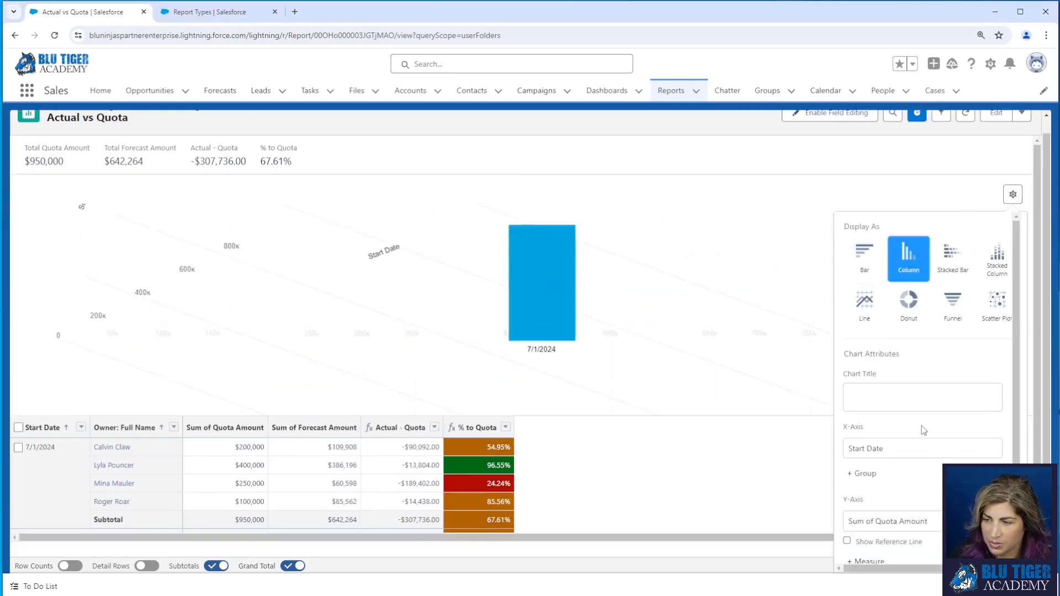
left_click(922, 448)
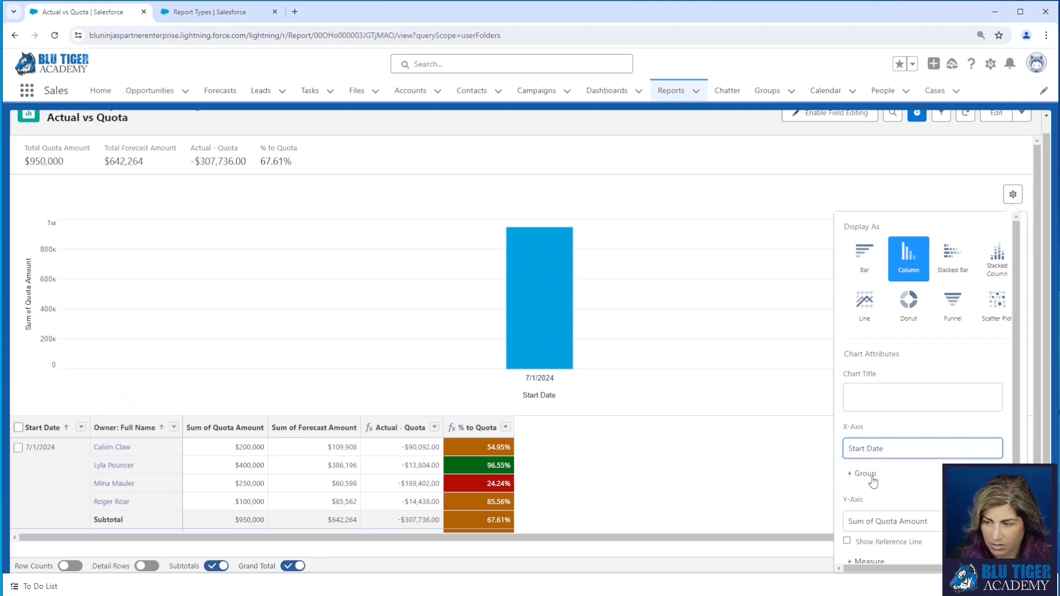
left_click(861, 473)
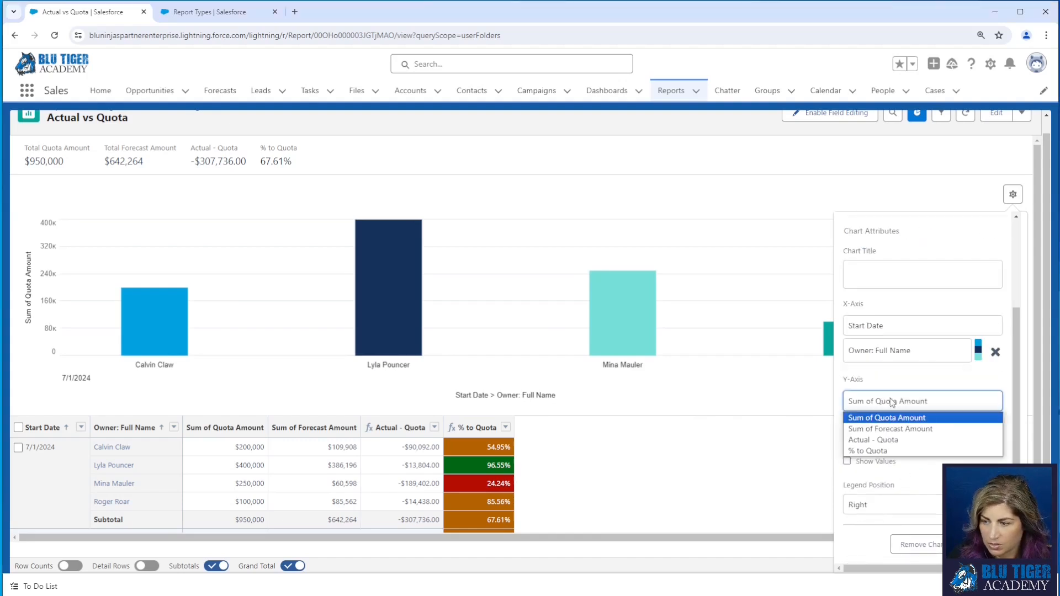
left_click(889, 428)
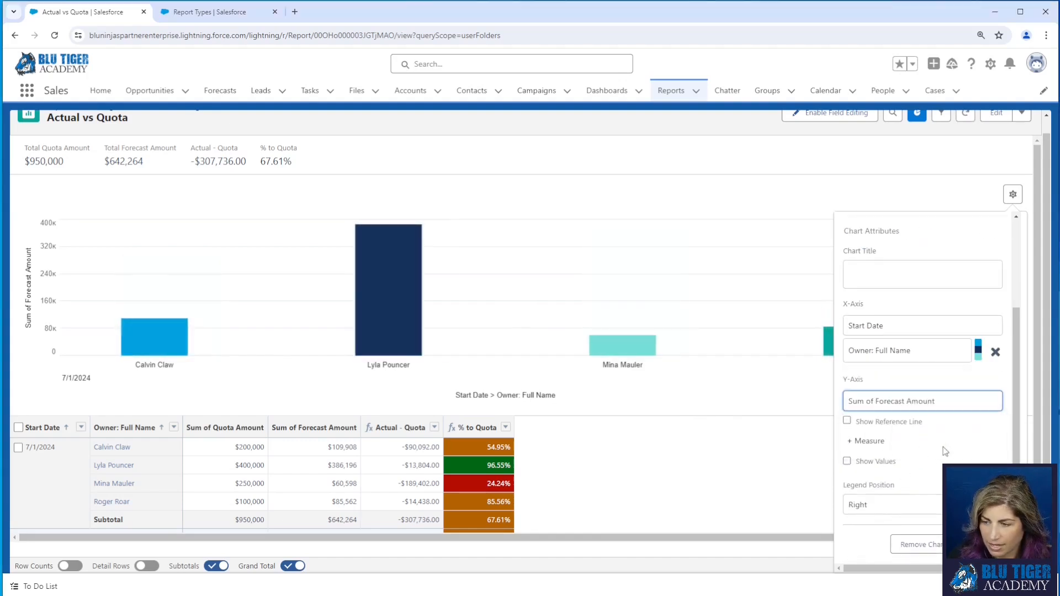
left_click(865, 440)
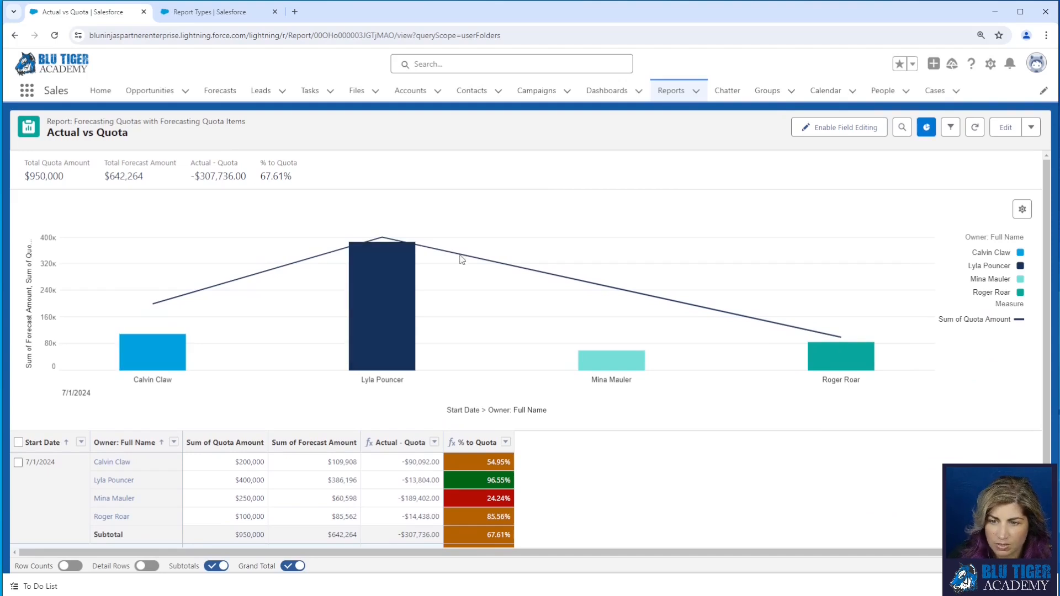
mouse_move(120, 356)
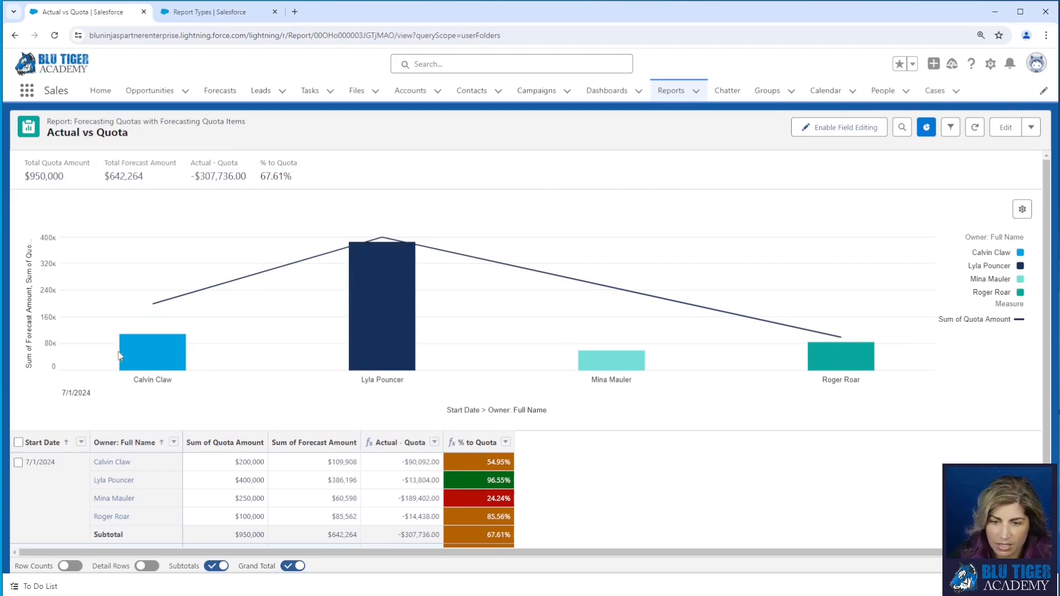
mouse_move(429, 414)
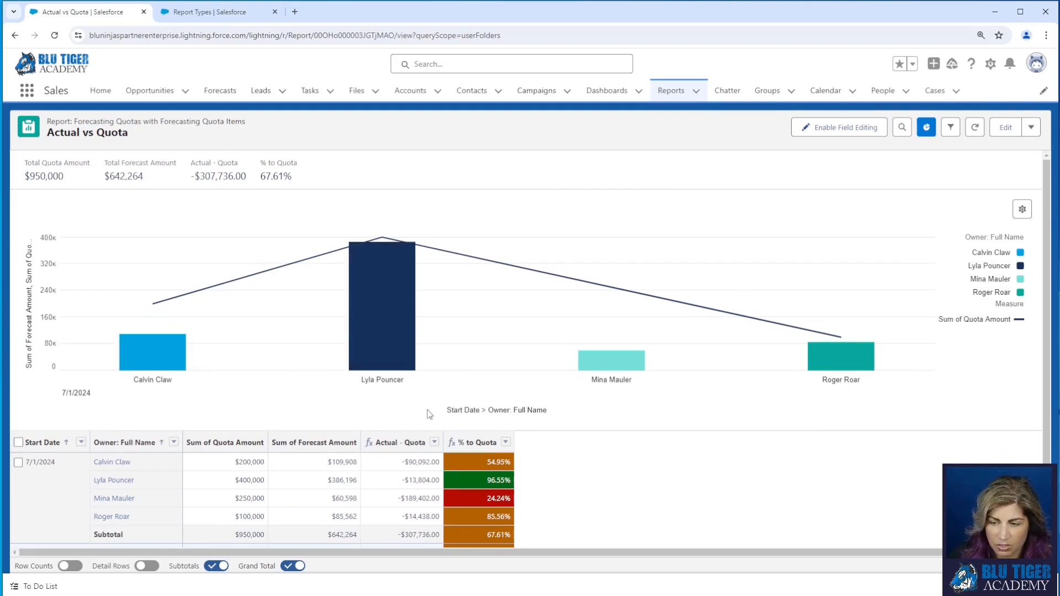
mouse_move(850, 283)
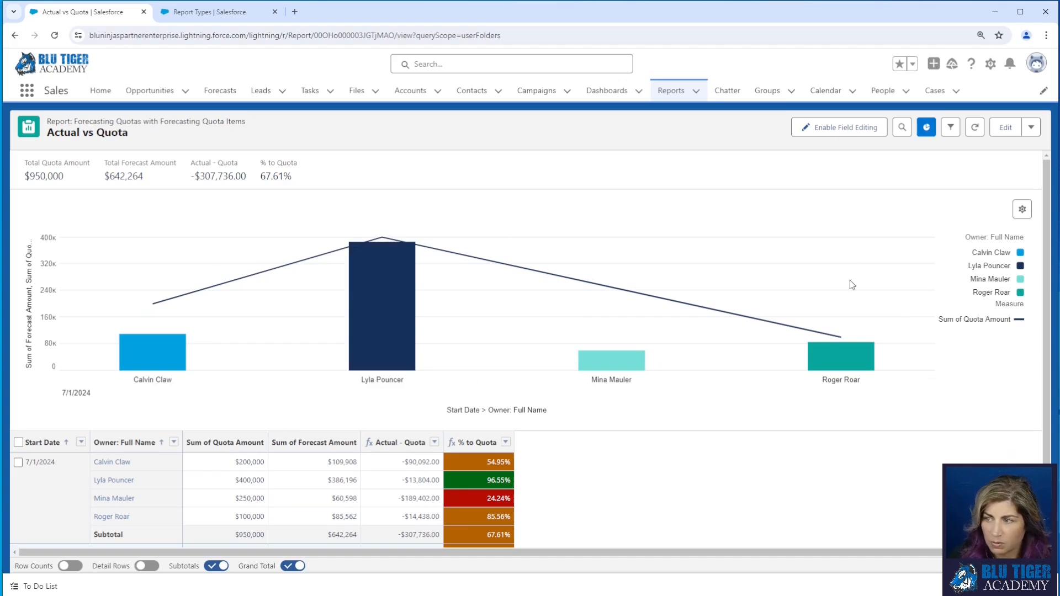
- Save the Actual vs Quota report with its new chart
left_click(1031, 127)
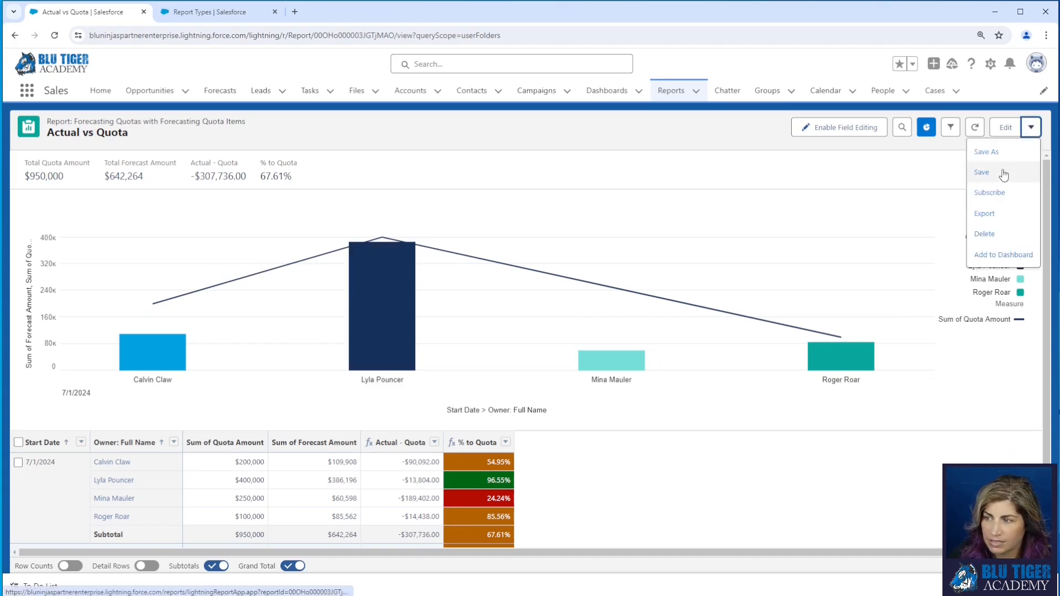
left_click(980, 172)
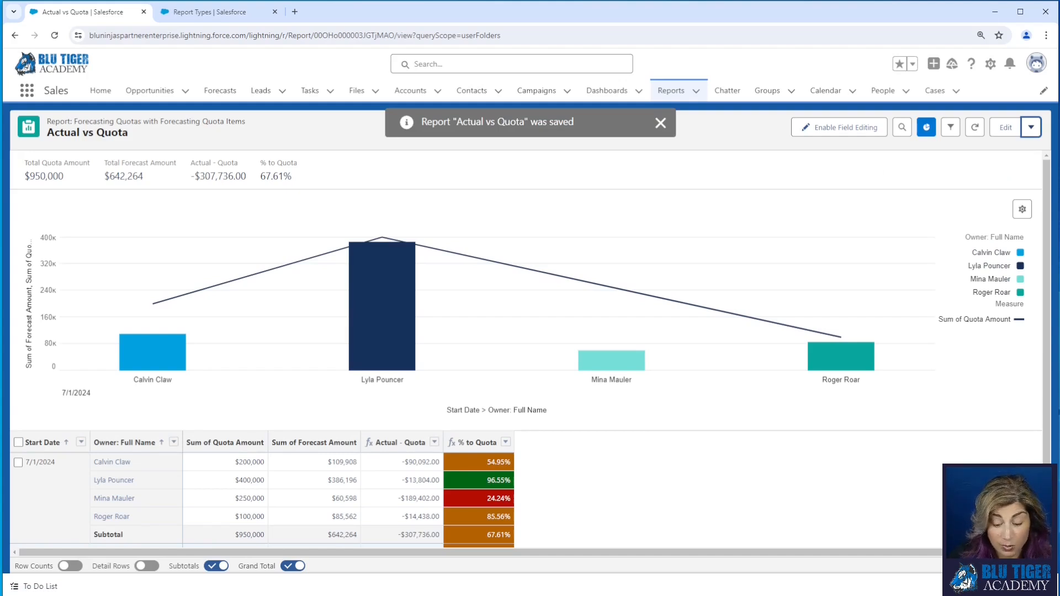
left_click(660, 122)
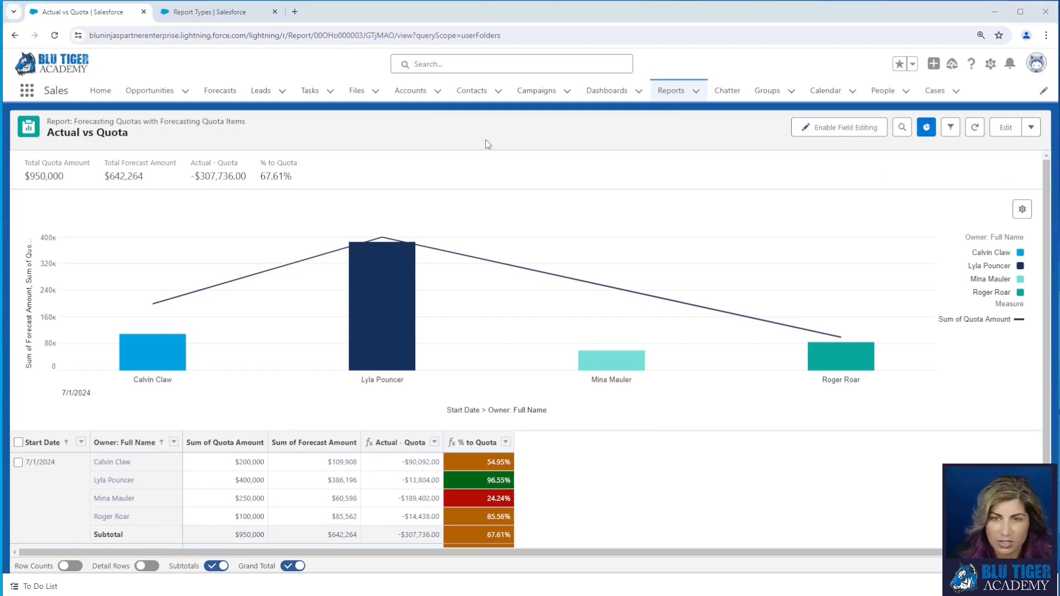
- Return to the Forecasting Quotas with Forecasting Quota Items report type definition in Setup
left_click(208, 11)
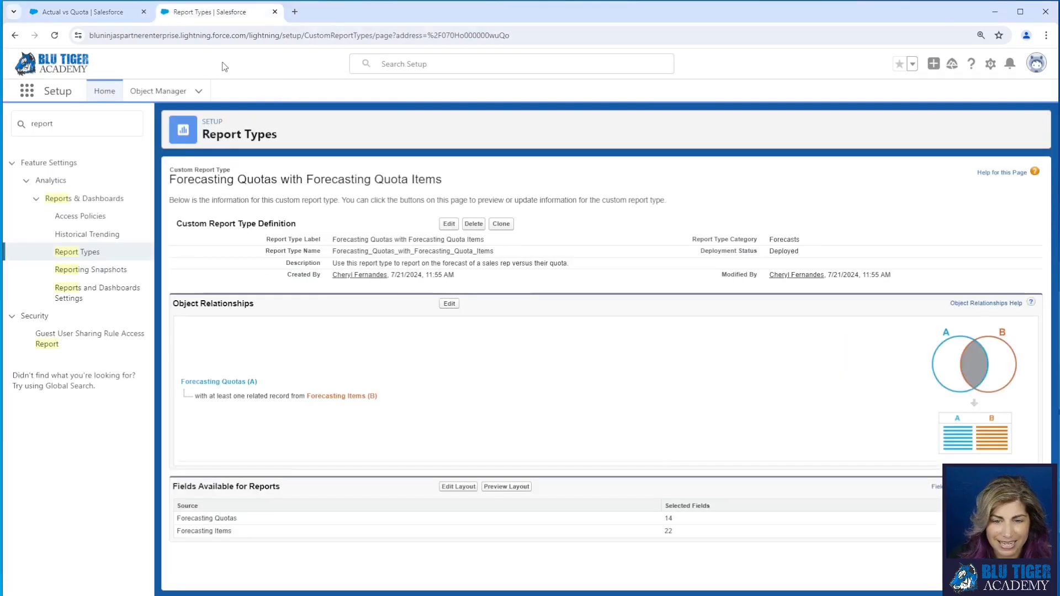
mouse_move(141, 30)
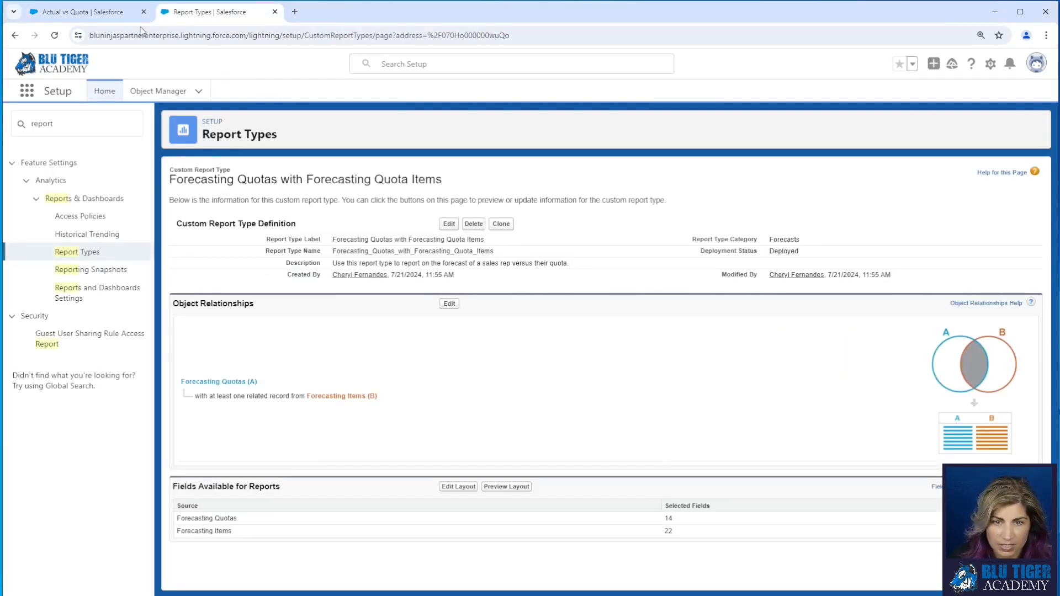
left_click(82, 11)
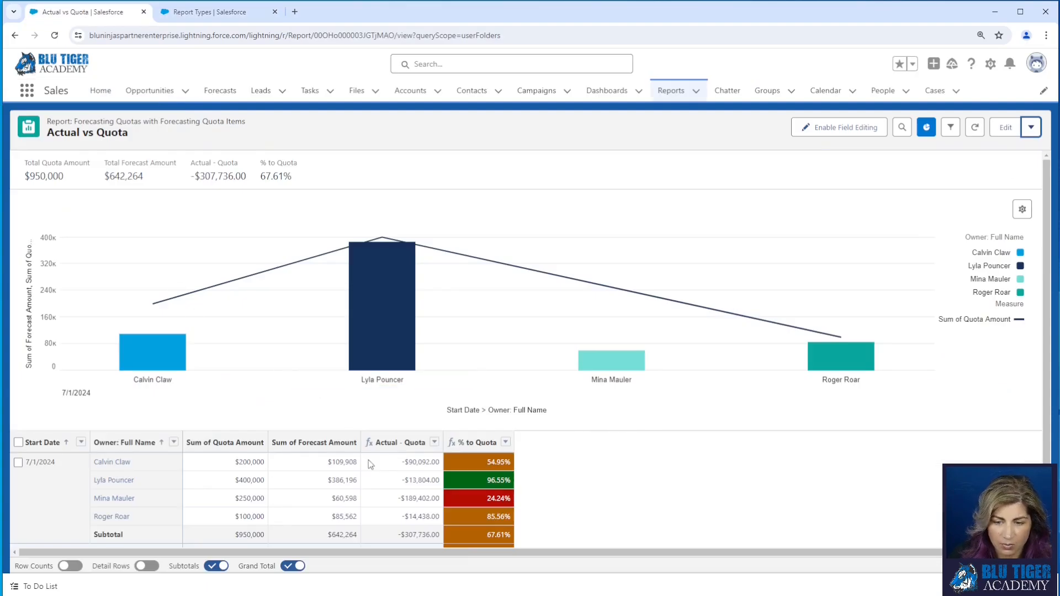
mouse_move(685, 473)
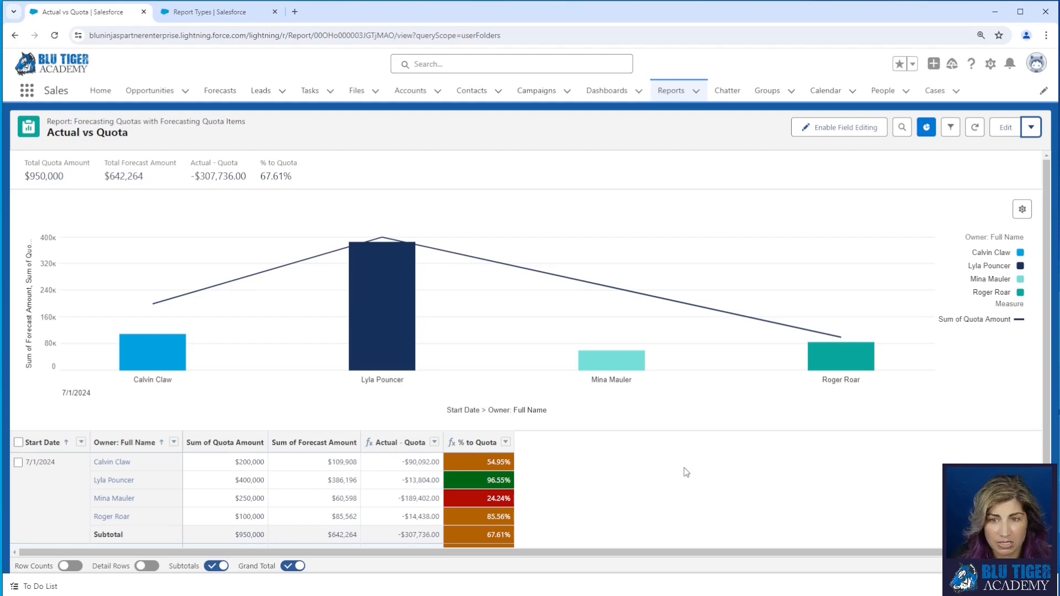
left_click(213, 11)
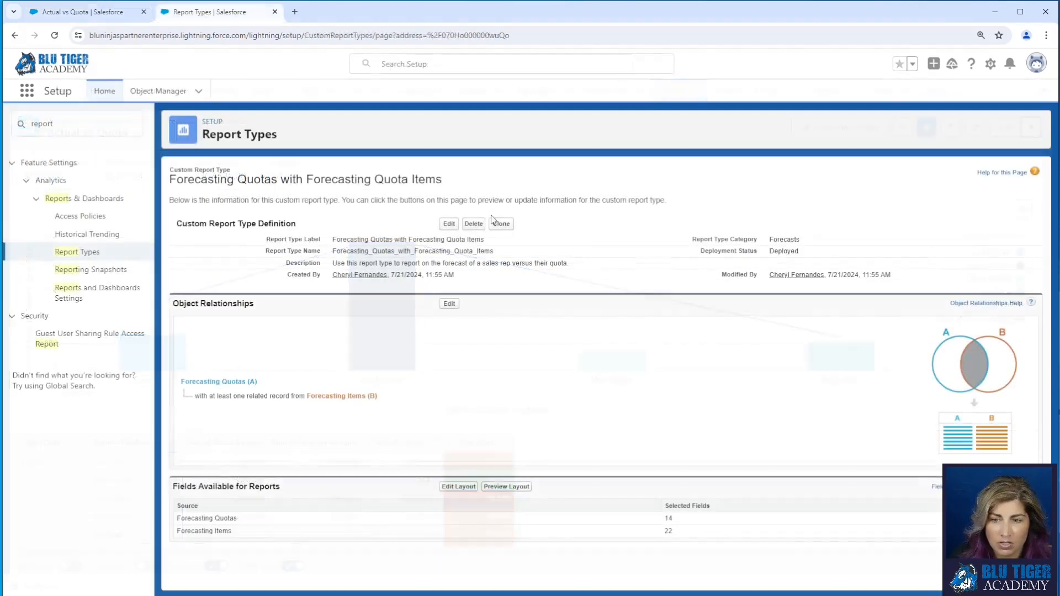
- Define a new deployed report type on Forecasting Quotas under Forecasts and continue to related records
left_click(77, 252)
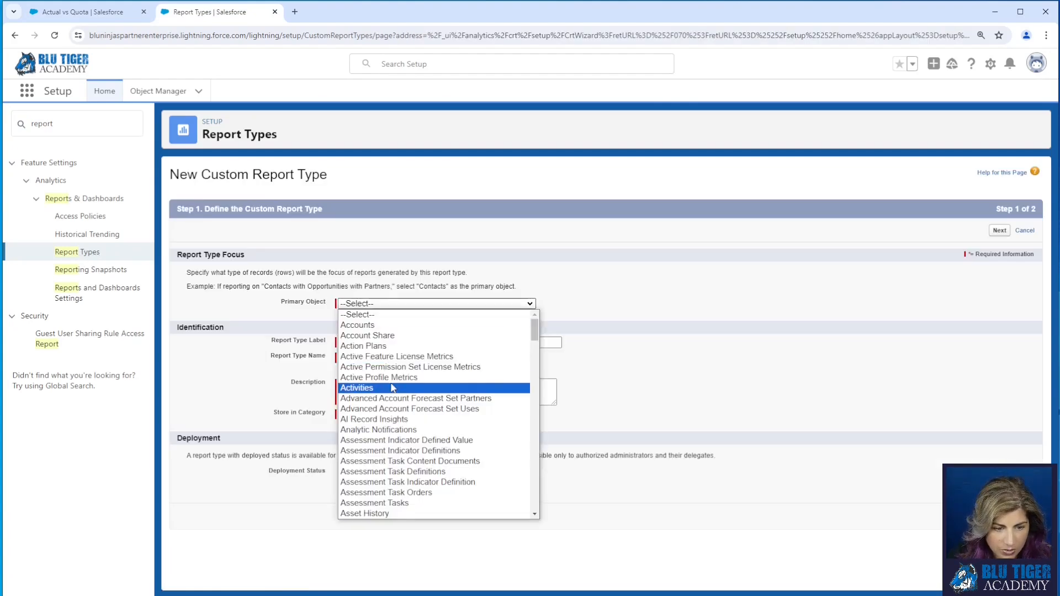
scroll("down", 3)
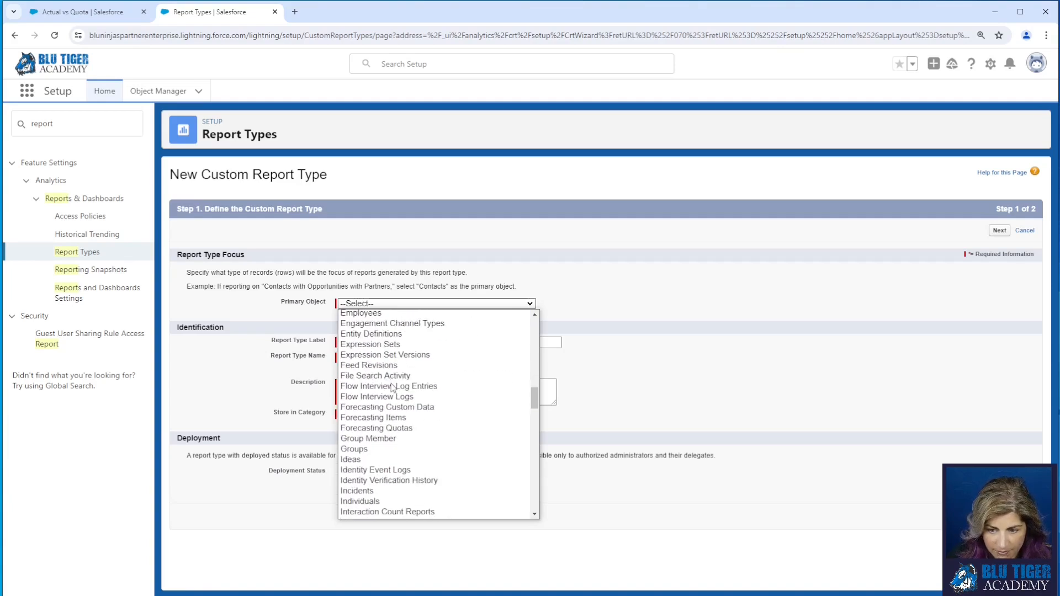
left_click(375, 427)
type("Forecasting Quotas with Forecasting Items + Opps")
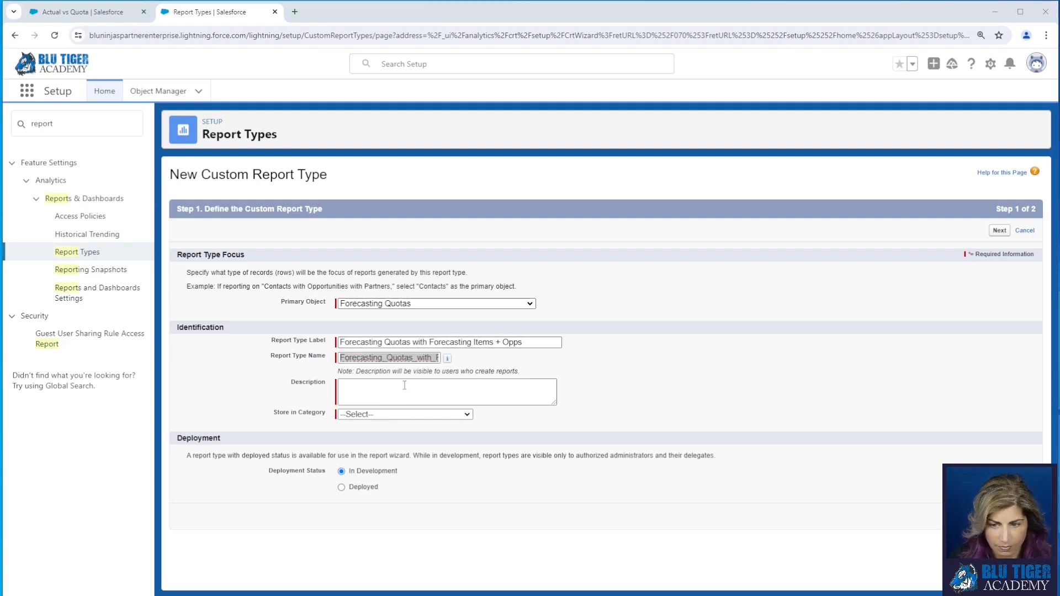
left_click(405, 414)
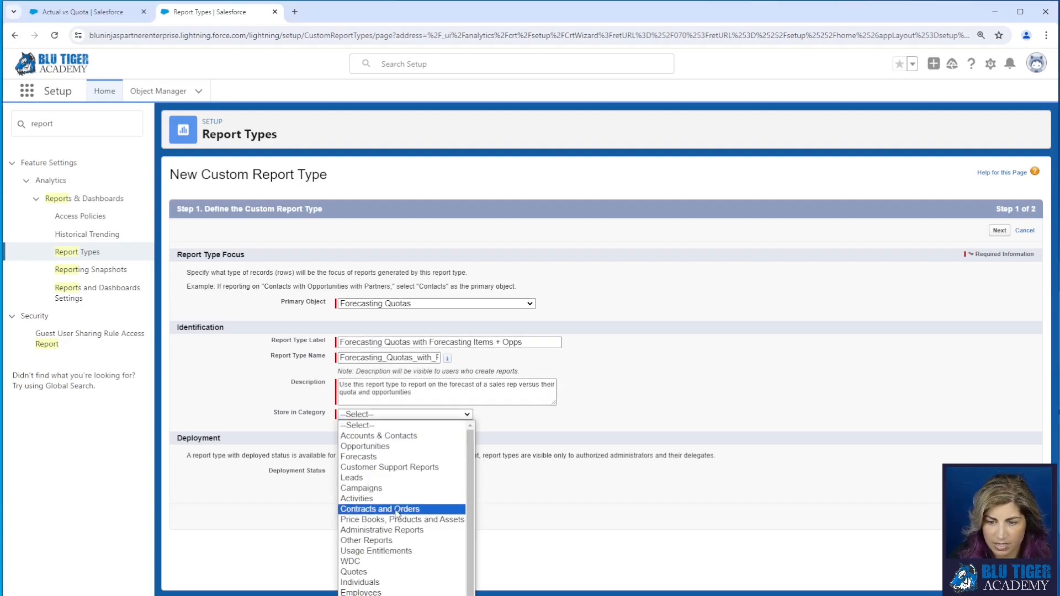
left_click(357, 457)
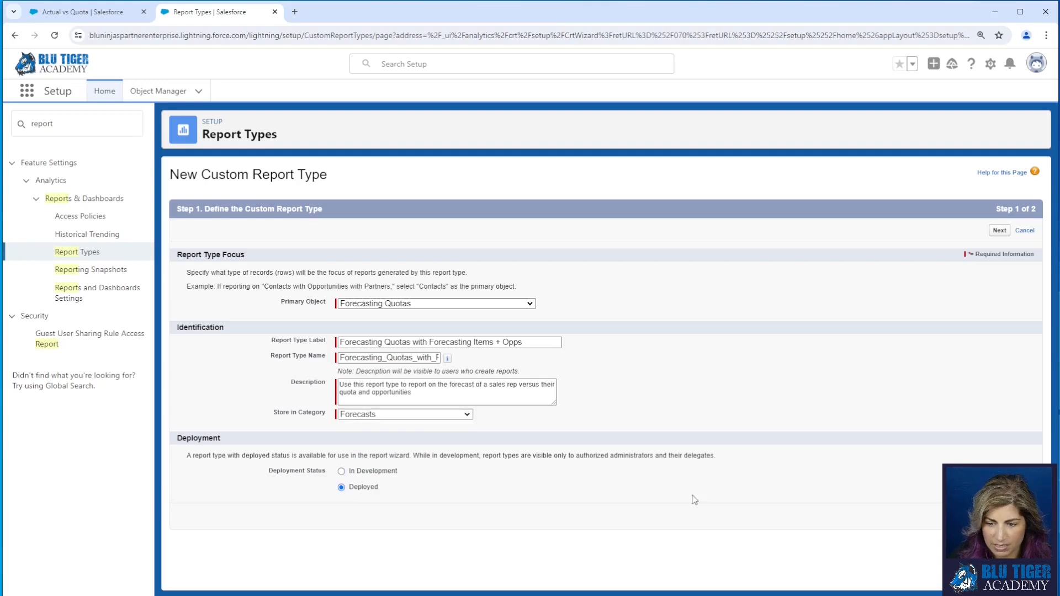
left_click(998, 230)
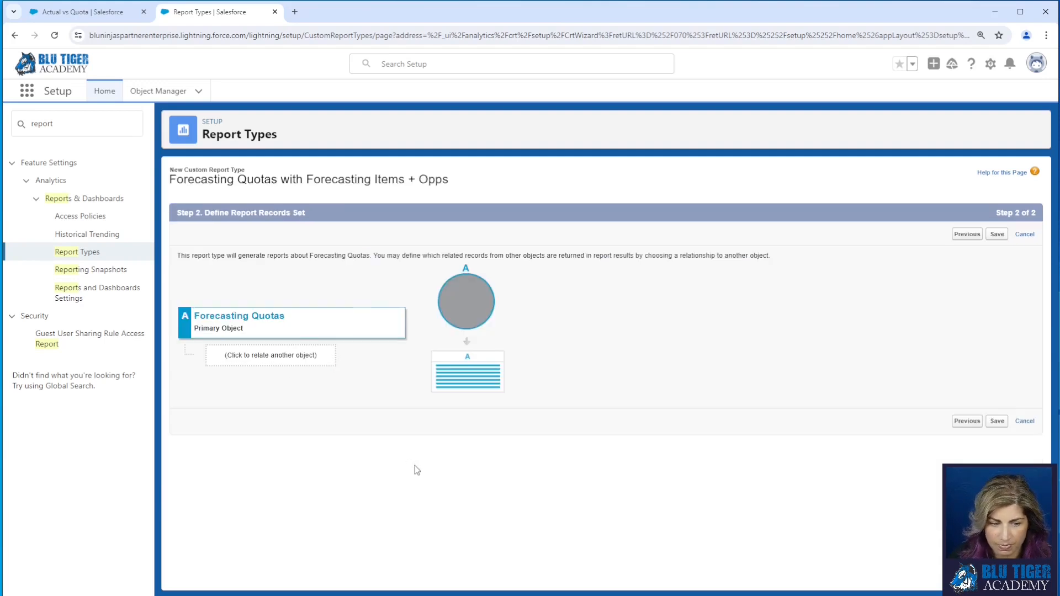
- Relate Forecasting Items as B and Opportunities as C, then save the report type
left_click(270, 356)
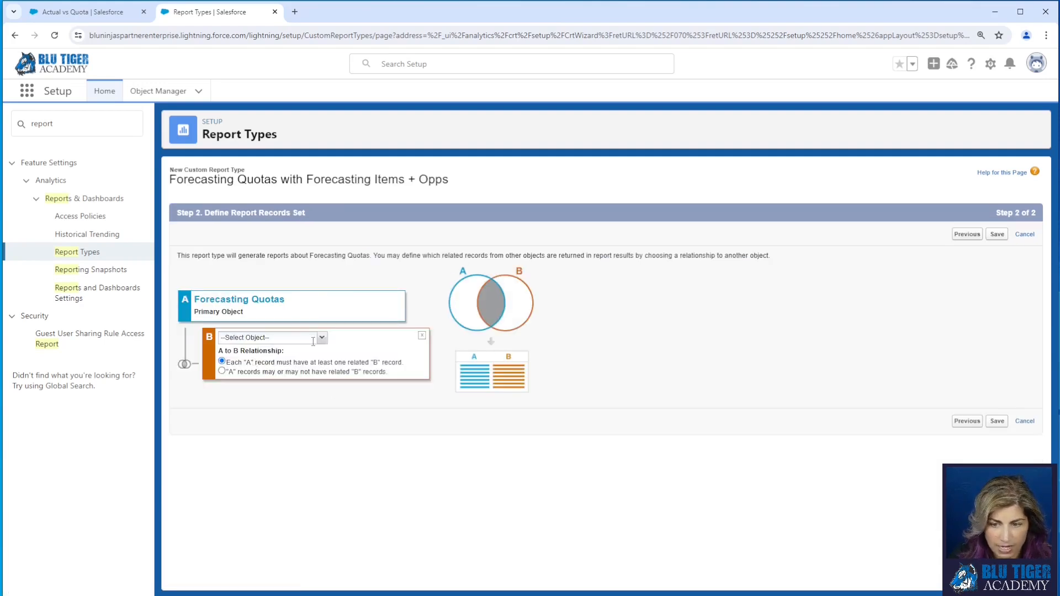
left_click(271, 338)
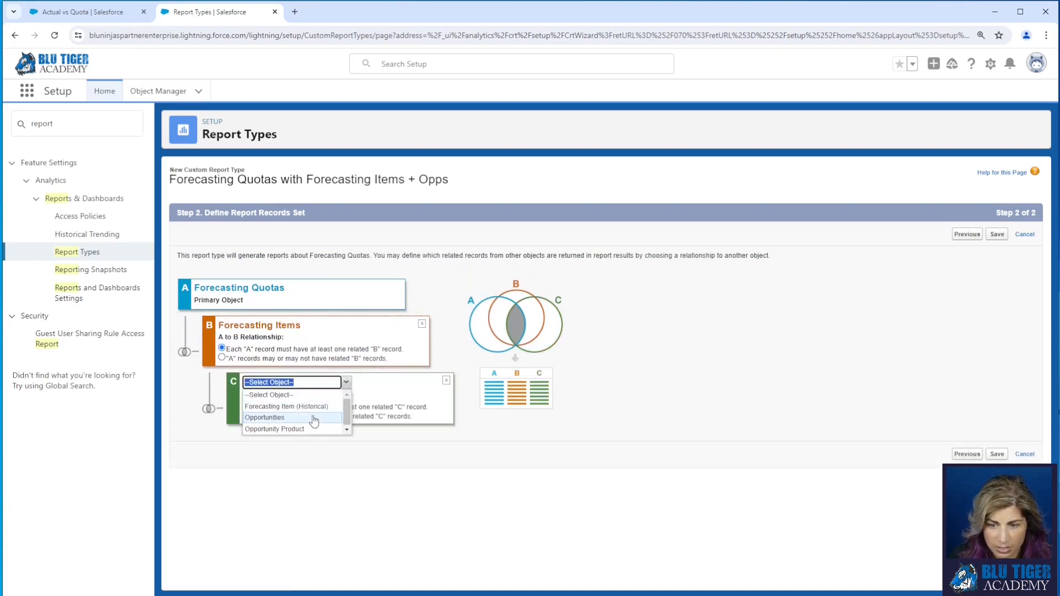
left_click(263, 417)
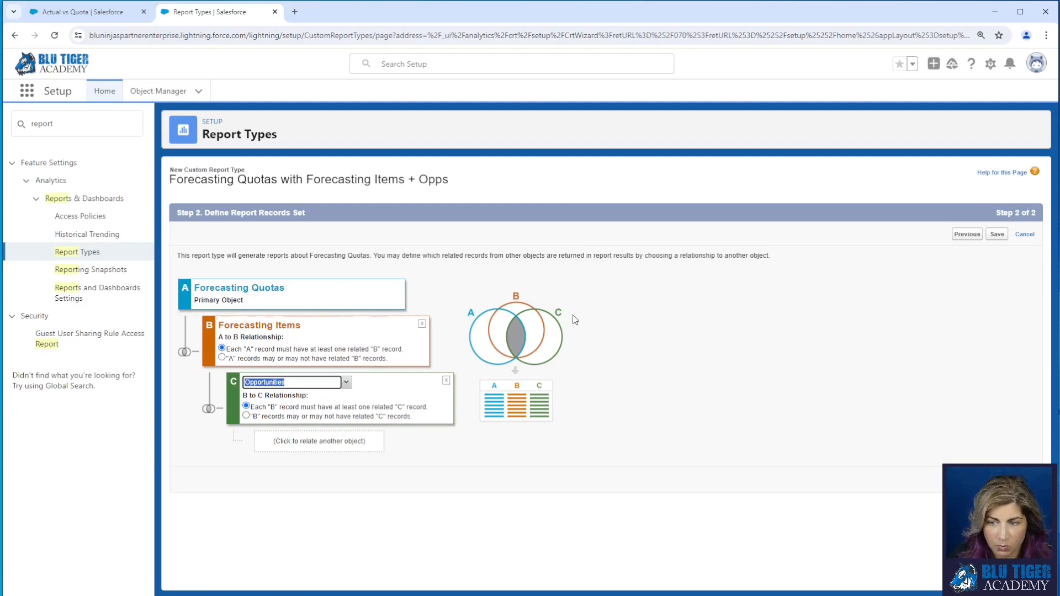
mouse_move(517, 343)
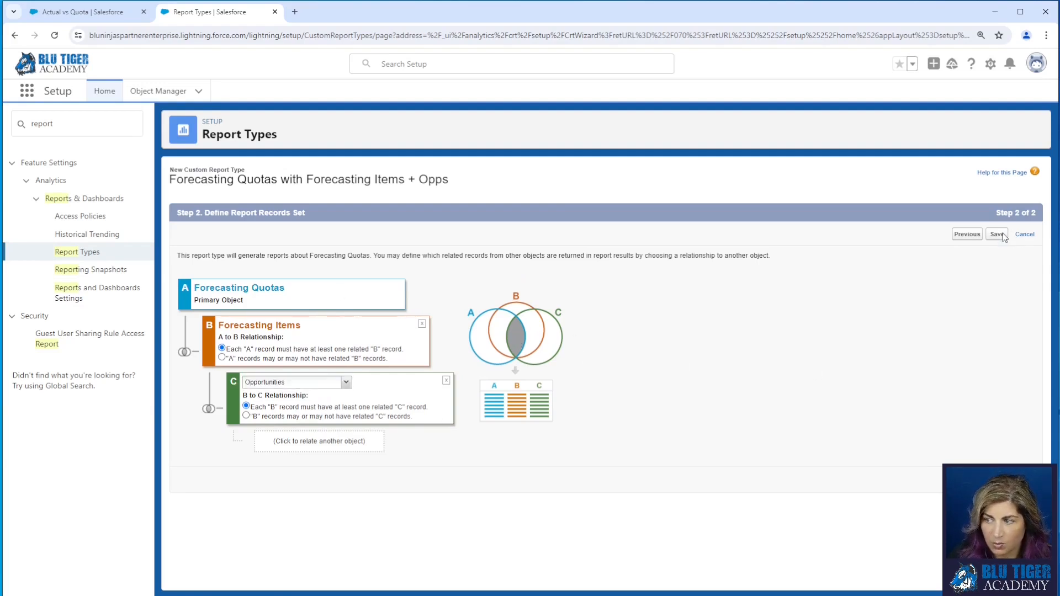
left_click(997, 234)
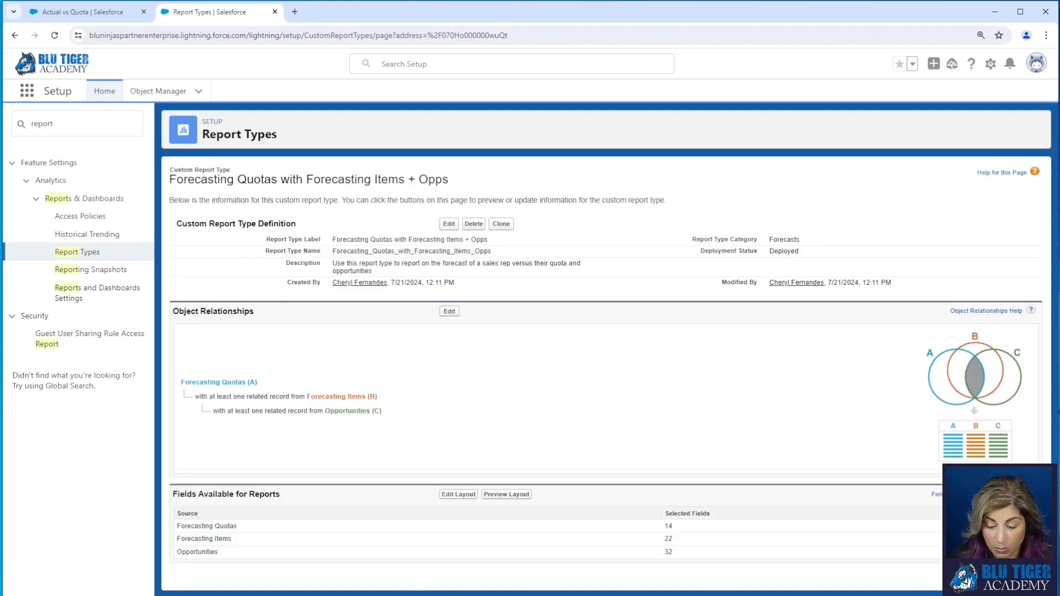
- Create a new report on the Forecasting Quotas with Forecasting Items + Opps type
left_click(83, 12)
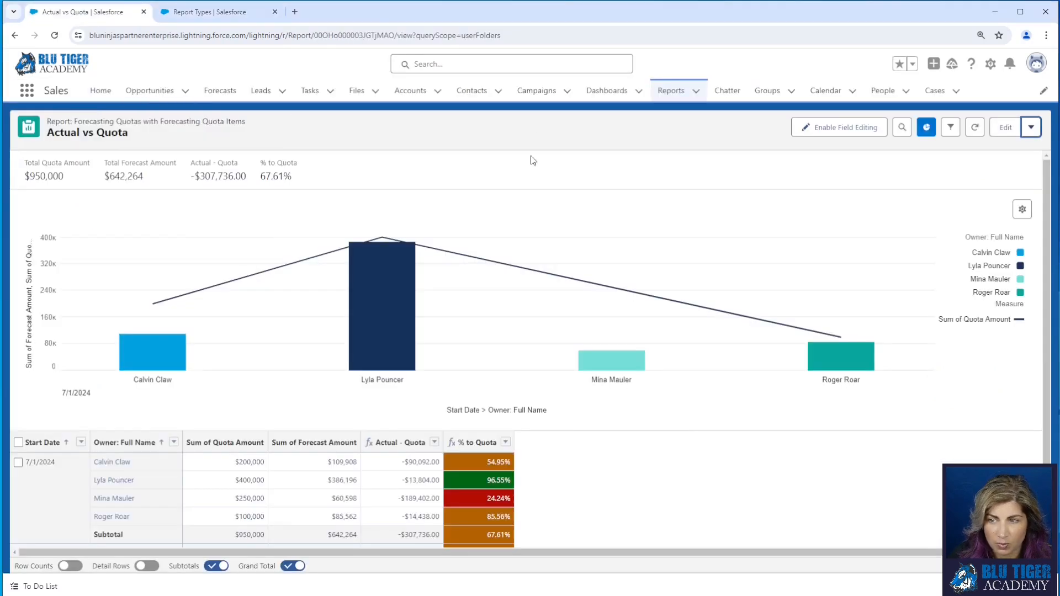
left_click(671, 91)
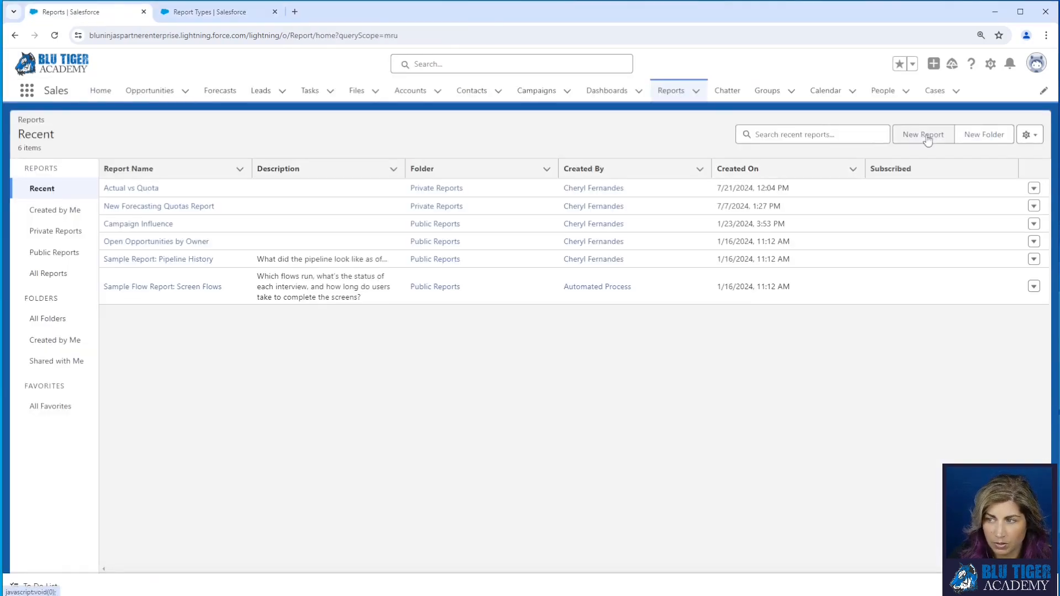
left_click(923, 134)
type("forec")
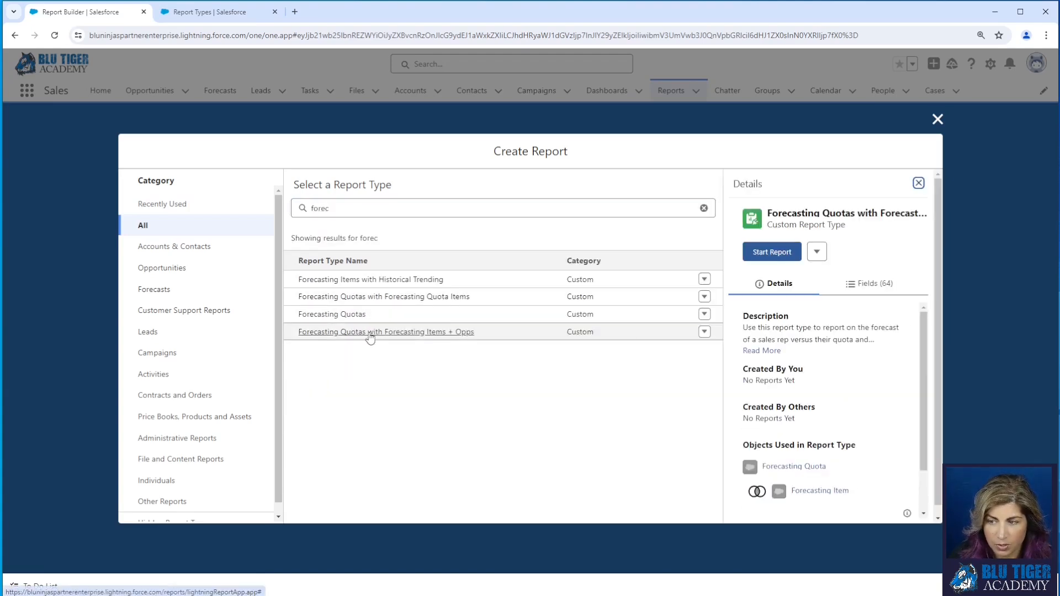
left_click(770, 252)
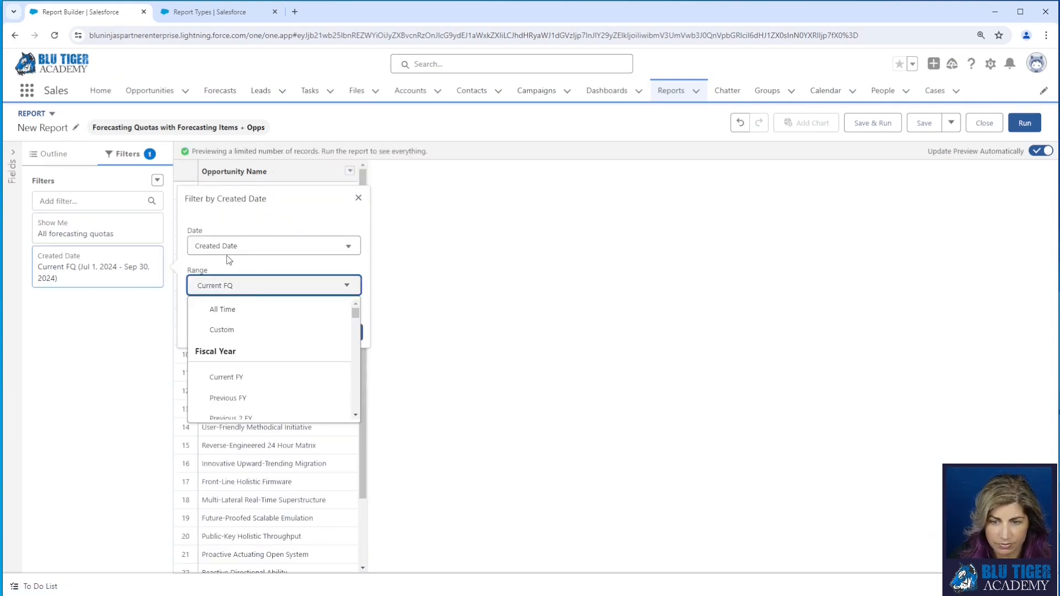
- Add Amount, Stage and Type columns in the Outline alongside the Owner, Start Date and Forecast Category groupings
left_click(358, 198)
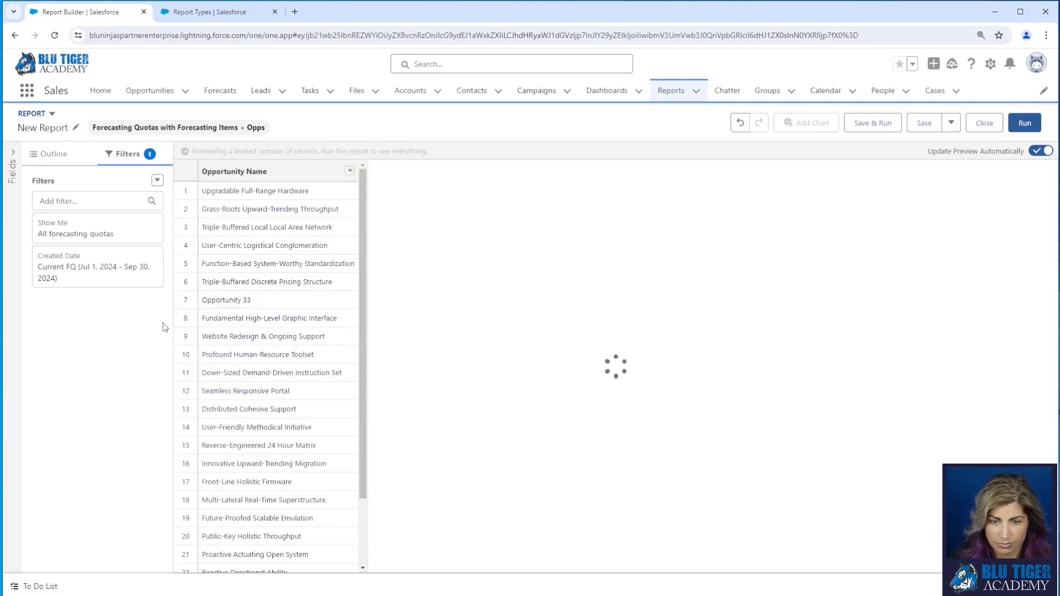
left_click(46, 153)
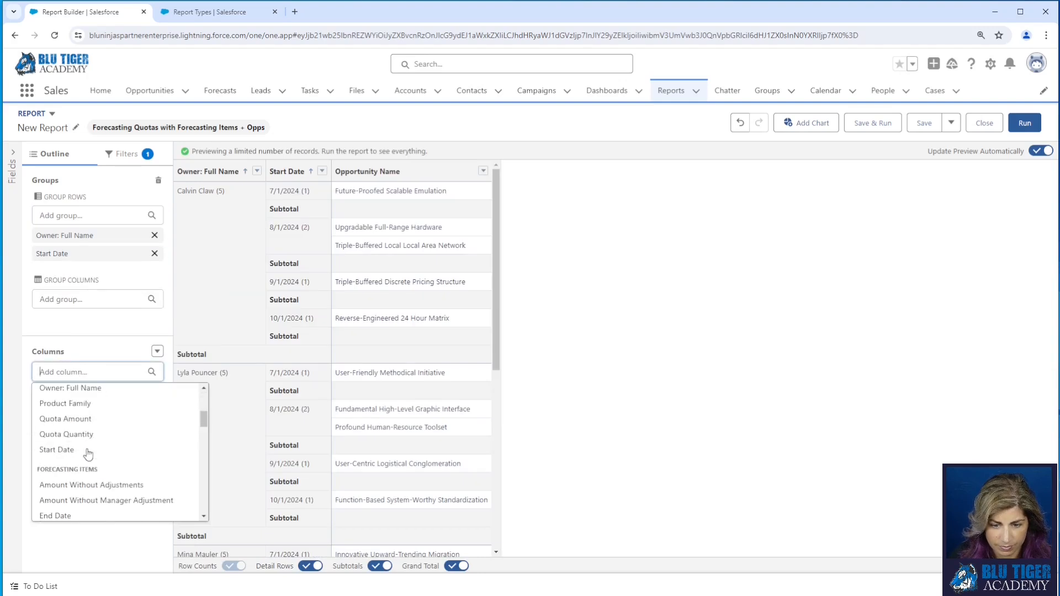
type("am")
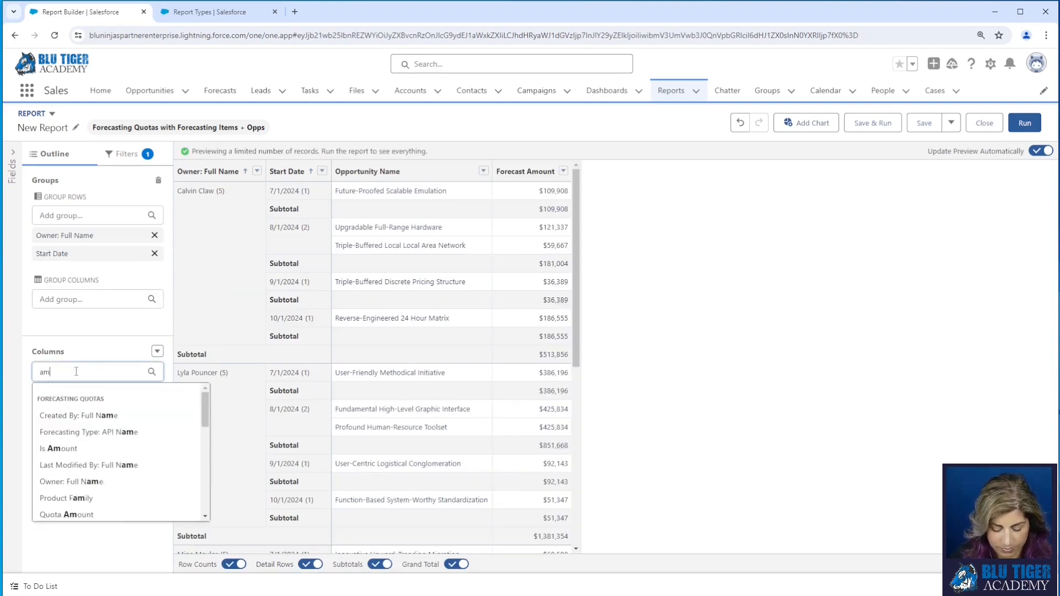
left_click(60, 448)
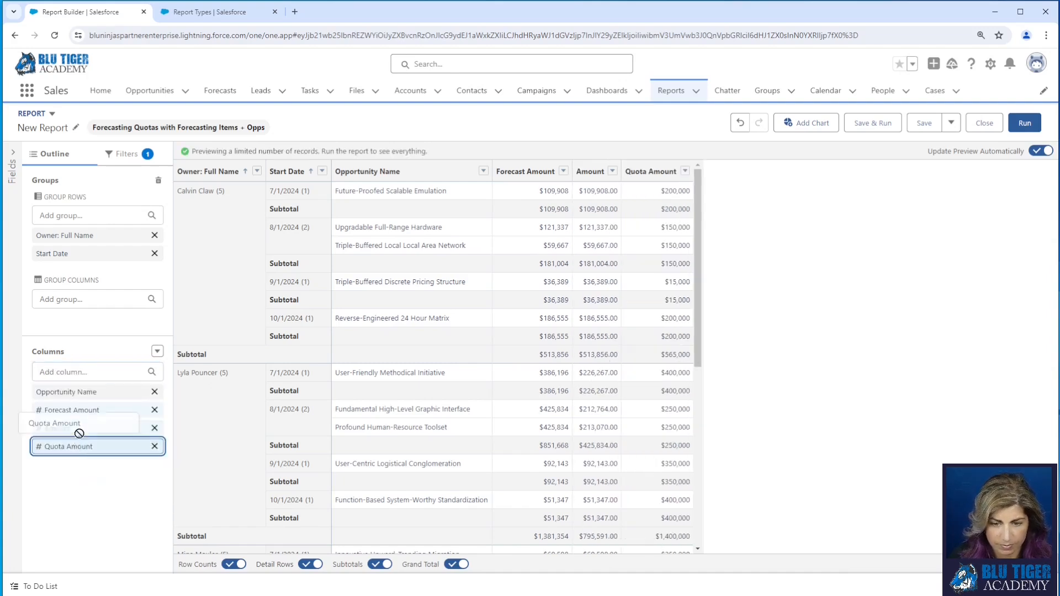
type("st")
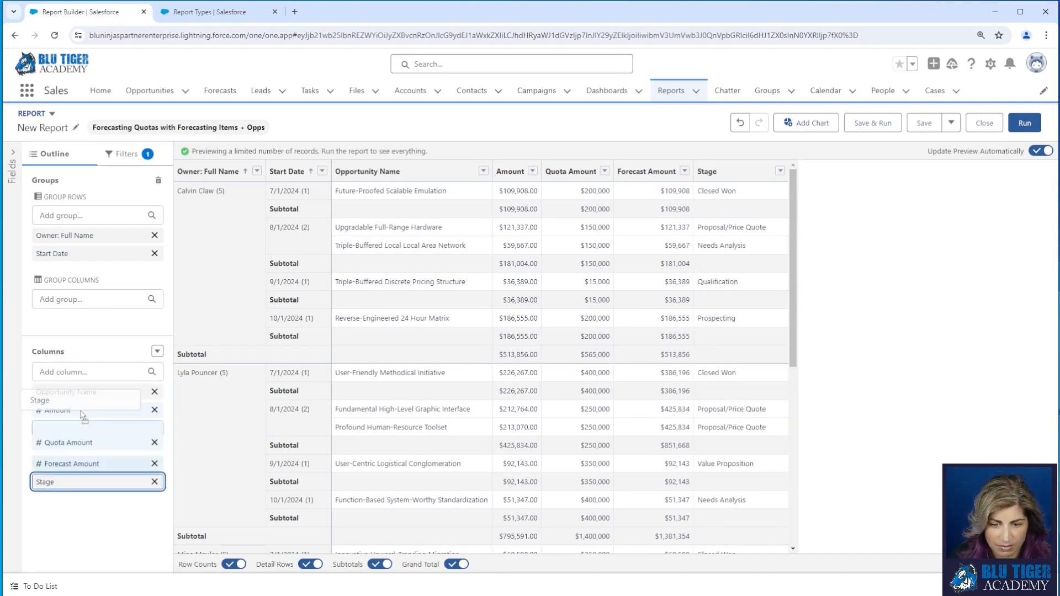
type("type")
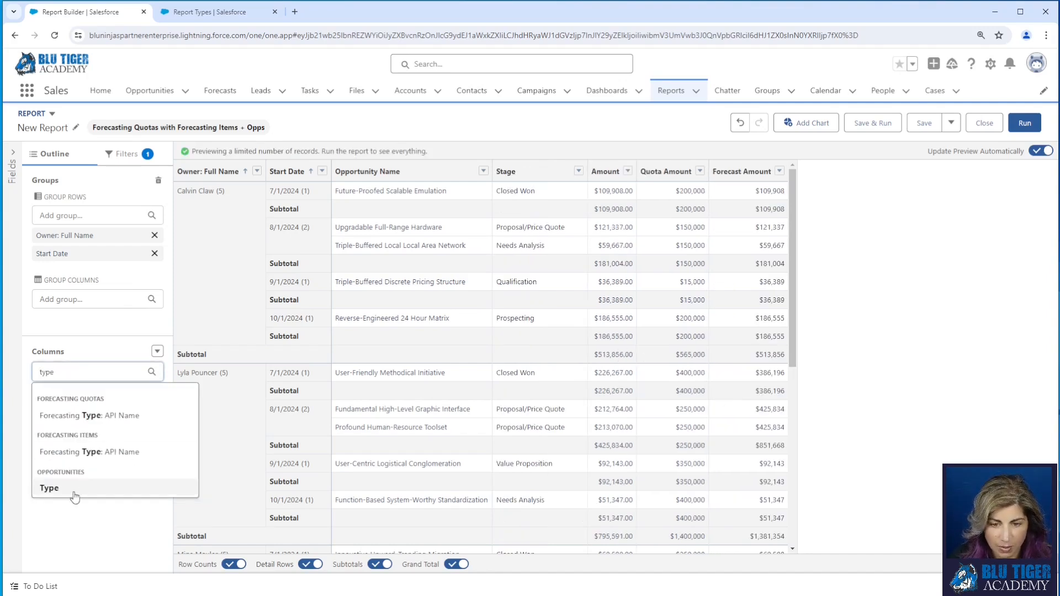
left_click(48, 488)
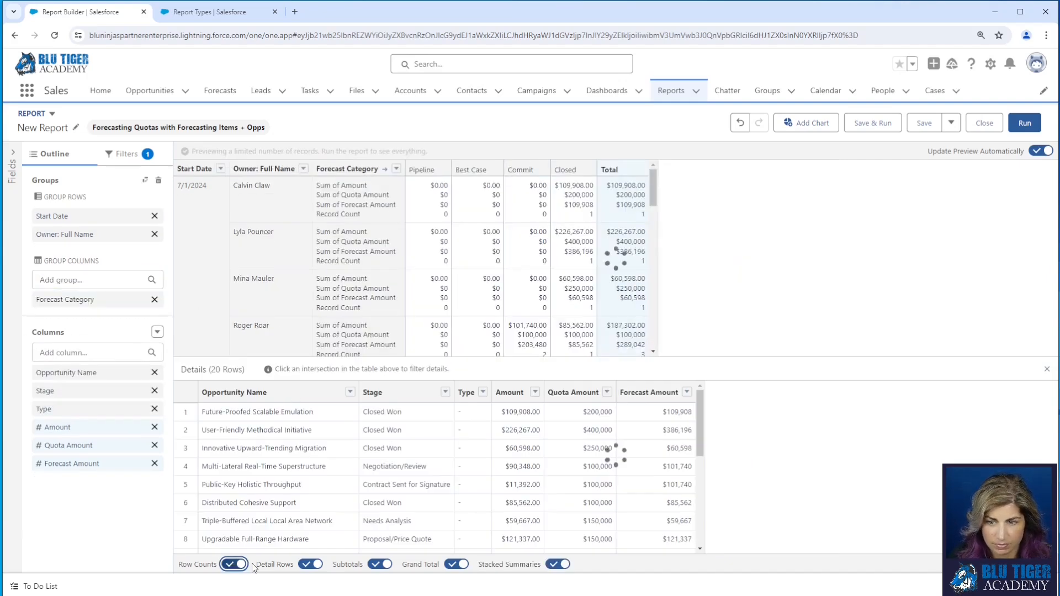
- Turn off Row Counts and begin saving the report
left_click(232, 564)
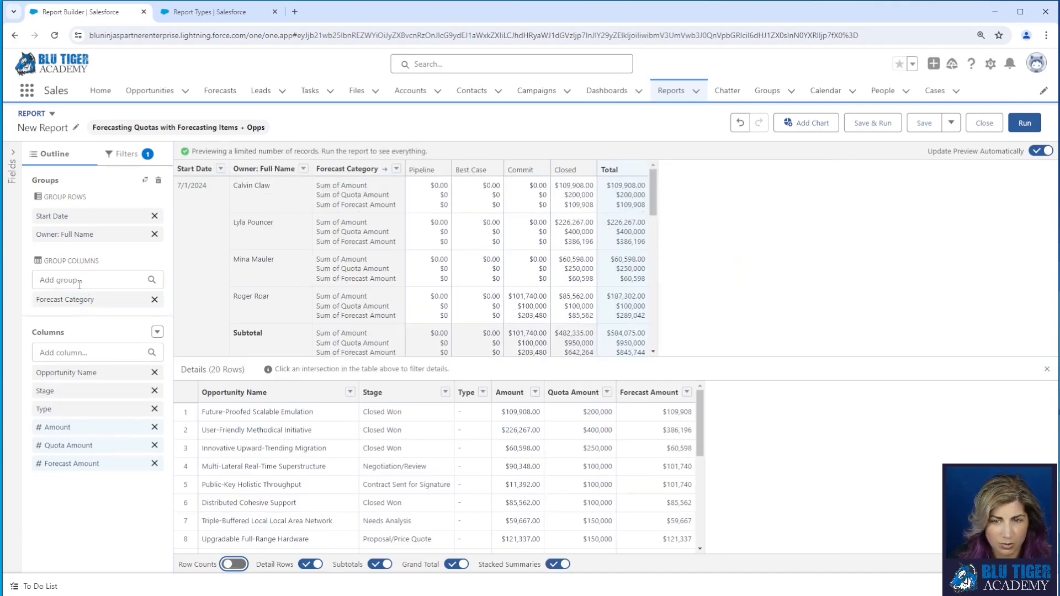
left_click(127, 153)
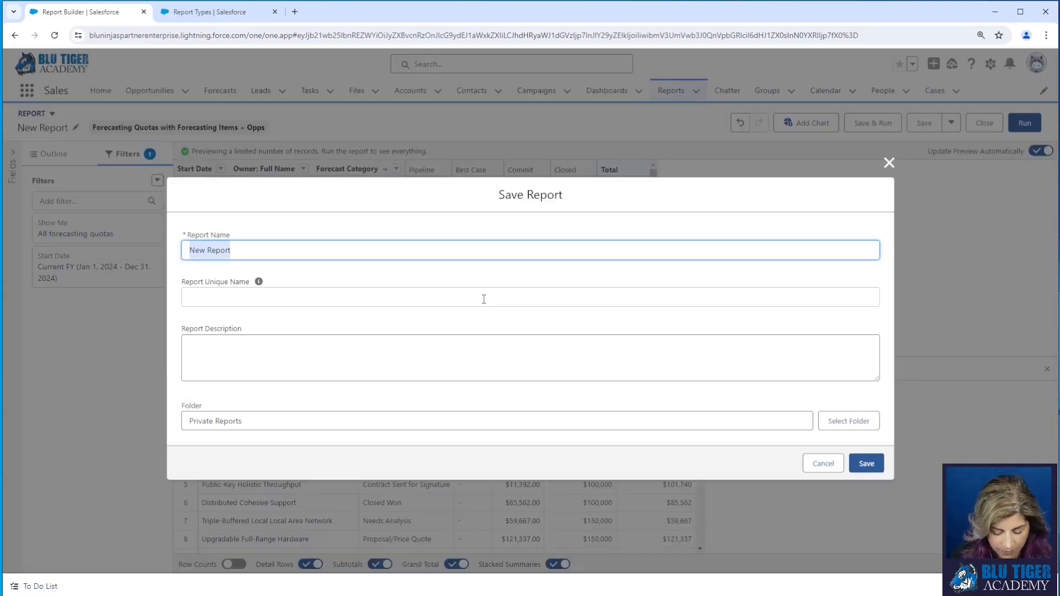
- Name the report 'Forecasting Quotas + Opportu Information' and save it
type("Forecasting Quotas + O")
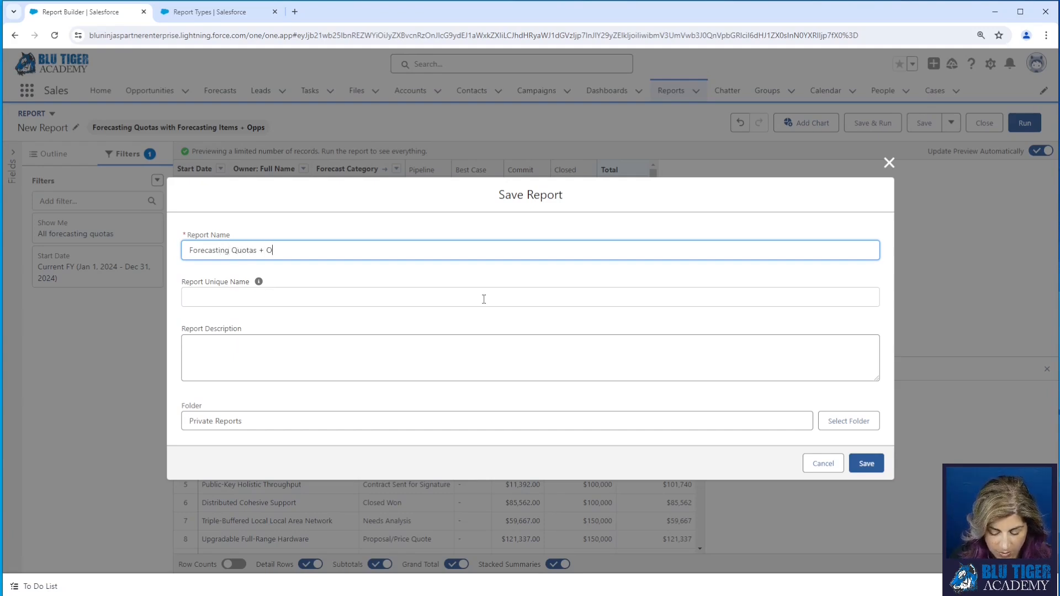
type("pp Information")
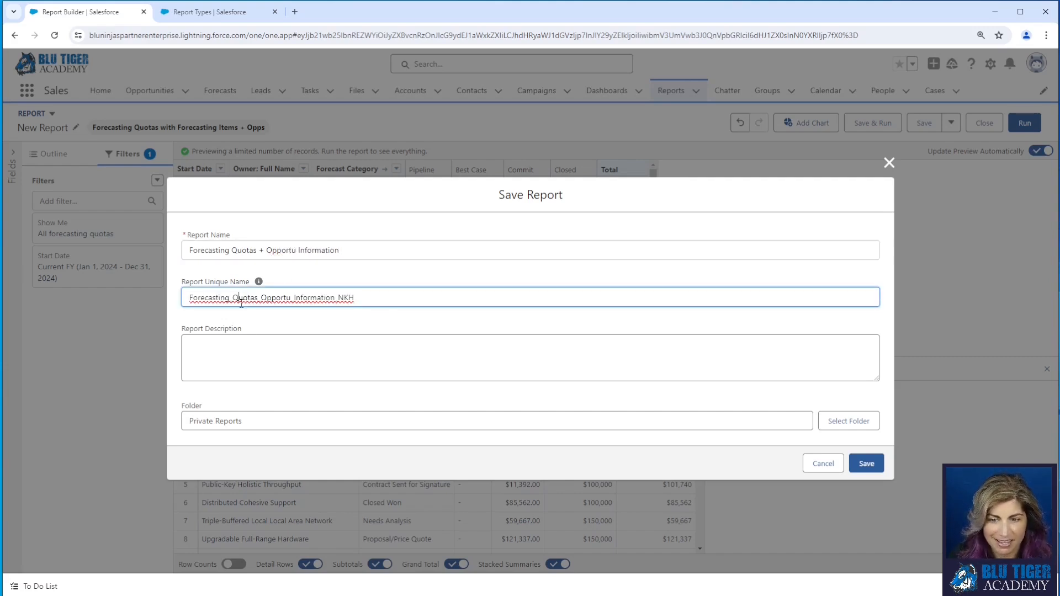
left_click(866, 462)
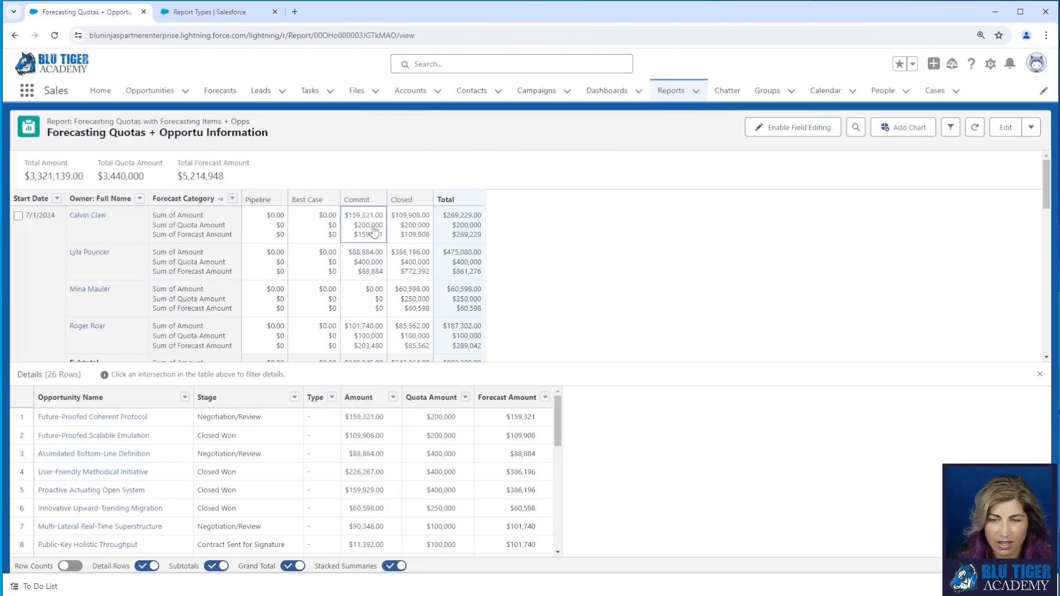
left_click(363, 225)
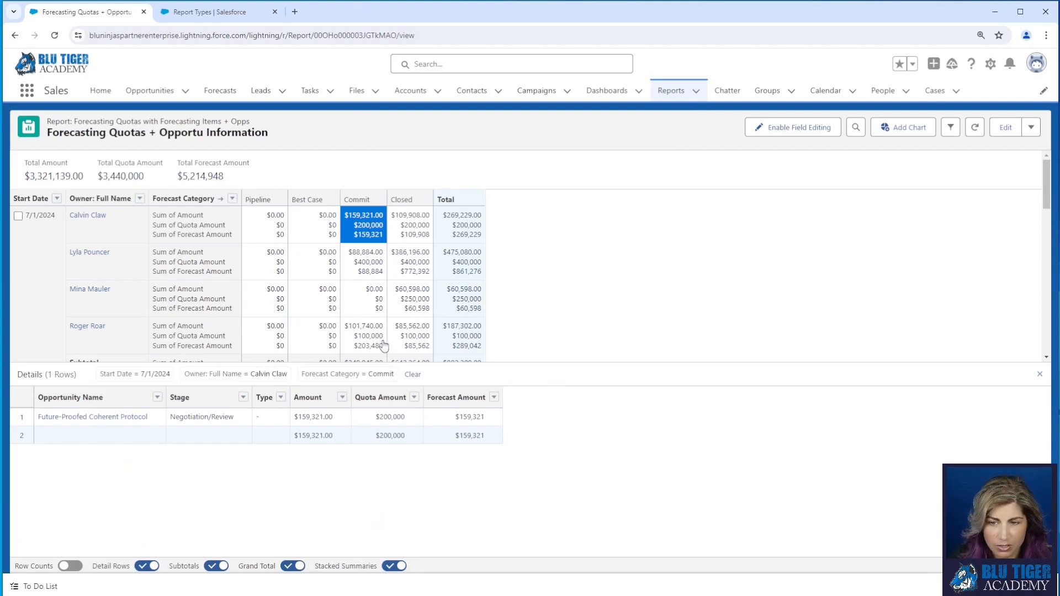
mouse_move(348, 230)
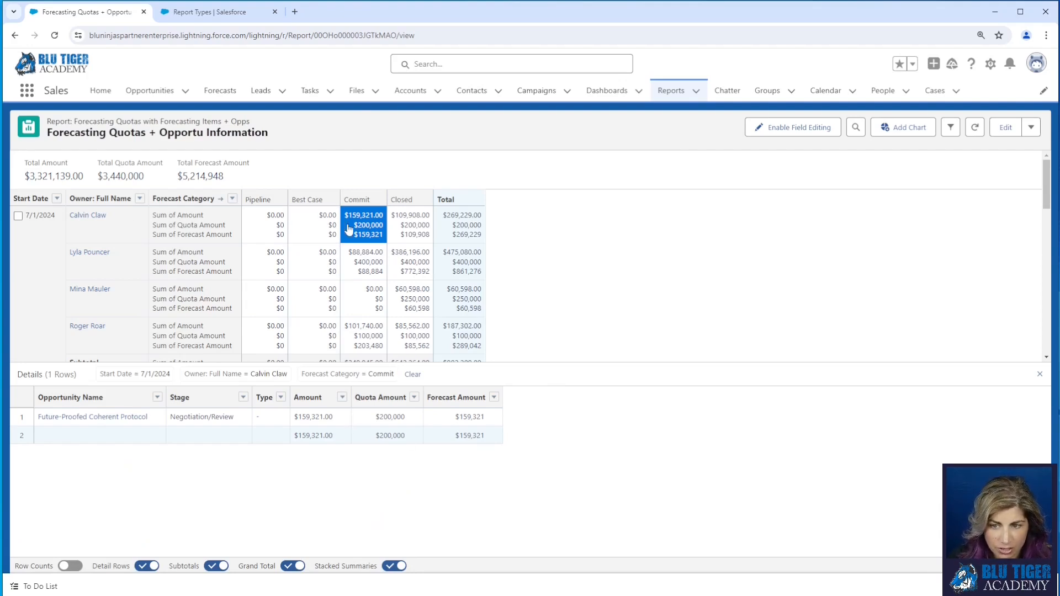
mouse_move(307, 235)
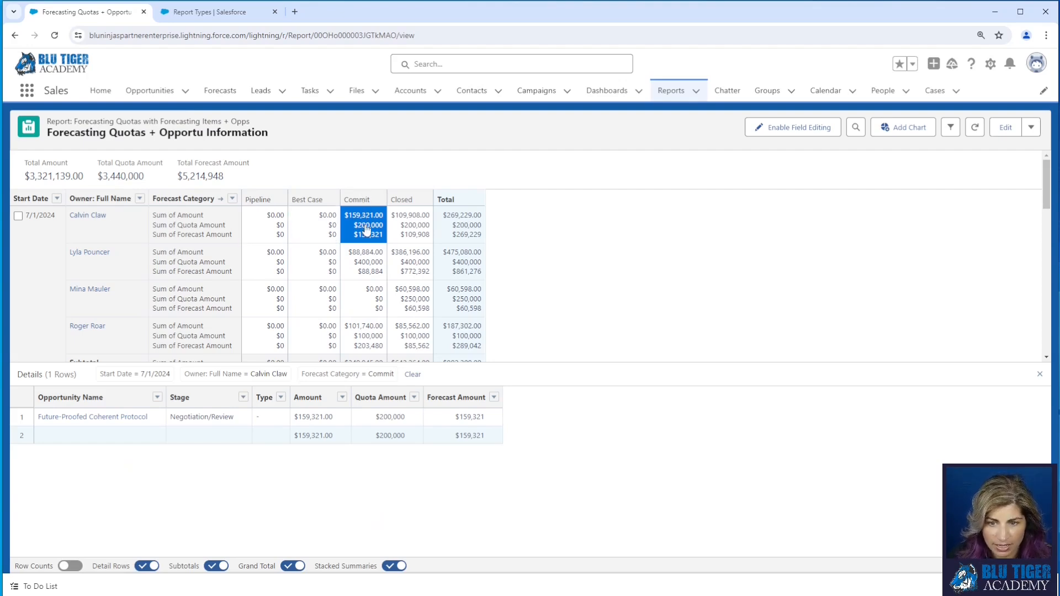
left_click(410, 225)
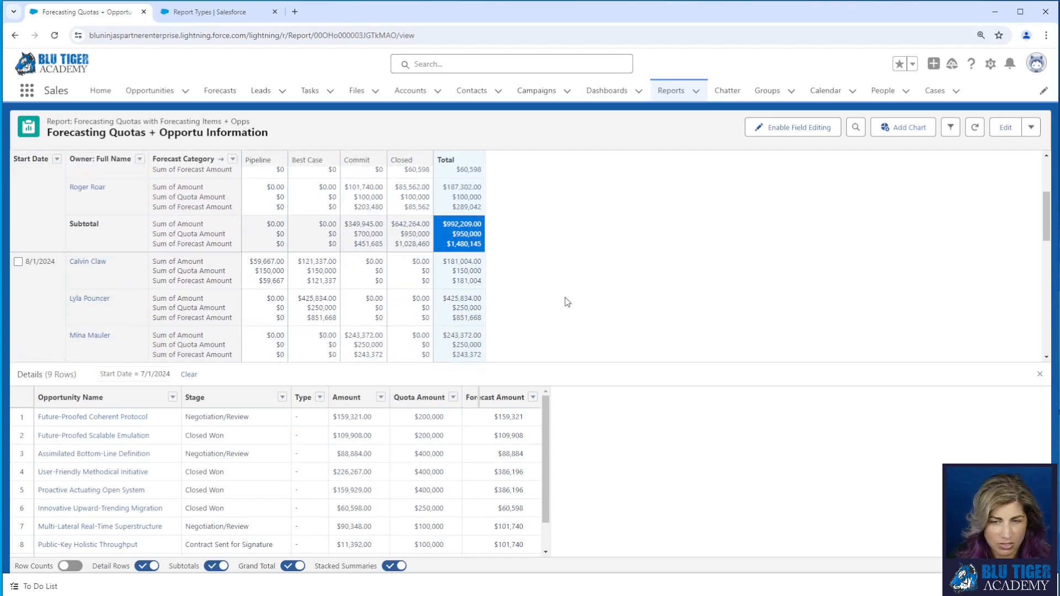
scroll("down", 3)
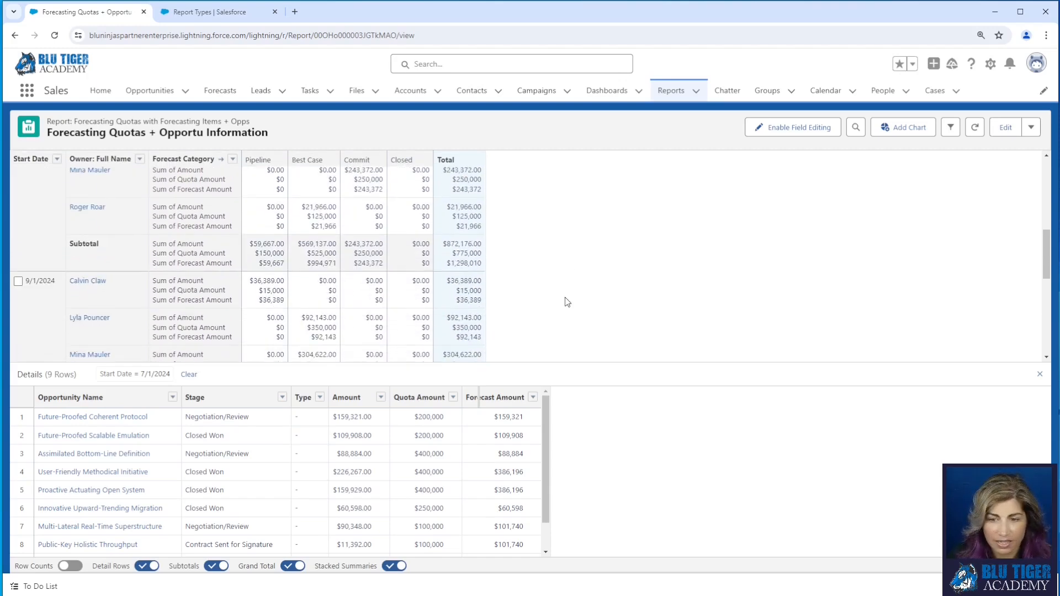